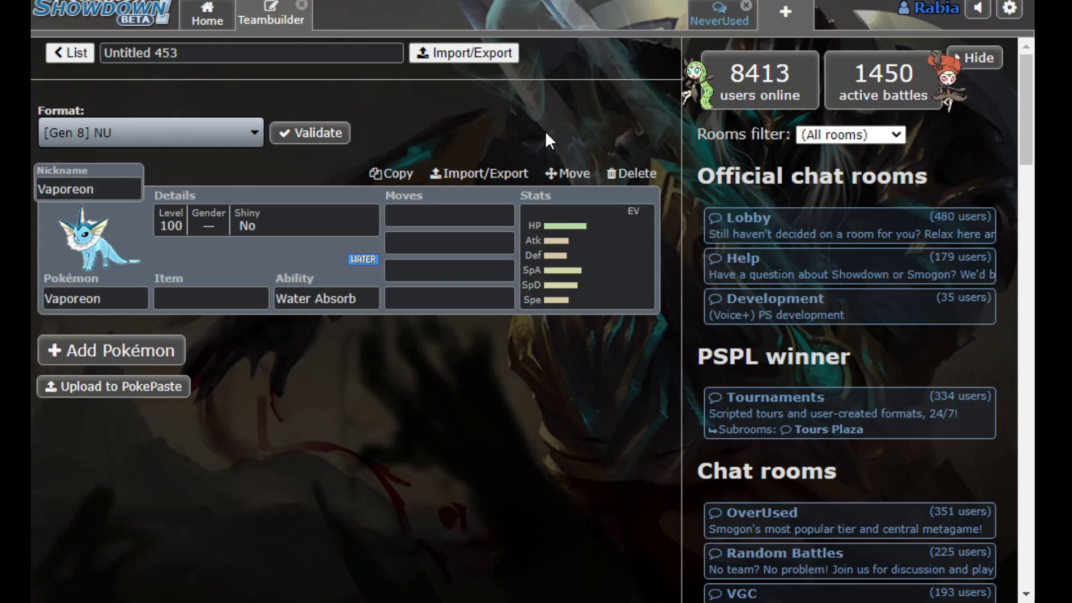
{"action": "mouse_move", "coordinate": [210, 219]}
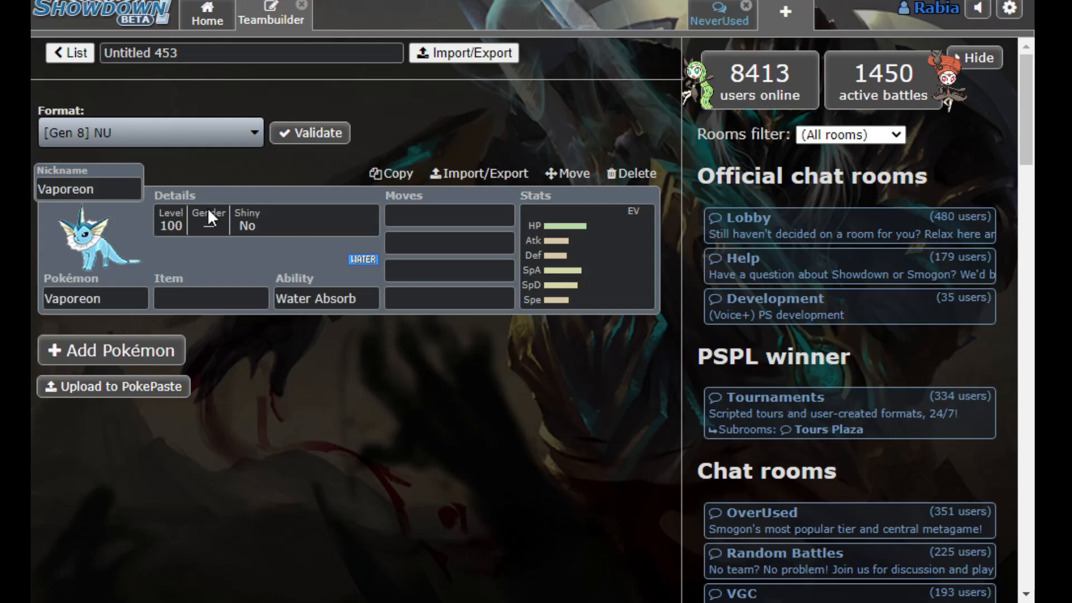
Open Vaporeon's set editor and scroll the NU species list down to Vaporeon
{"action": "left_click", "coordinate": [94, 298]}
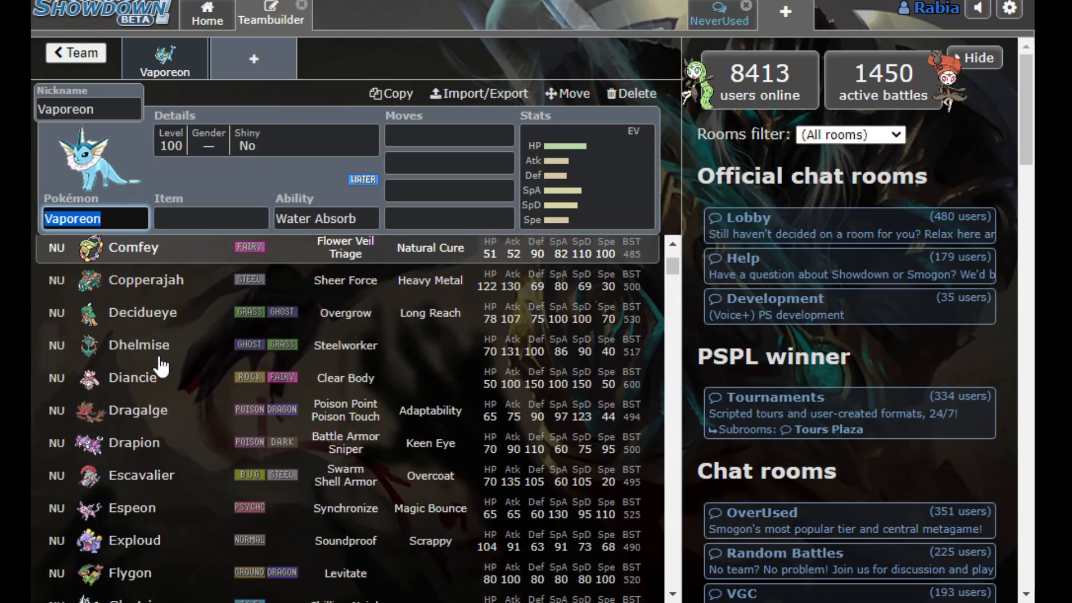
{"action": "scroll", "scroll_direction": "down", "scroll_amount": 3}
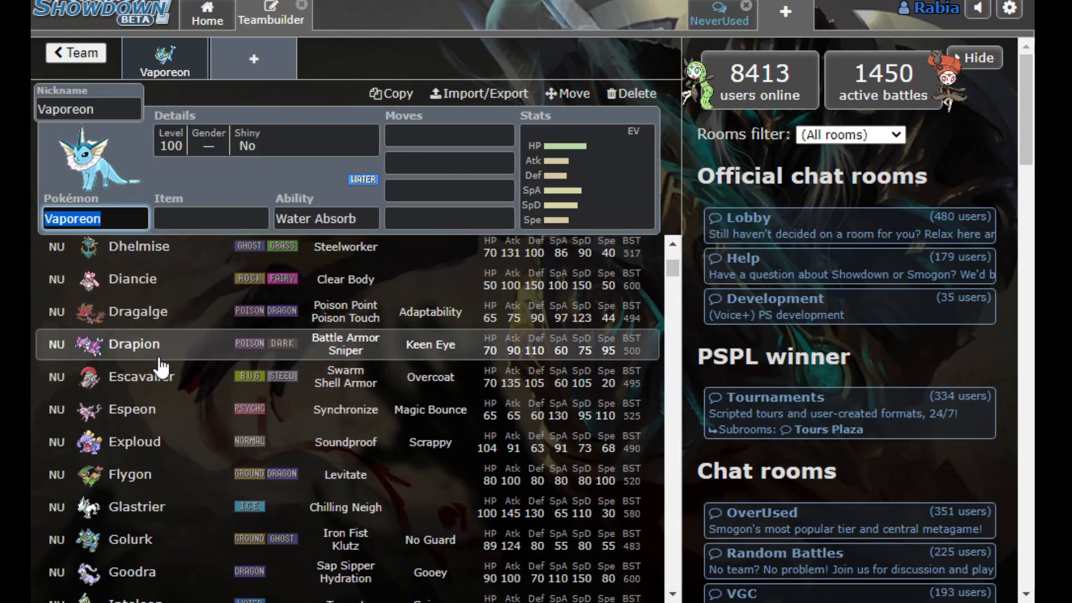
{"action": "scroll", "scroll_direction": "down", "scroll_amount": 3}
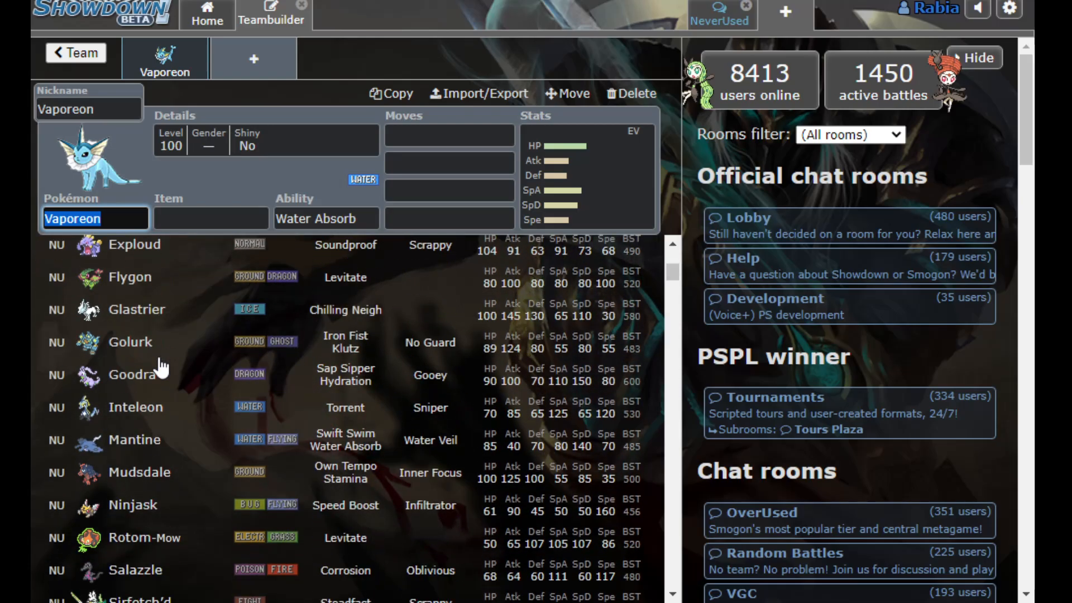
{"action": "scroll", "scroll_direction": "down", "scroll_amount": 3}
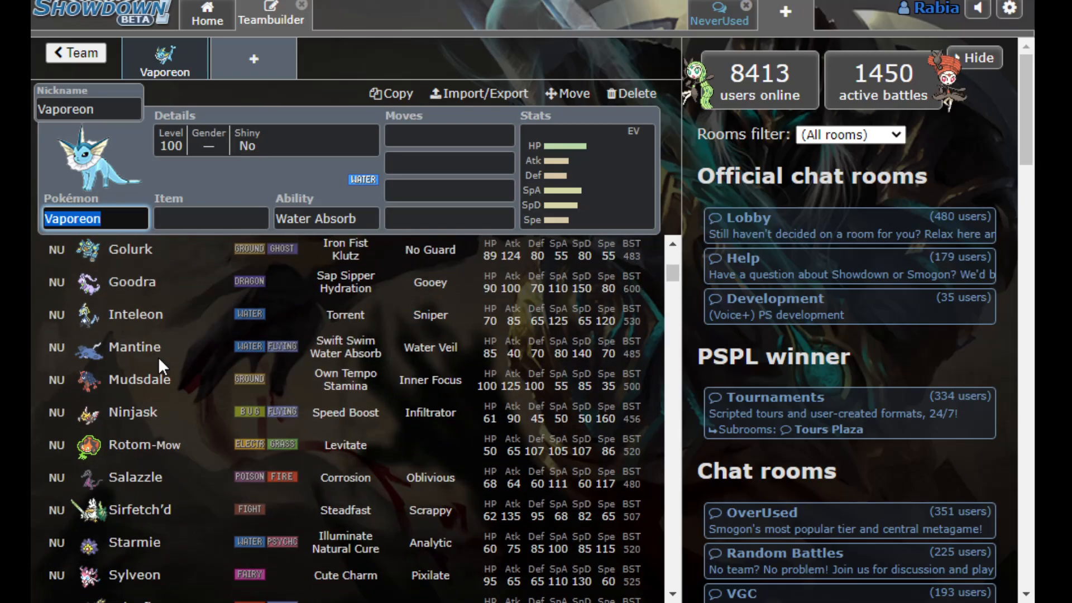
{"action": "scroll", "scroll_direction": "down", "scroll_amount": 3}
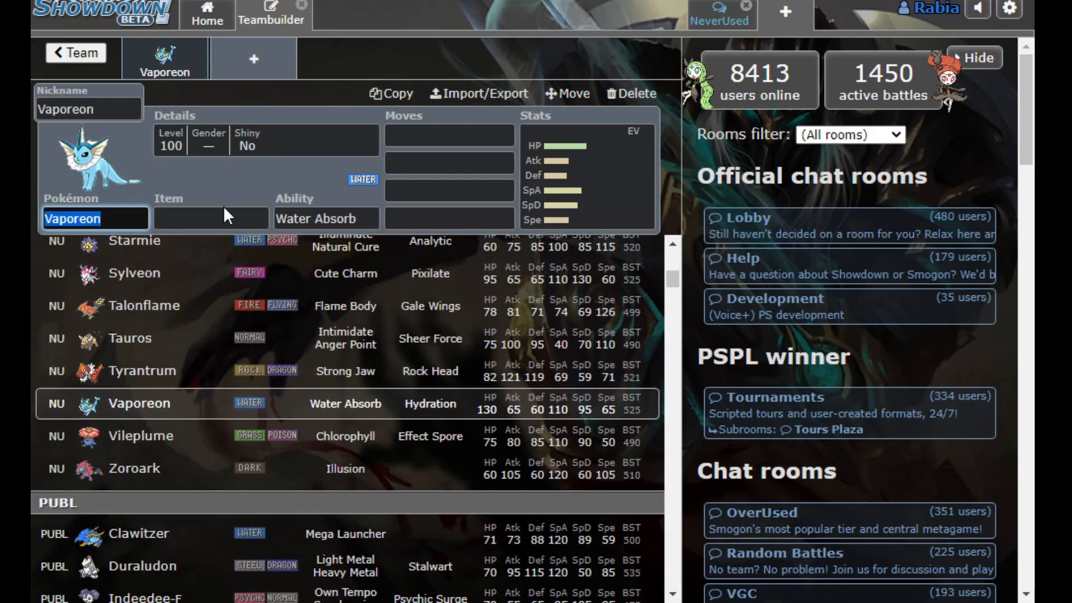
Browse the Popular items in Vaporeon's Item field while choosing Leftovers
{"action": "left_click", "coordinate": [211, 218]}
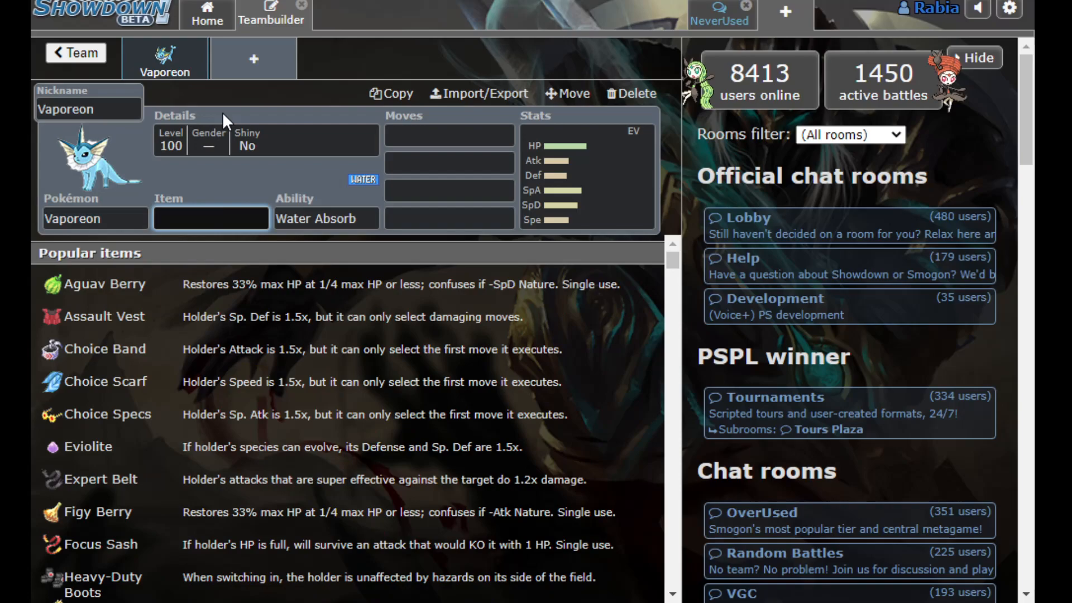
{"action": "left_click", "coordinate": [210, 219]}
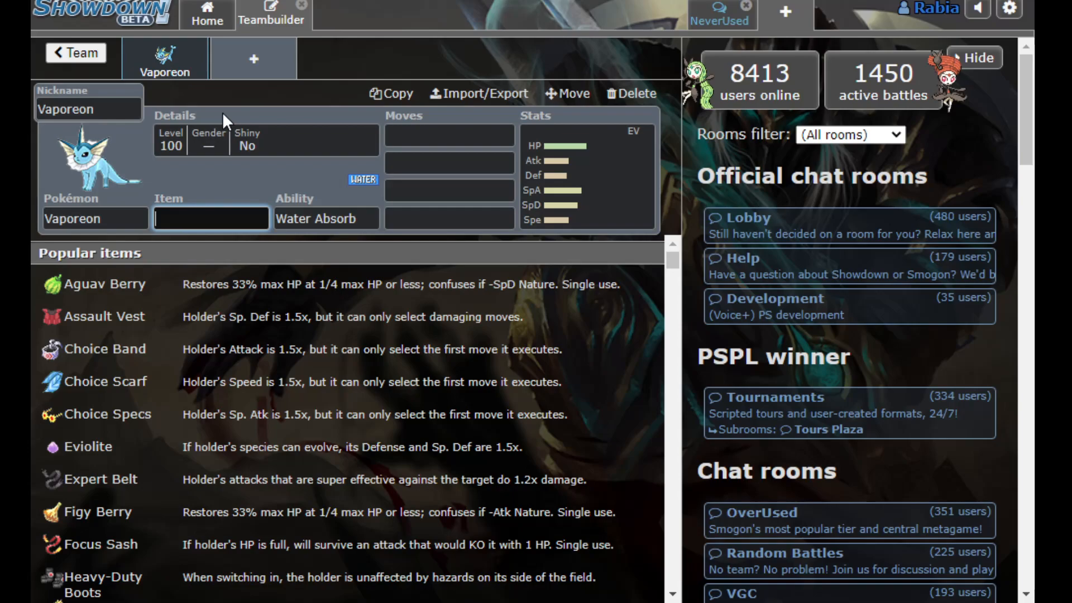
{"action": "left_click", "coordinate": [211, 219]}
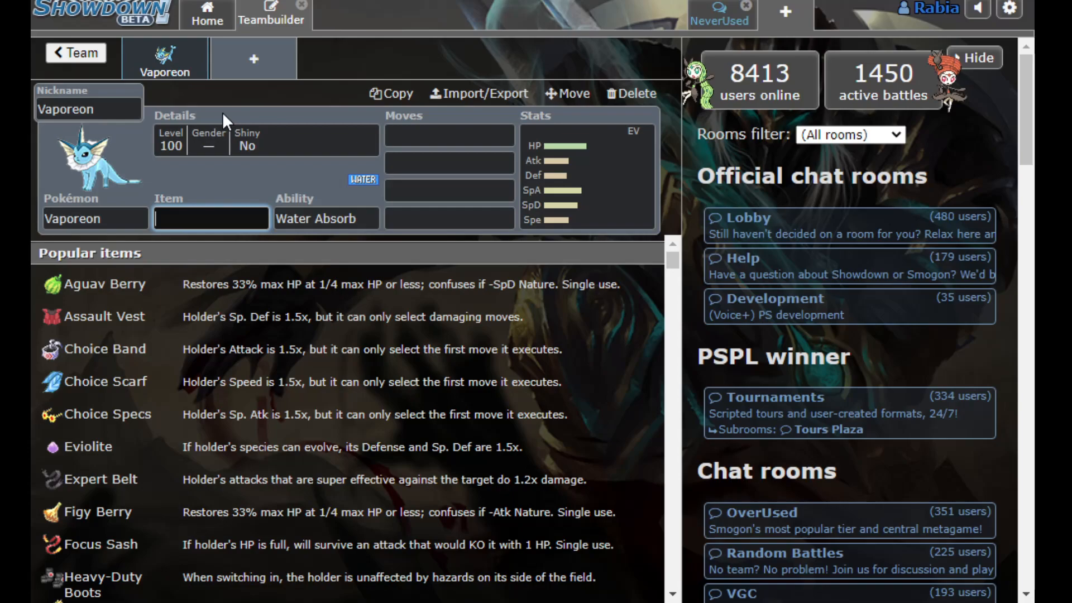
{"action": "left_click", "coordinate": [210, 218]}
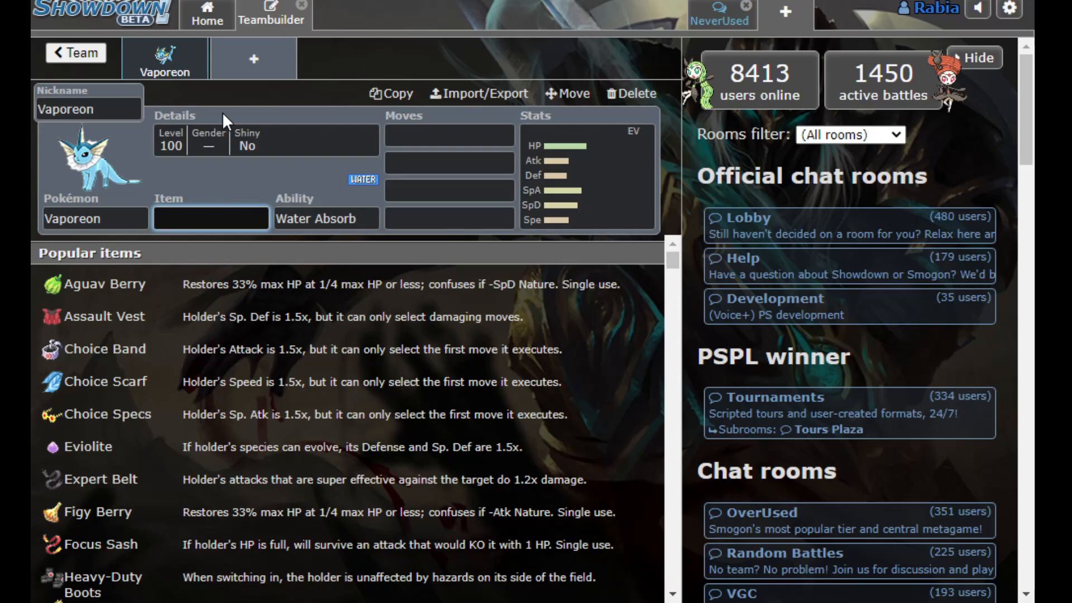
{"action": "left_click", "coordinate": [210, 218]}
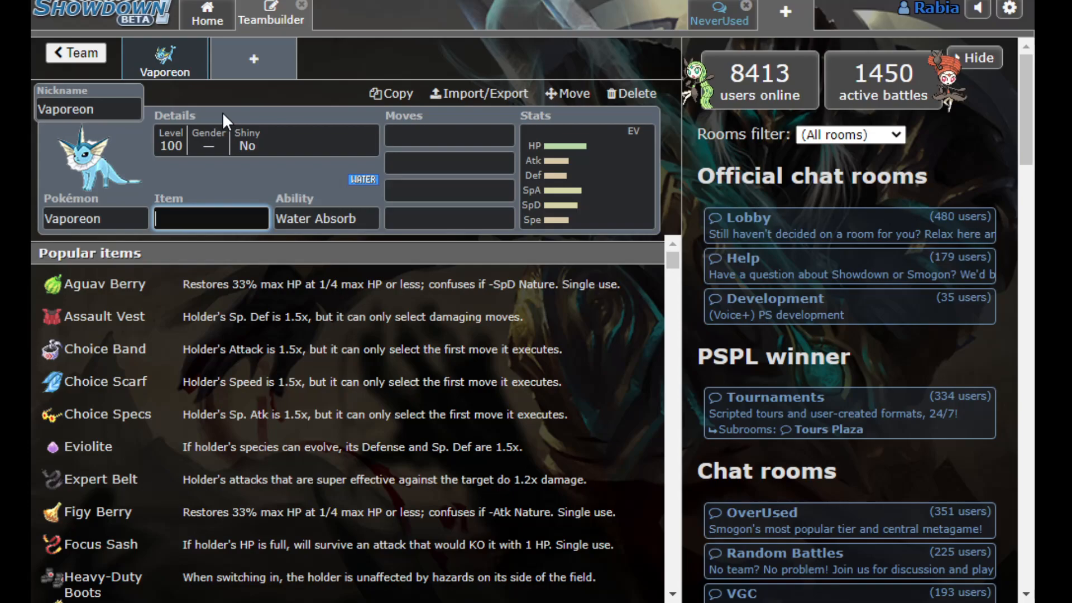
{"action": "left_click", "coordinate": [210, 219]}
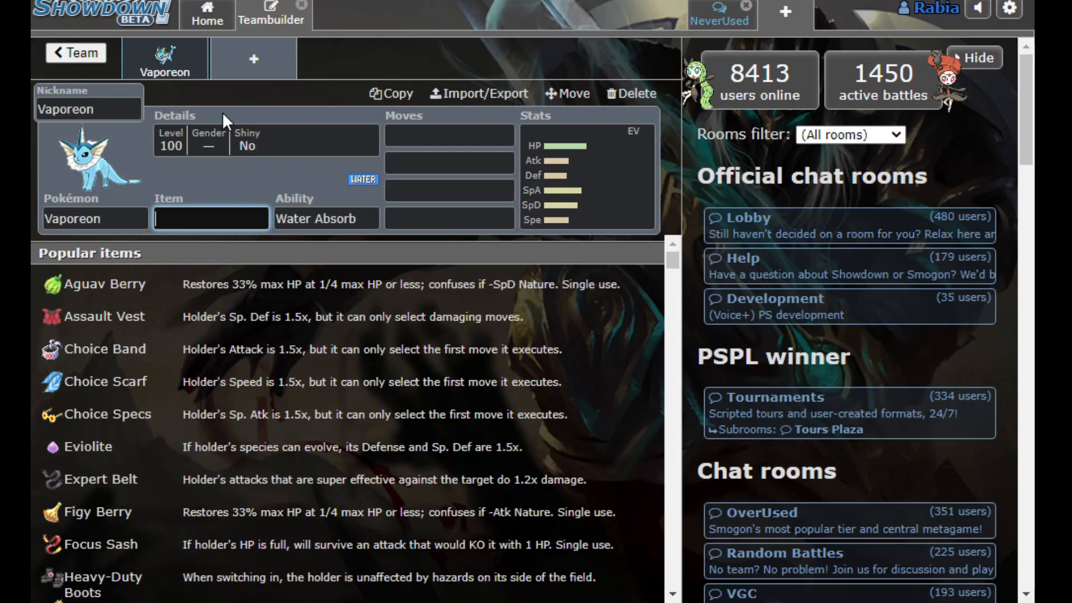
{"action": "left_click", "coordinate": [210, 217]}
{"action": "type", "text": "leftovers"}
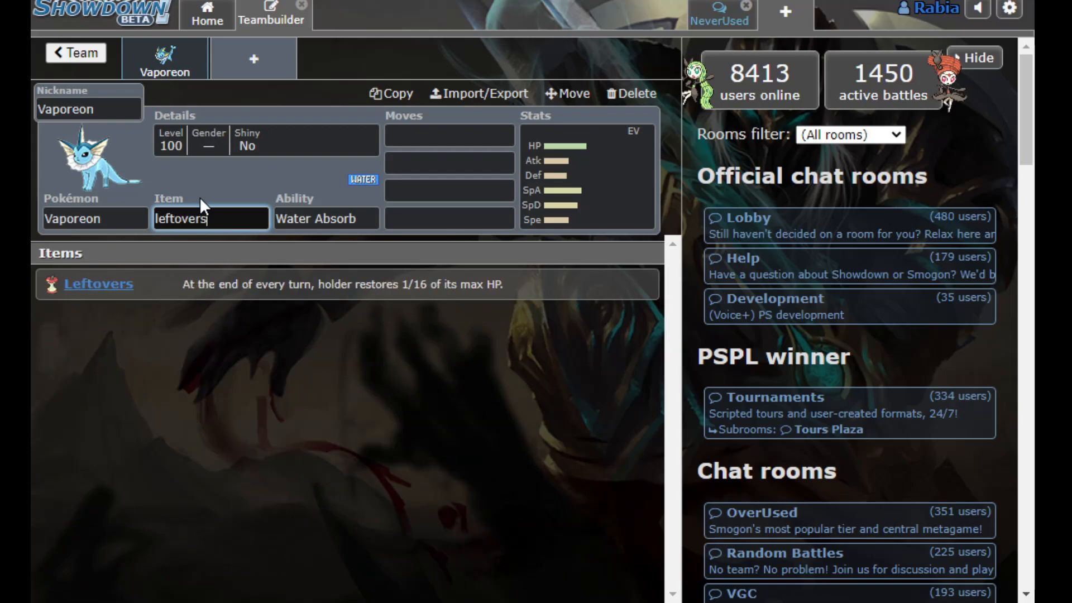
Start entering Vaporeon's moves with 'w' and 's' for Wish and Scald
{"action": "type", "text": "w"}
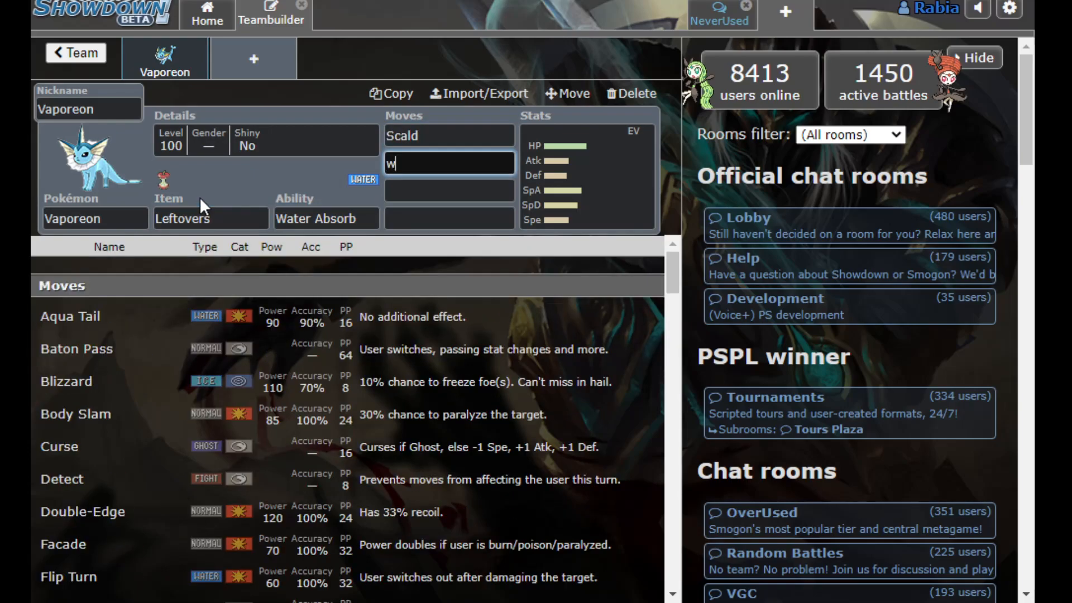
{"action": "type", "text": "sh"}
{"action": "left_click", "coordinate": [449, 191]}
{"action": "type", "text": "Protect"}
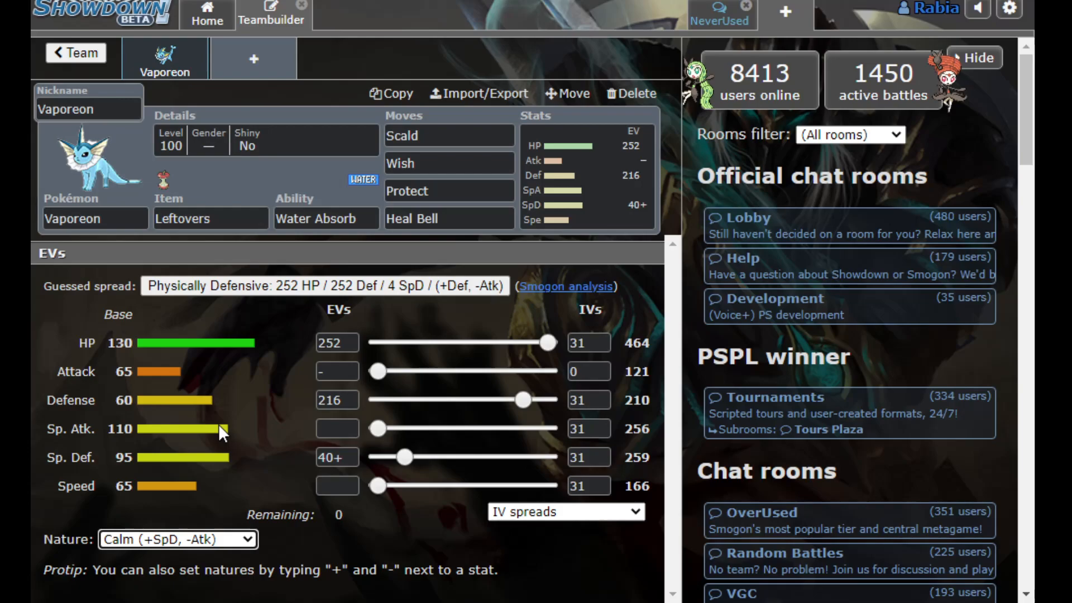
{"action": "mouse_move", "coordinate": [216, 310]}
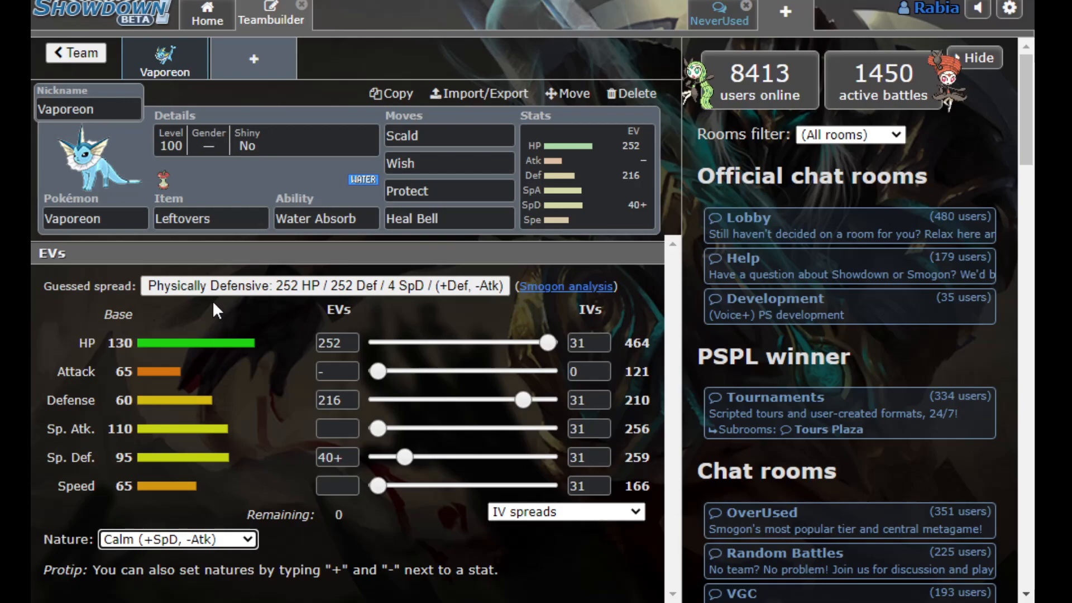
{"action": "mouse_move", "coordinate": [208, 297]}
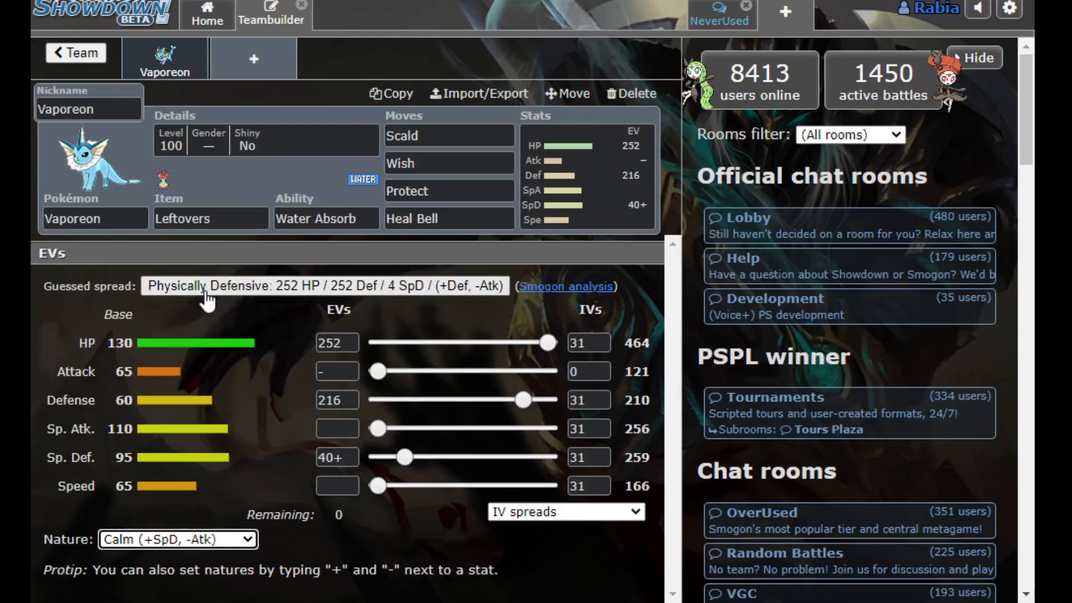
{"action": "mouse_move", "coordinate": [232, 232]}
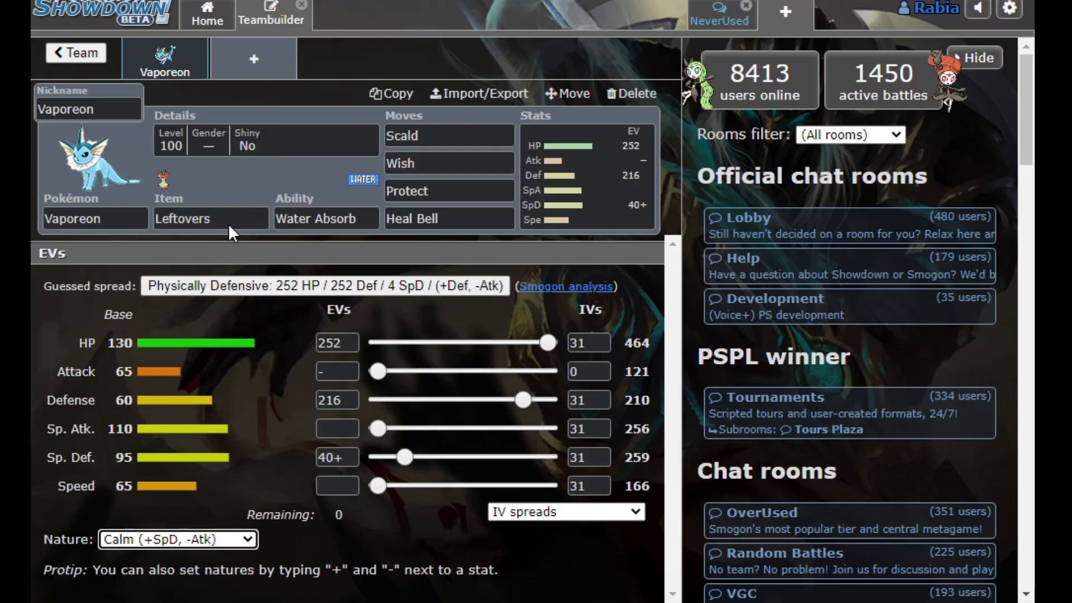
{"action": "mouse_move", "coordinate": [308, 286]}
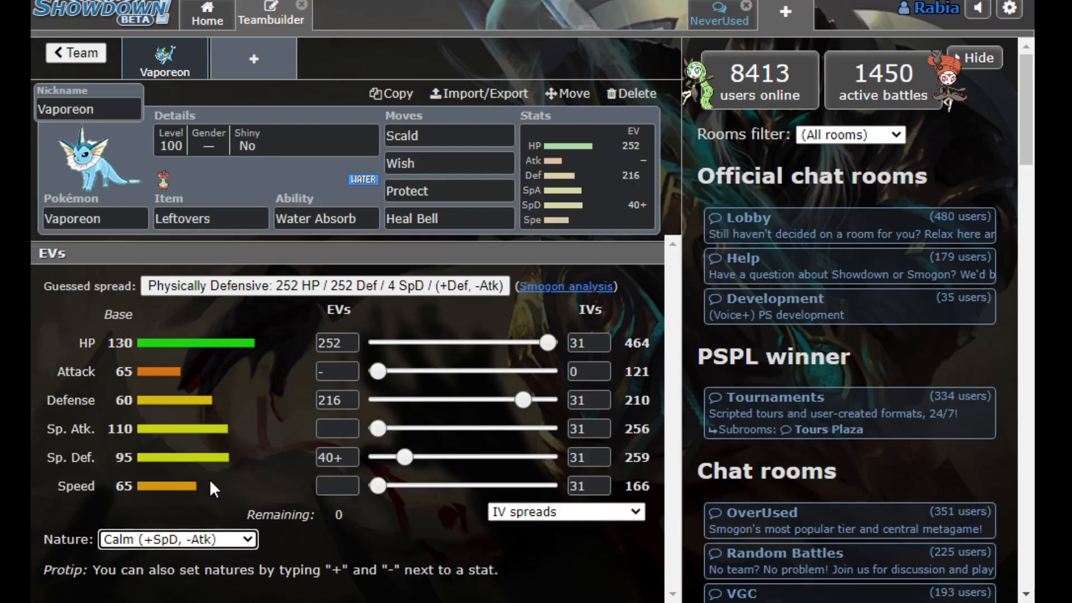
{"action": "mouse_move", "coordinate": [369, 84]}
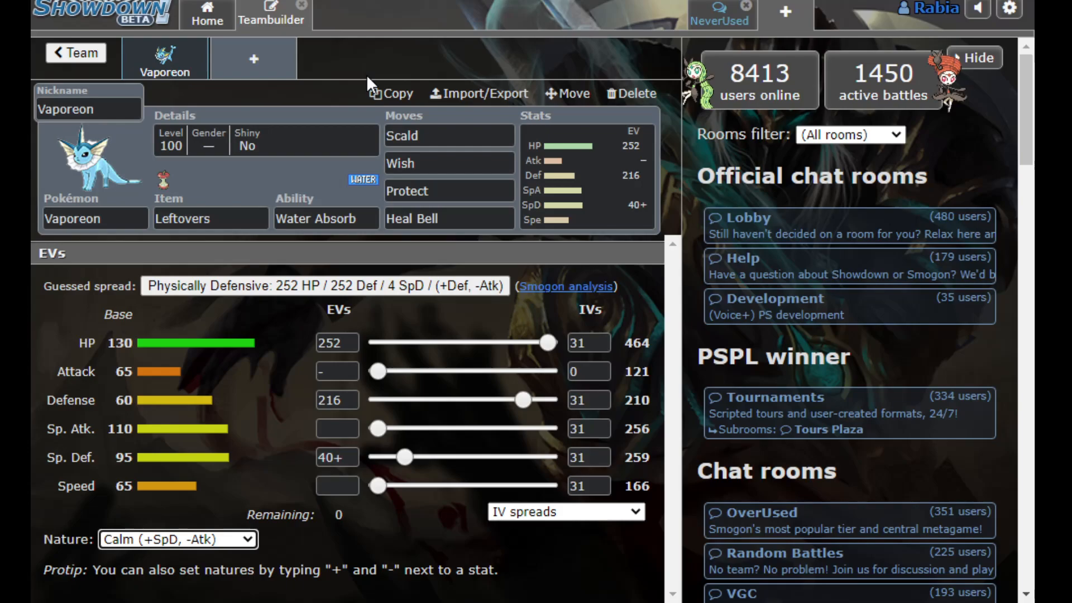
Replace Roar with Toxic in Vaporeon's fourth move slot
{"action": "left_click", "coordinate": [448, 191]}
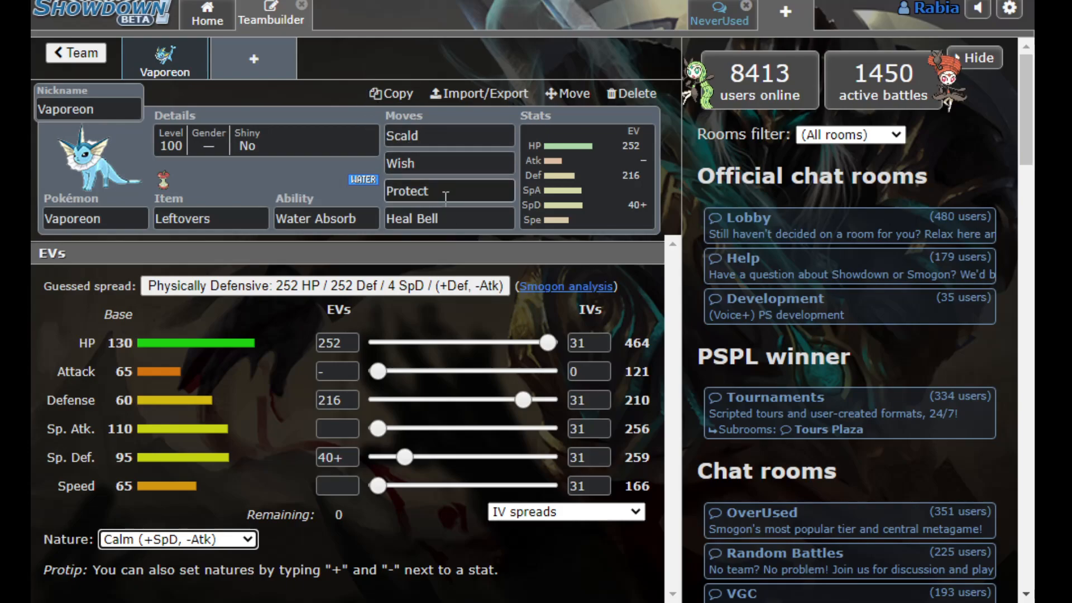
{"action": "left_click", "coordinate": [449, 218]}
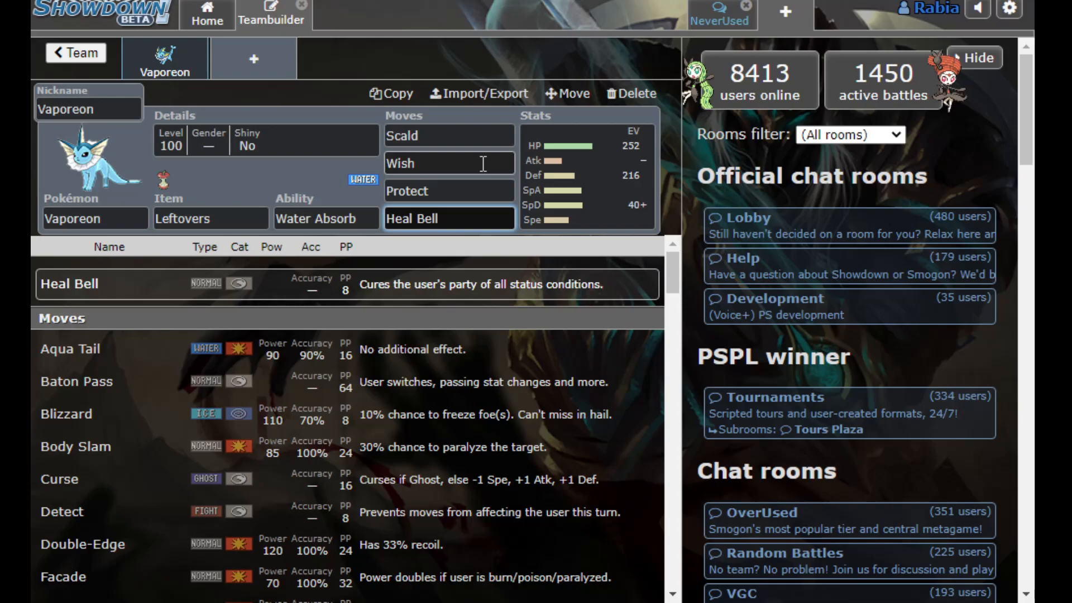
{"action": "mouse_move", "coordinate": [478, 157]}
{"action": "type", "text": "Roar"}
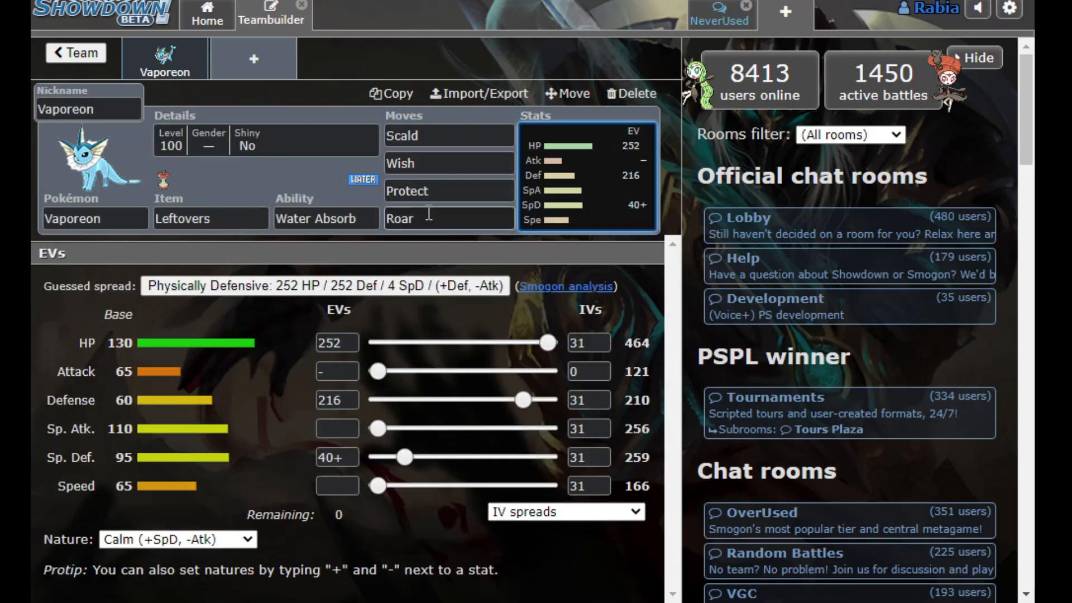
{"action": "left_click", "coordinate": [449, 218]}
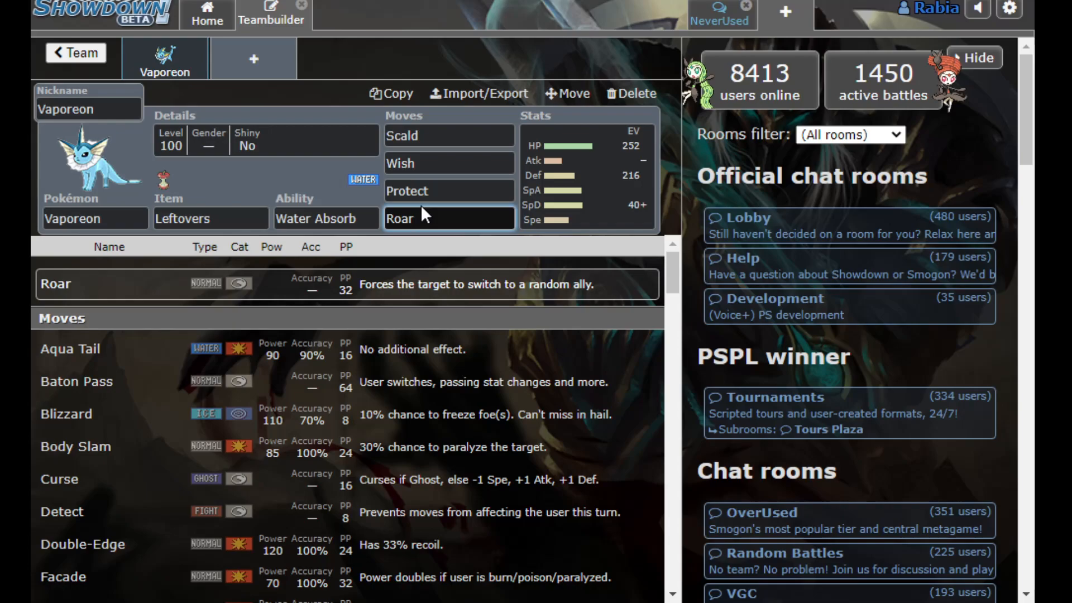
{"action": "left_click", "coordinate": [449, 218]}
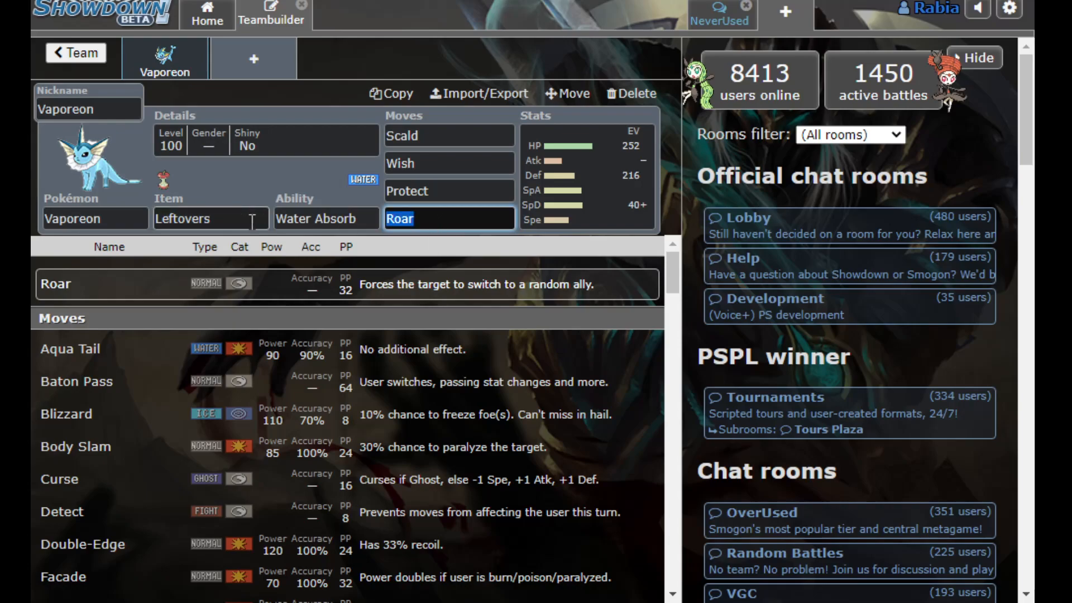
{"action": "type", "text": "toxic"}
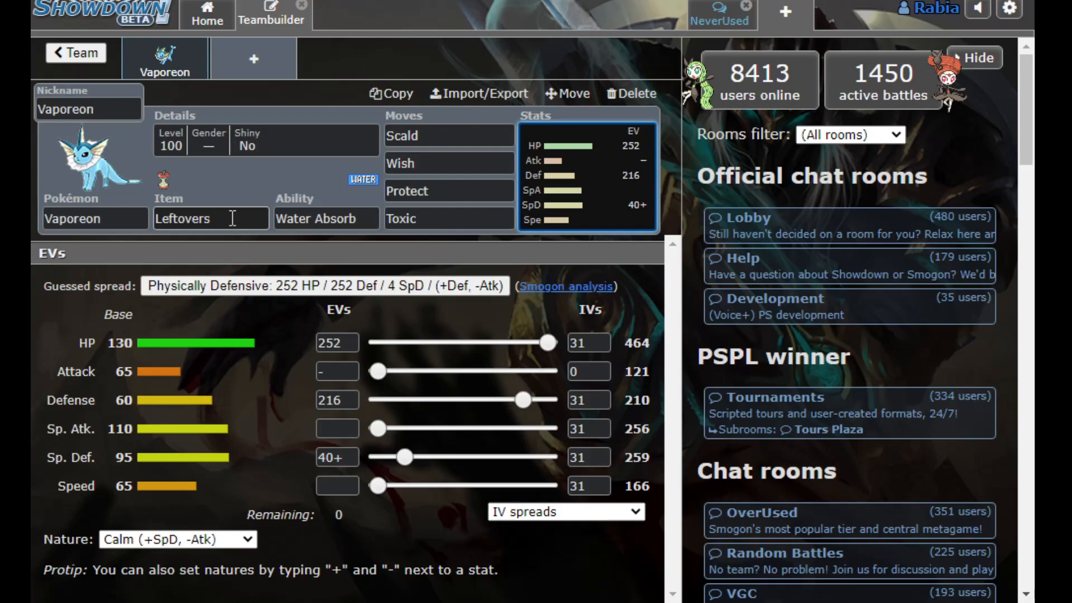
{"action": "mouse_move", "coordinate": [235, 214]}
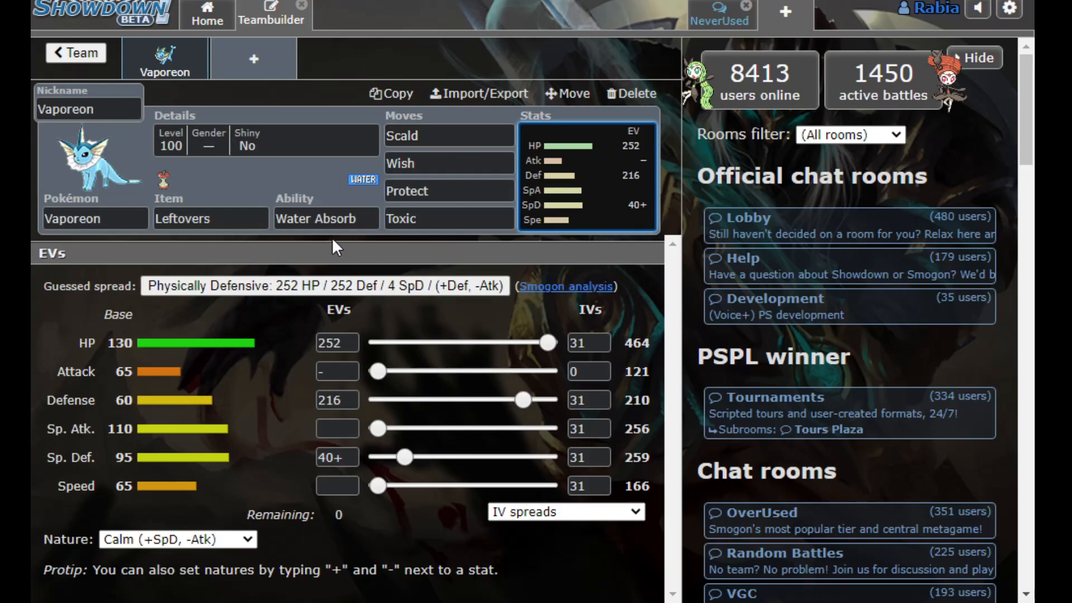
{"action": "mouse_move", "coordinate": [335, 184]}
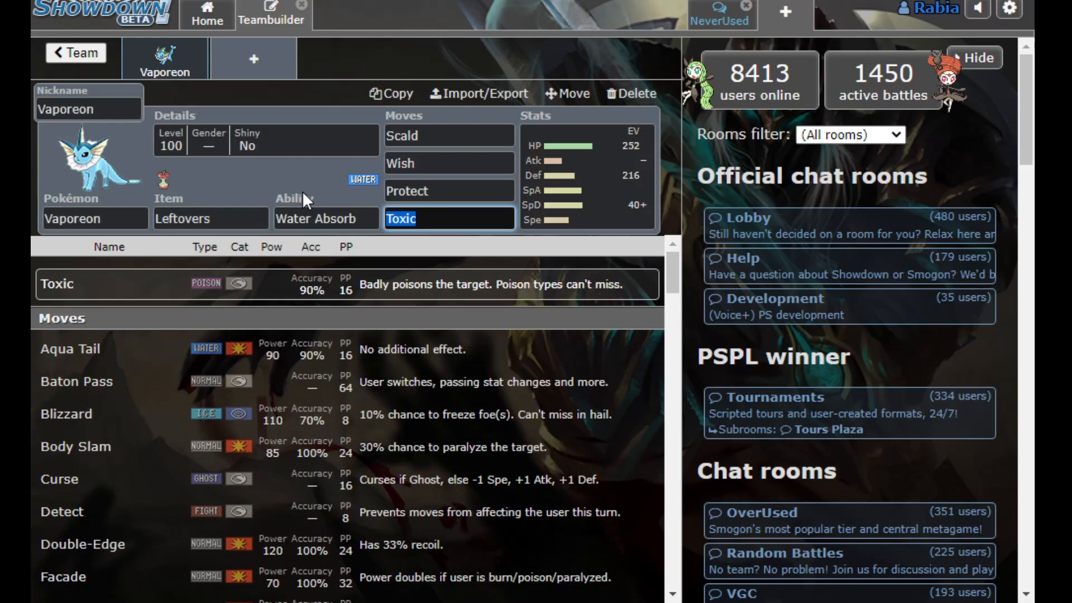
Make Vaporeon's fourth move Flip Turn and its item Heavy-Duty Boots
{"action": "type", "text": "flip turn"}
{"action": "left_click", "coordinate": [210, 219]}
{"action": "type", "text": "hea"}
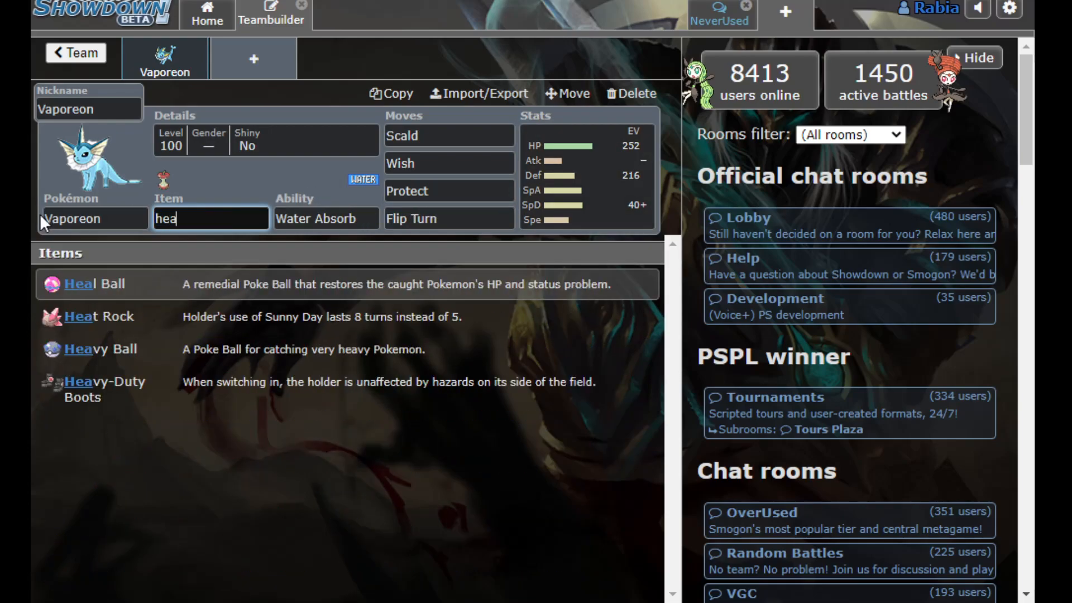
{"action": "left_click", "coordinate": [103, 382]}
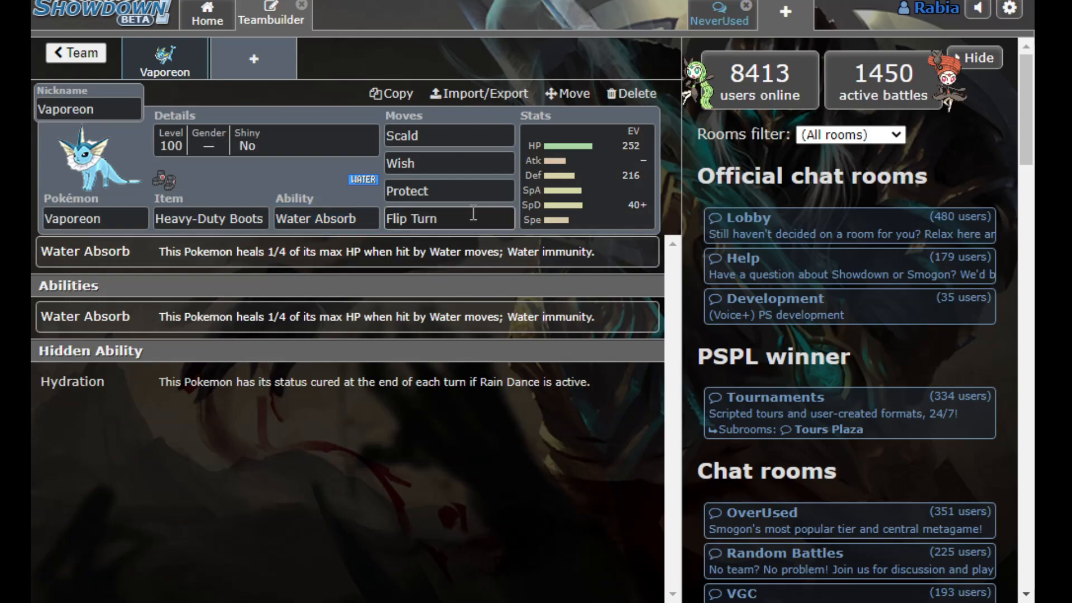
{"action": "left_click", "coordinate": [448, 219]}
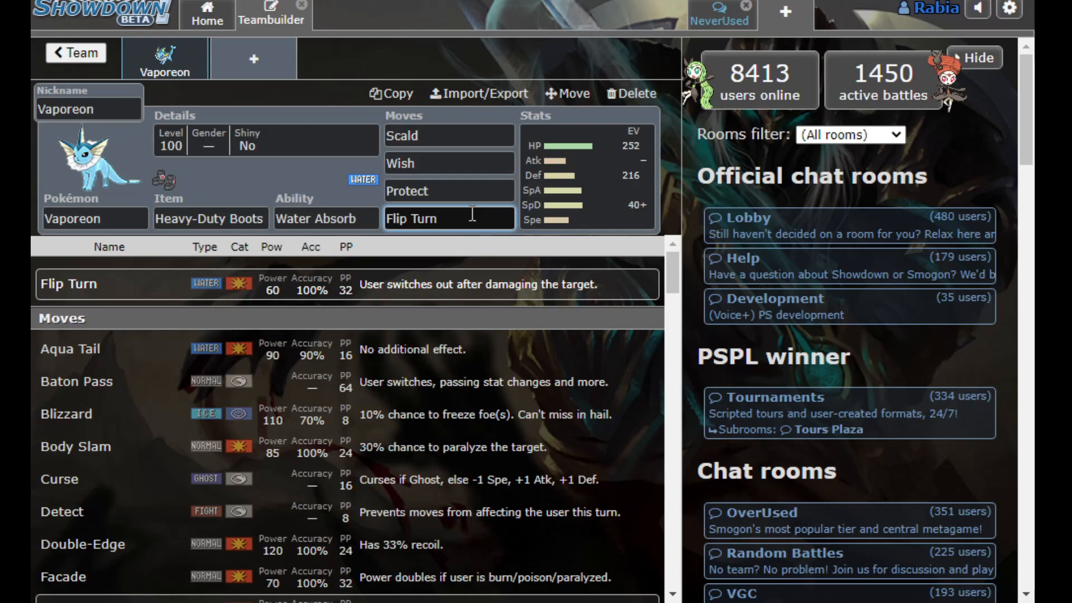
{"action": "left_click", "coordinate": [449, 218]}
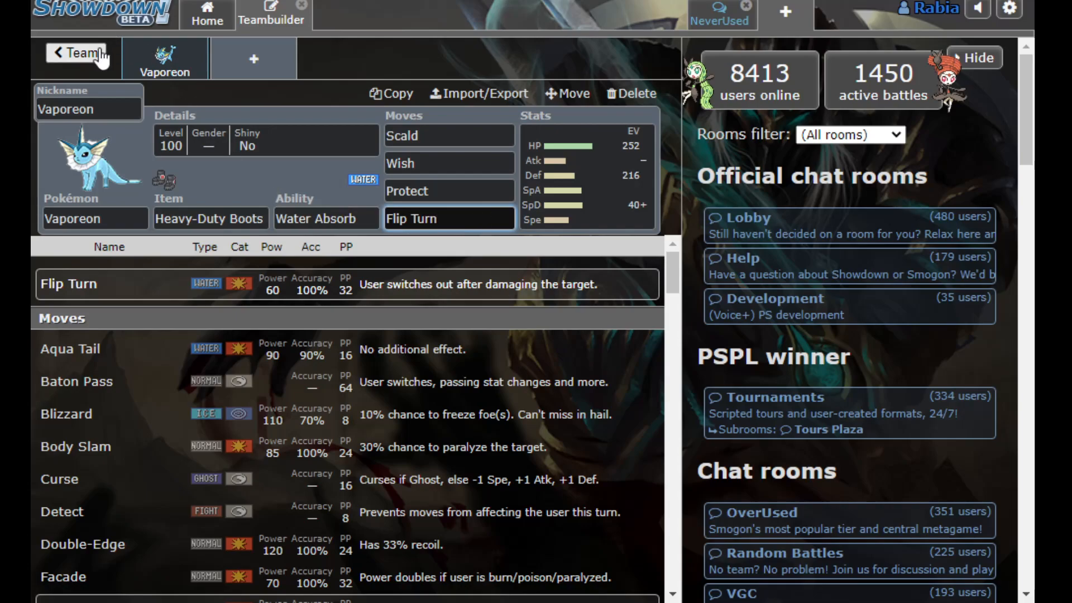
Leave Vaporeon's set for the team overview and switch to another Gen 8 NU team
{"action": "left_click", "coordinate": [77, 52]}
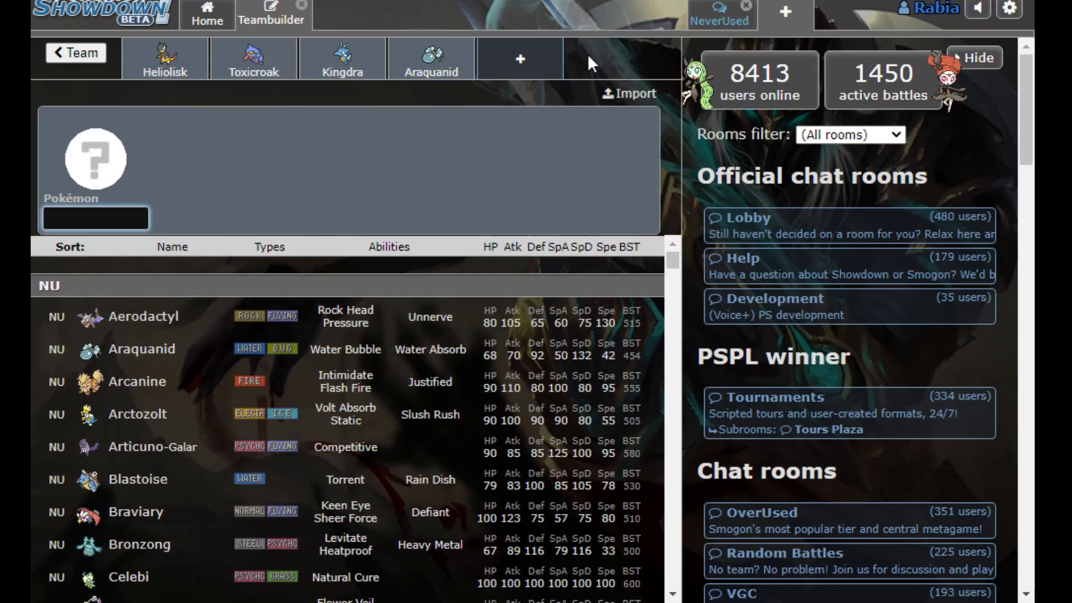
{"action": "left_click", "coordinate": [519, 58]}
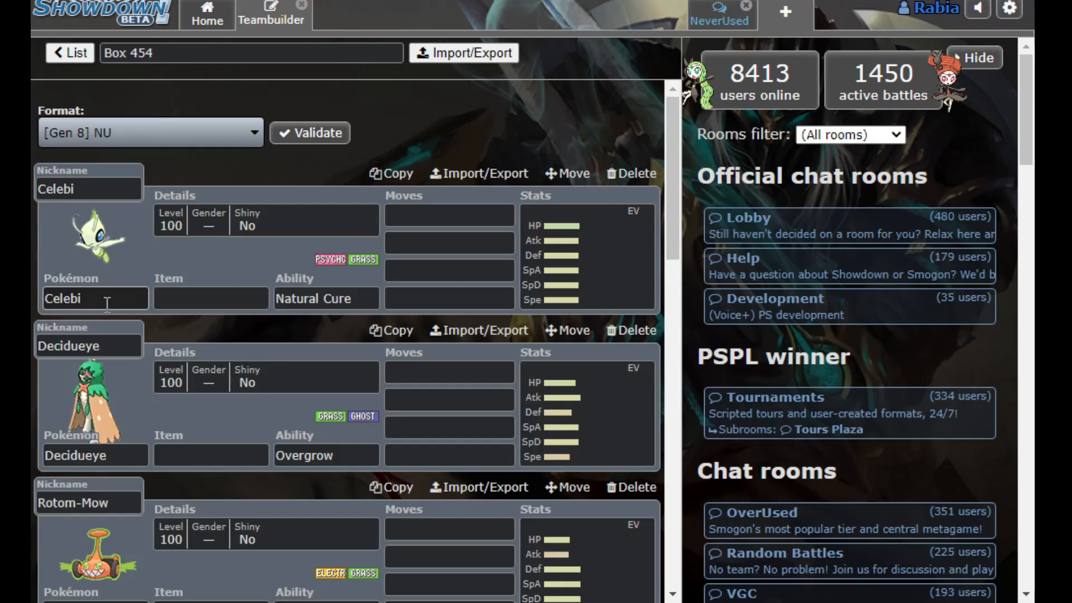
{"action": "scroll", "scroll_direction": "down", "scroll_amount": 3}
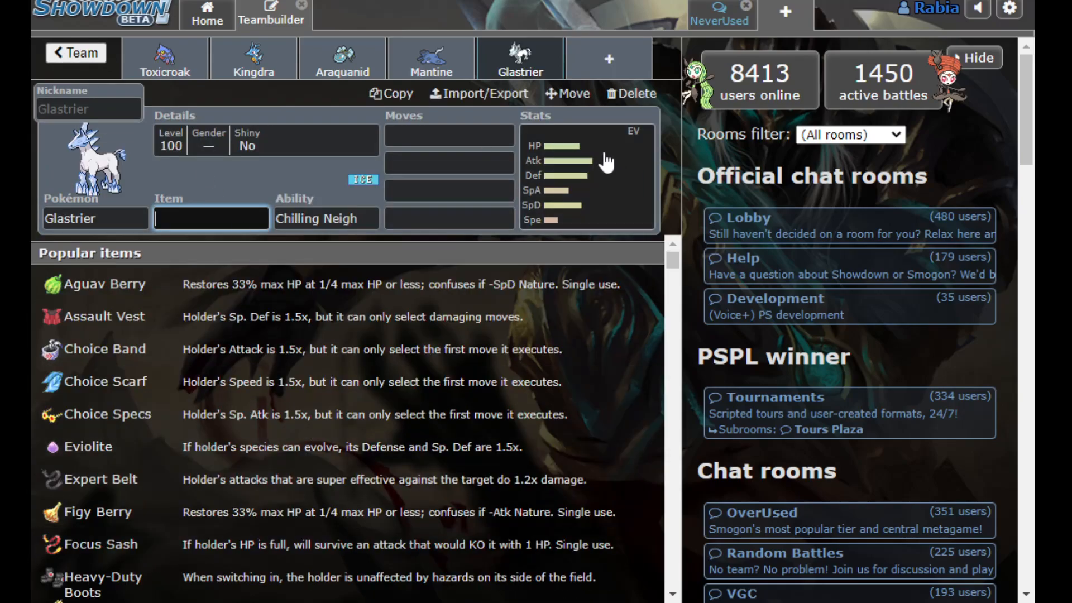
{"action": "left_click", "coordinate": [76, 52]}
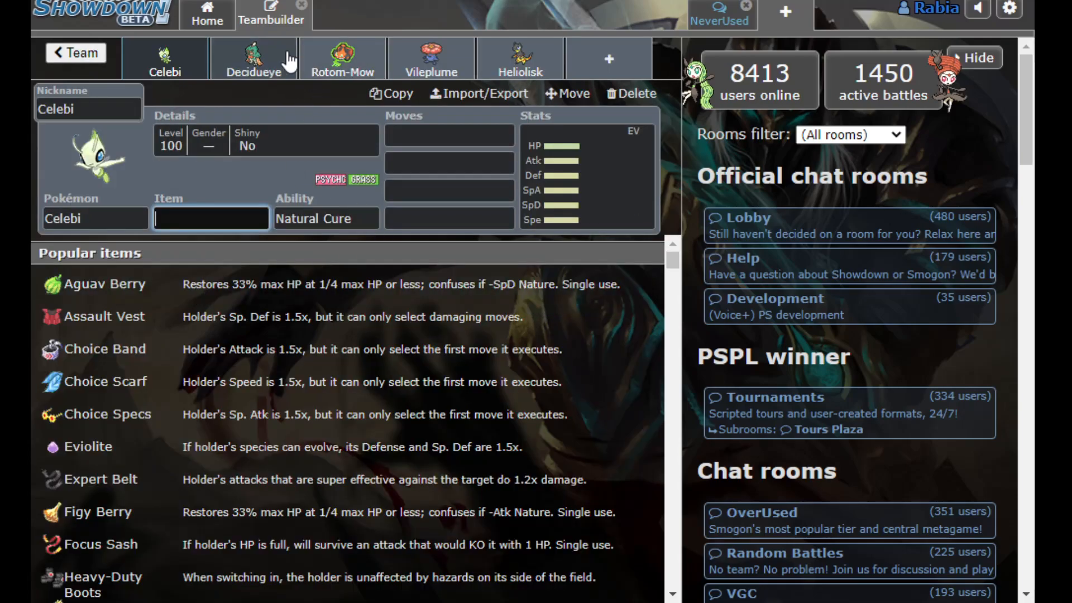
{"action": "mouse_move", "coordinate": [270, 82]}
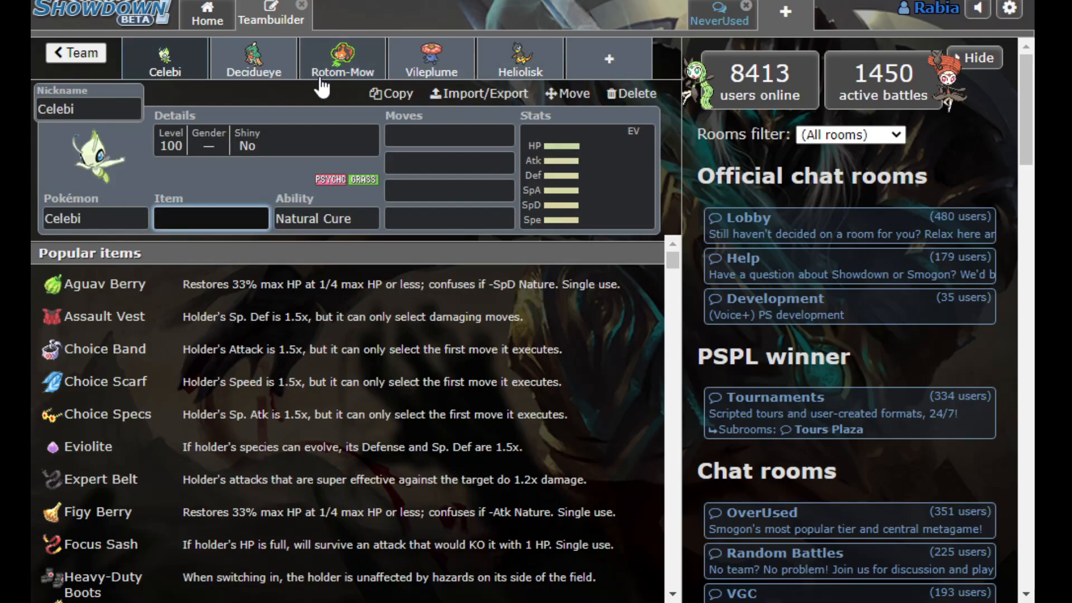
{"action": "mouse_move", "coordinate": [411, 41]}
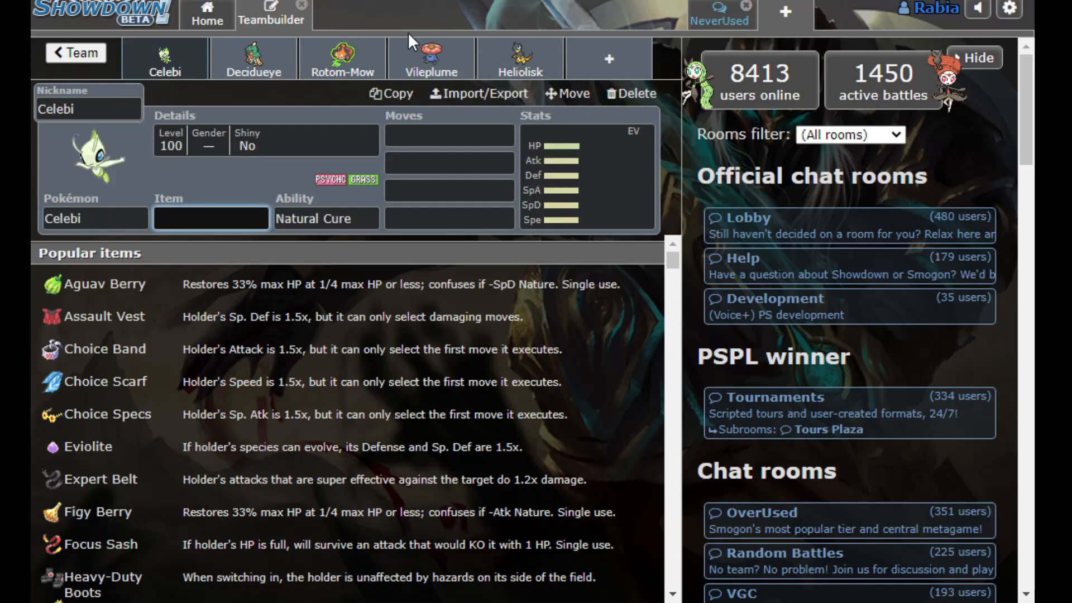
Browse Decidueye's and Rotom-Mow's sets, then return to Celebi's empty item field
{"action": "left_click", "coordinate": [253, 58]}
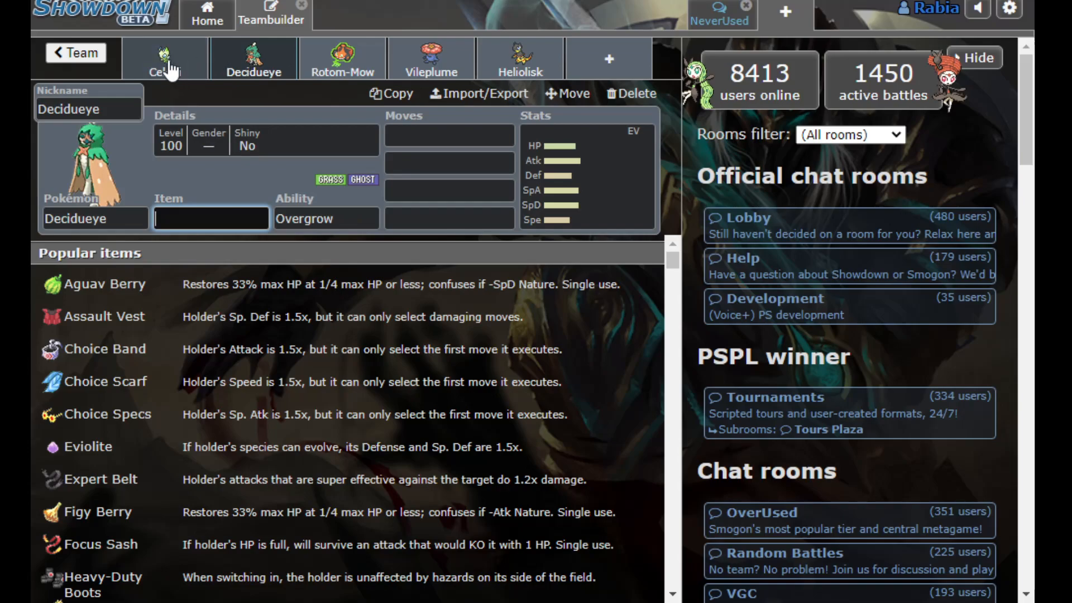
{"action": "left_click", "coordinate": [164, 58]}
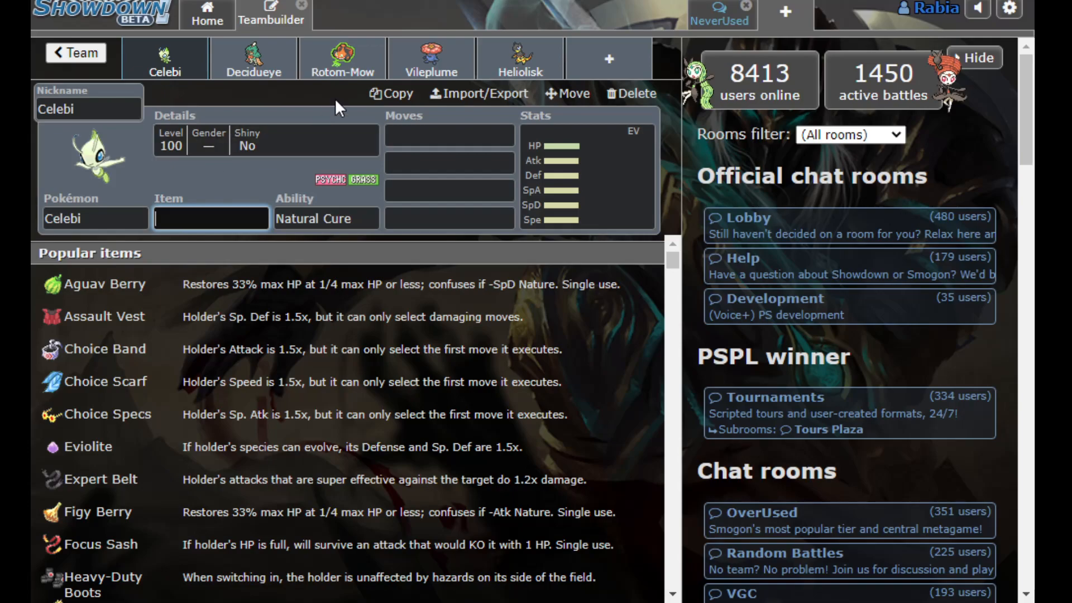
{"action": "mouse_move", "coordinate": [366, 63]}
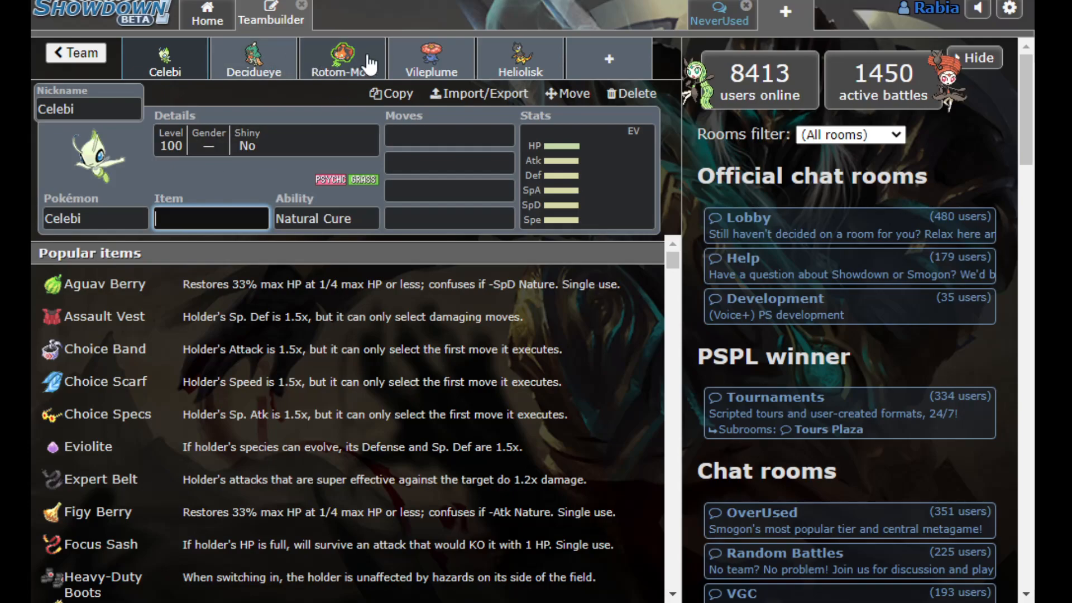
{"action": "left_click", "coordinate": [340, 59]}
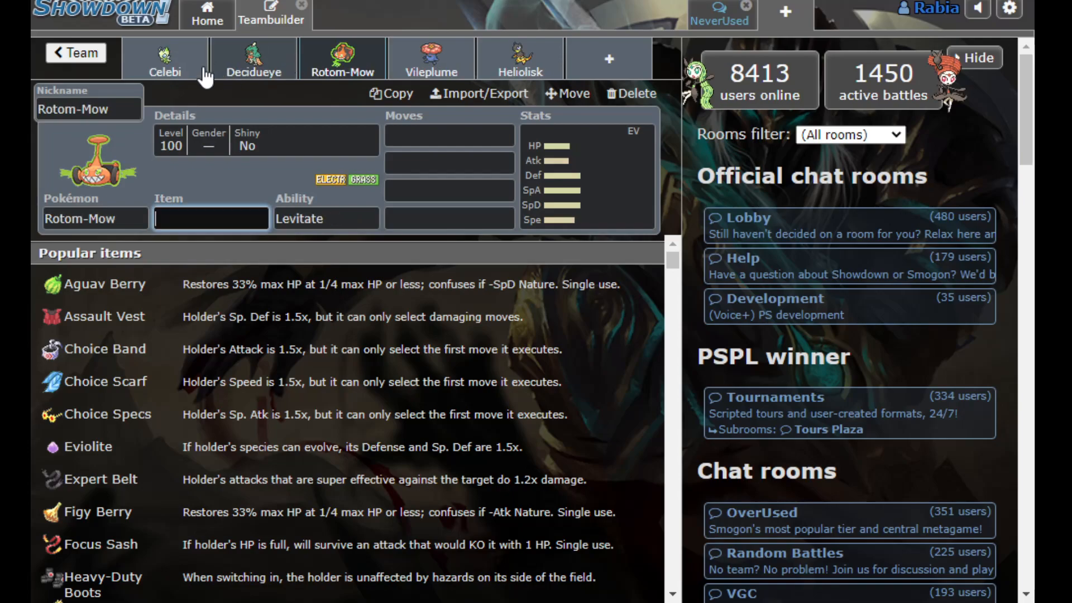
{"action": "left_click", "coordinate": [165, 58]}
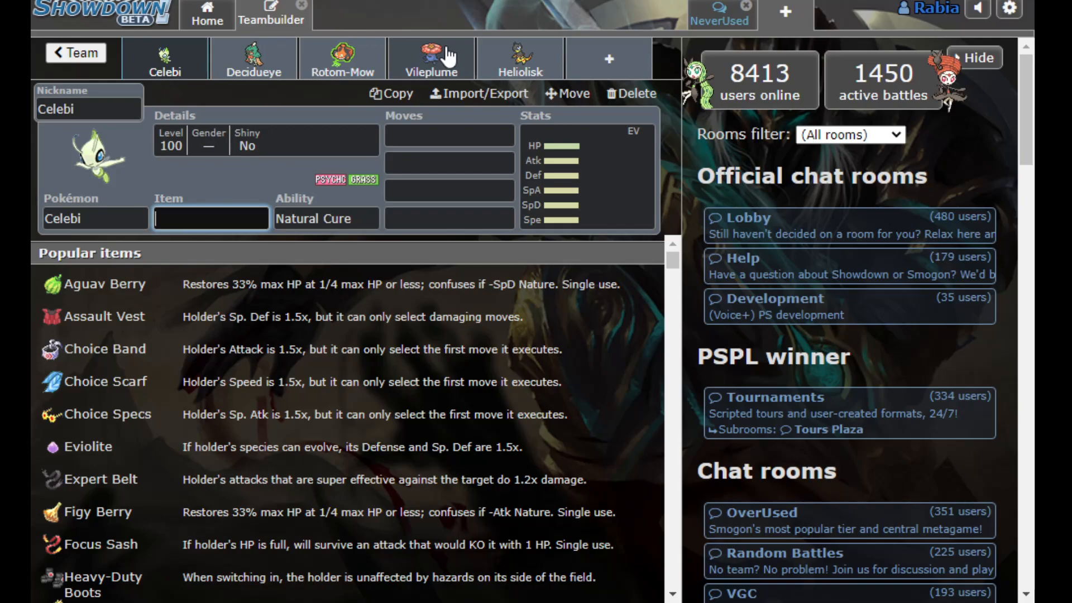
{"action": "mouse_move", "coordinate": [419, 39]}
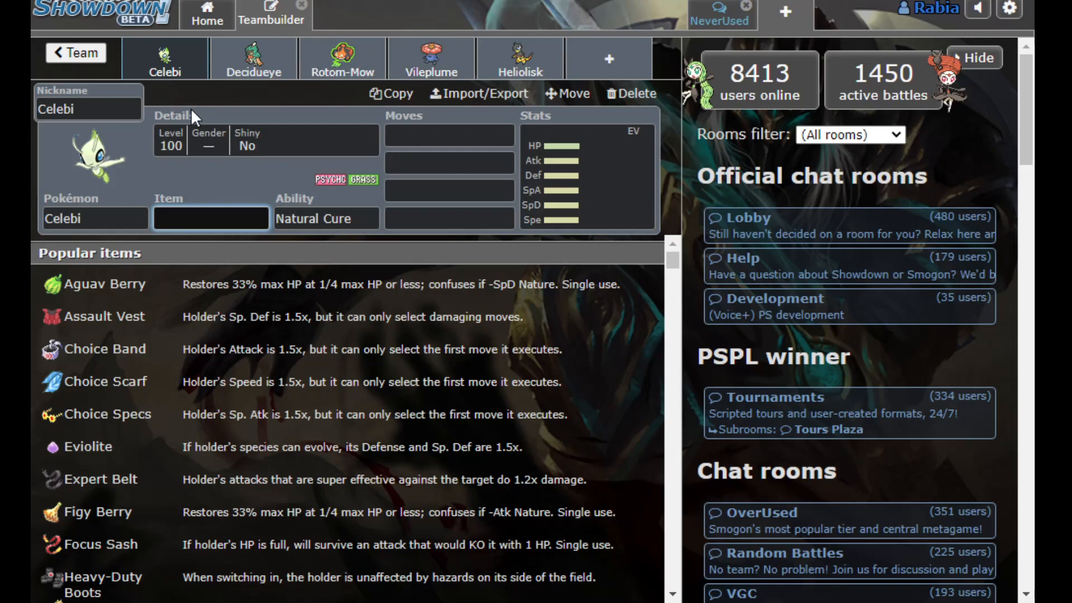
{"action": "left_click", "coordinate": [95, 219]}
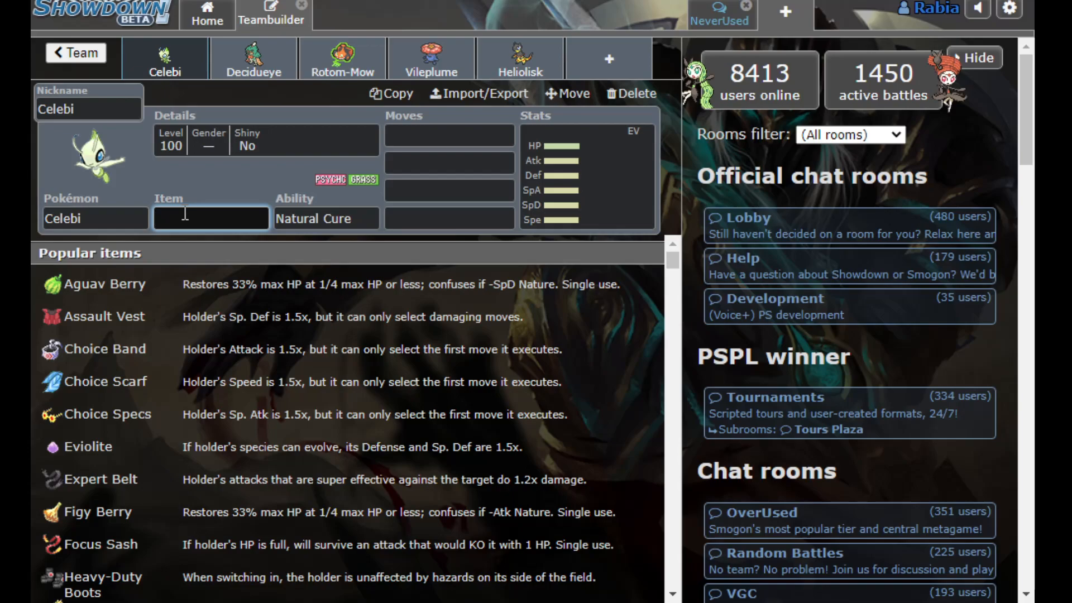
Enter Nasty Plot, Psychic and Recover as Celebi's moves
{"action": "type", "text": "nas"}
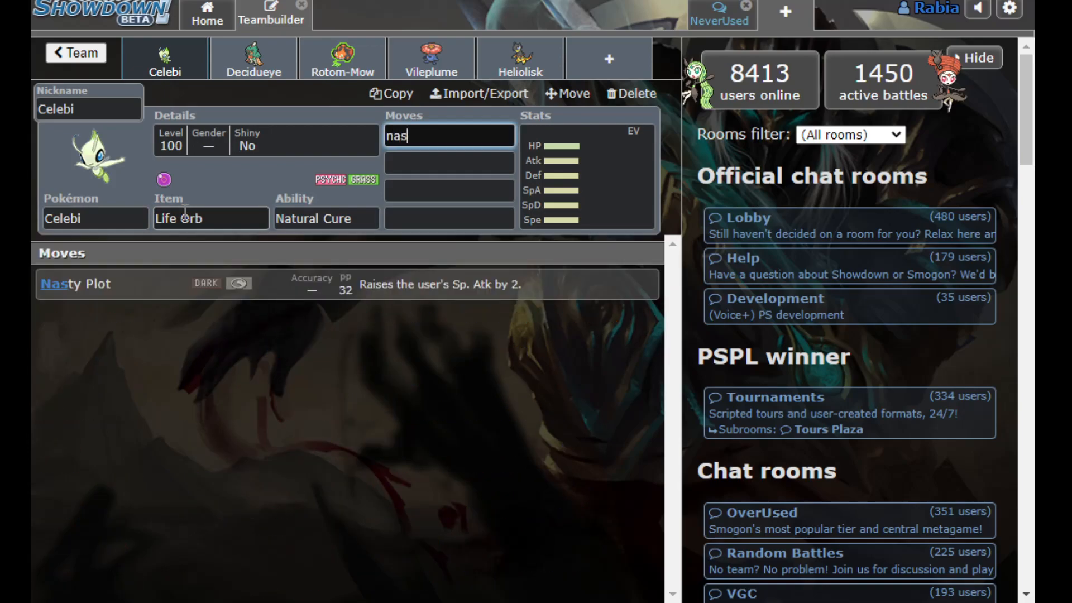
{"action": "type", "text": "psychic"}
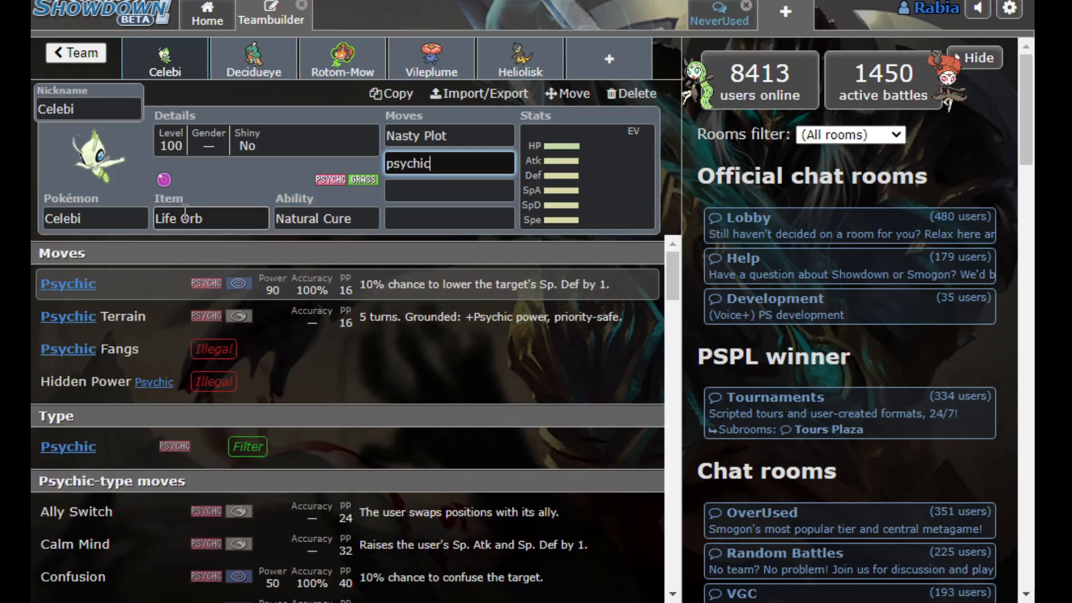
{"action": "type", "text": "red"}
{"action": "left_click", "coordinate": [449, 190]}
{"action": "type", "text": "Aura Sphere"}
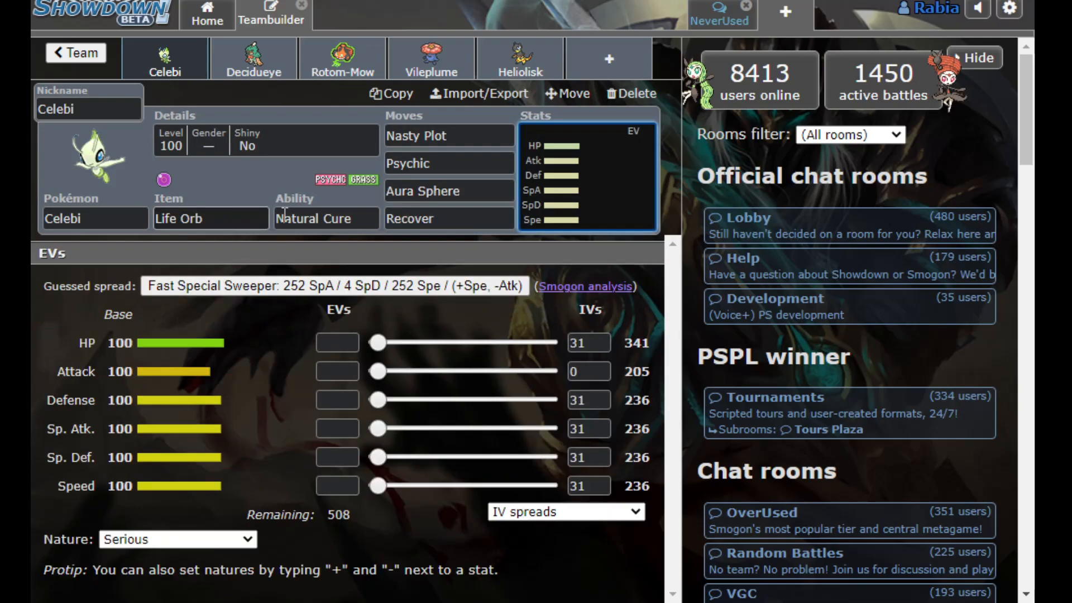
{"action": "left_click", "coordinate": [449, 163]}
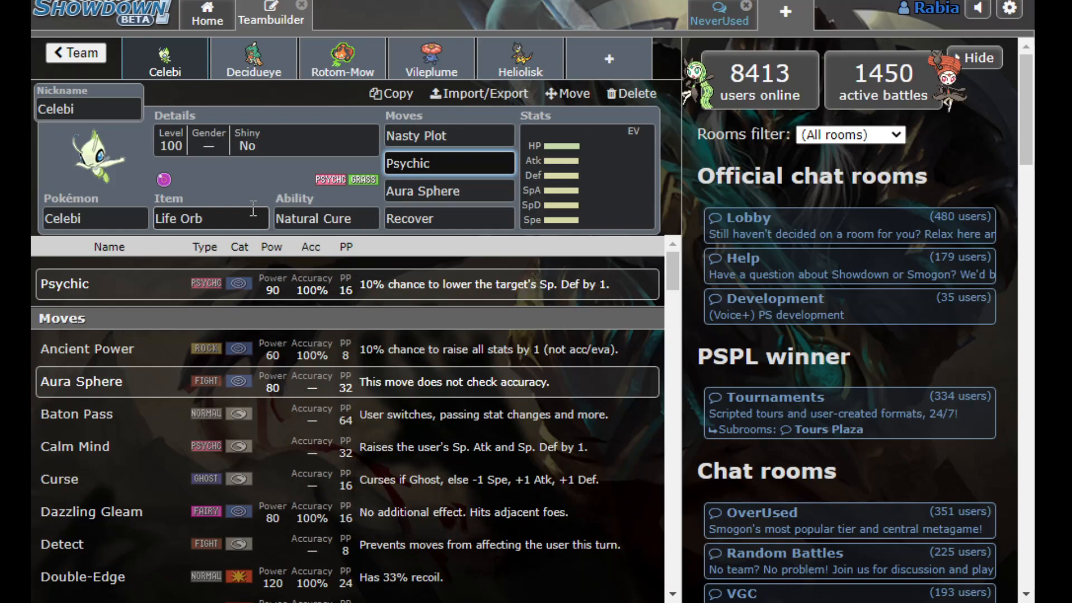
{"action": "mouse_move", "coordinate": [253, 205]}
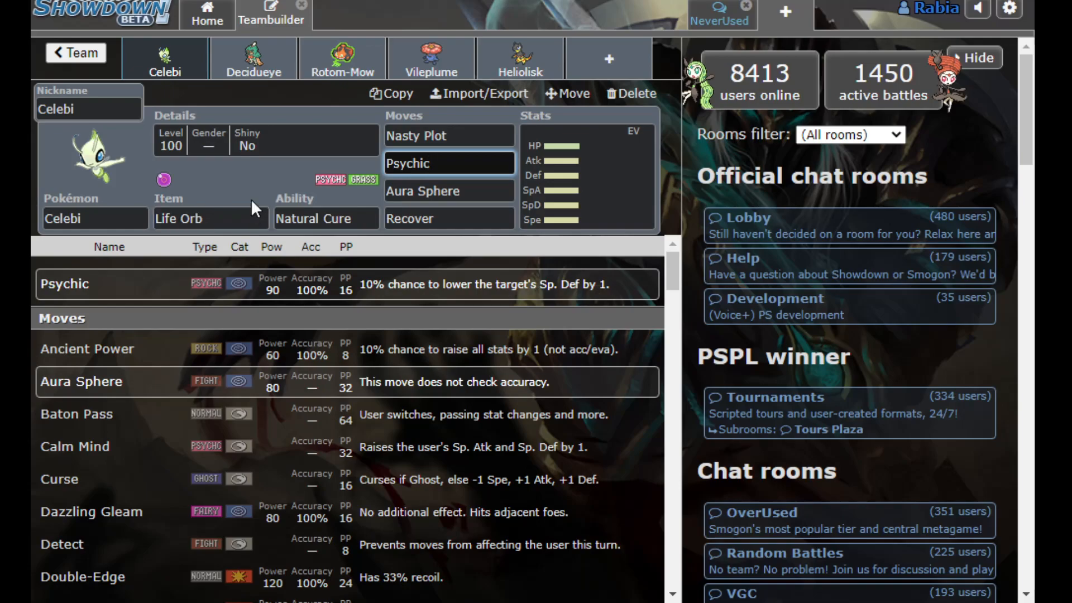
Give Celebi Heavy-Duty Boots and Giga Drain as its last move
{"action": "type", "text": "hea"}
{"action": "left_click", "coordinate": [449, 219]}
{"action": "type", "text": "g"}
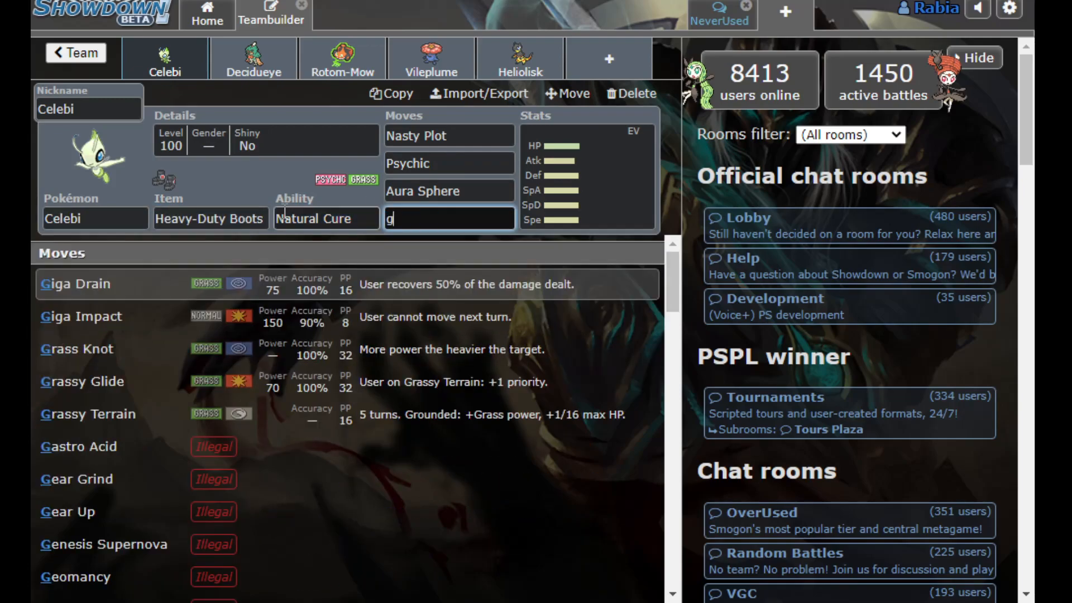
{"action": "left_click", "coordinate": [75, 284]}
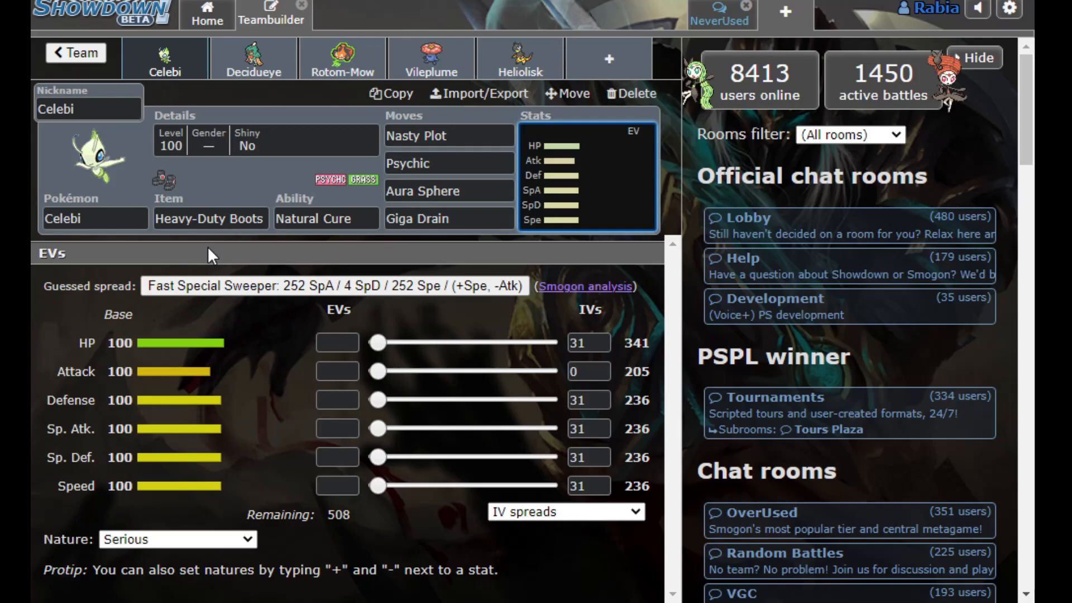
{"action": "left_click", "coordinate": [253, 59]}
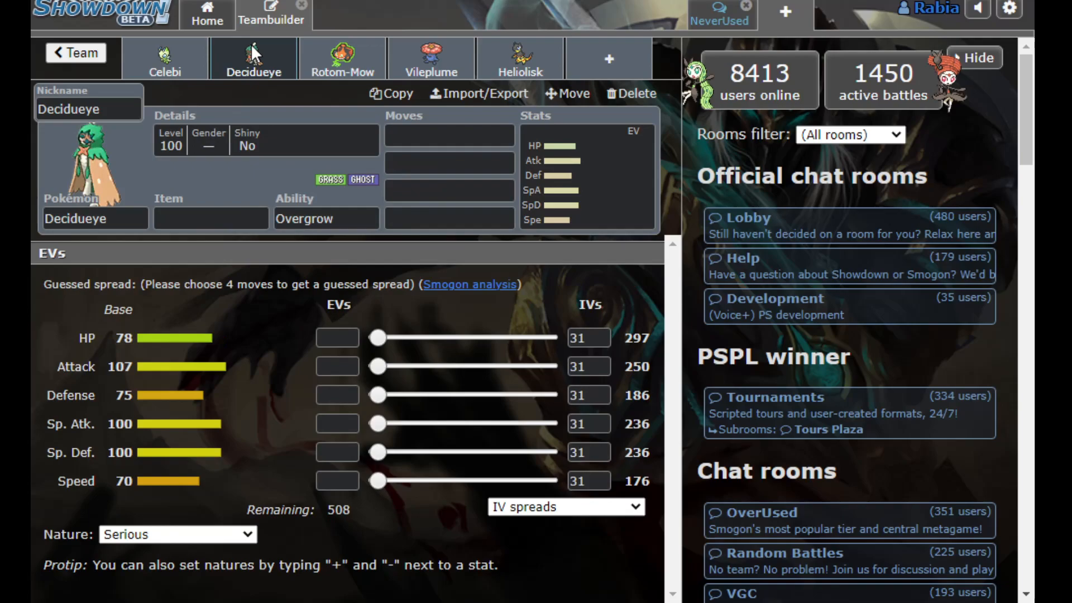
Open Vileplume's and then Toxicroak's blank sets
{"action": "left_click", "coordinate": [342, 58]}
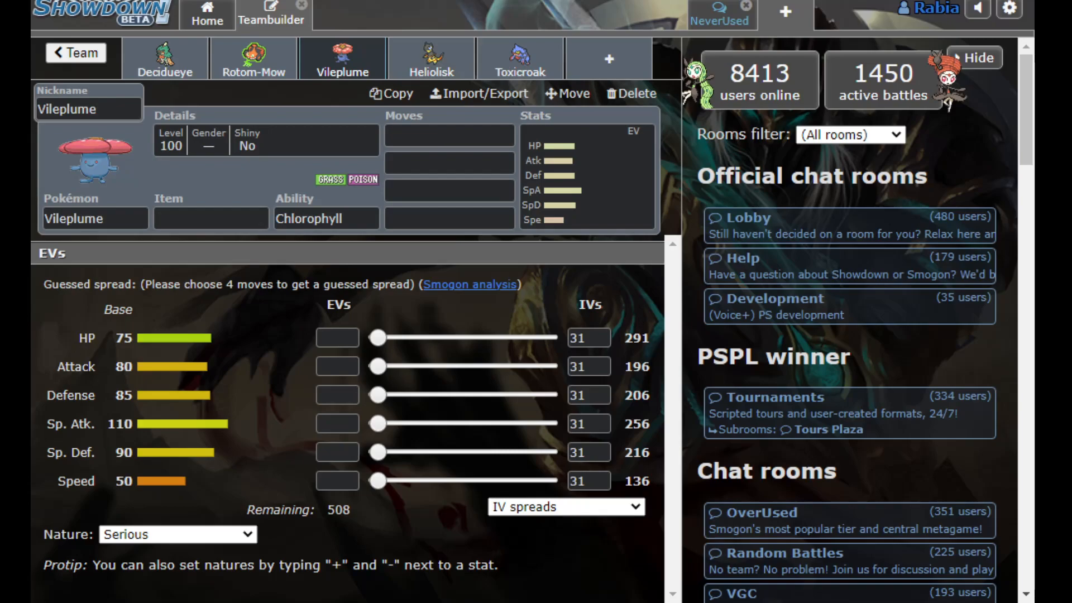
{"action": "mouse_move", "coordinate": [464, 6]}
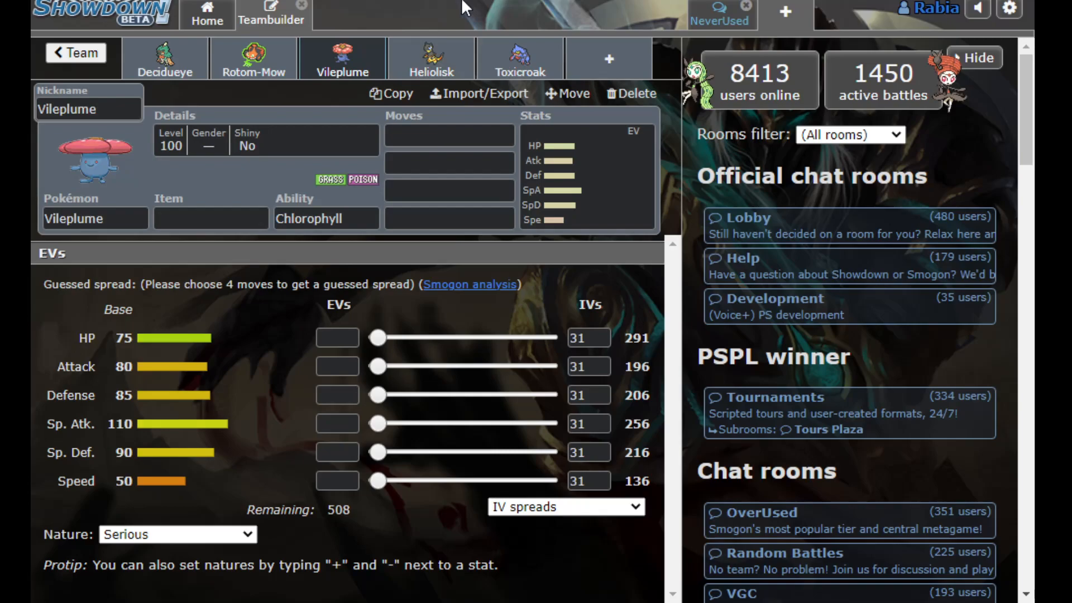
{"action": "left_click", "coordinate": [341, 58]}
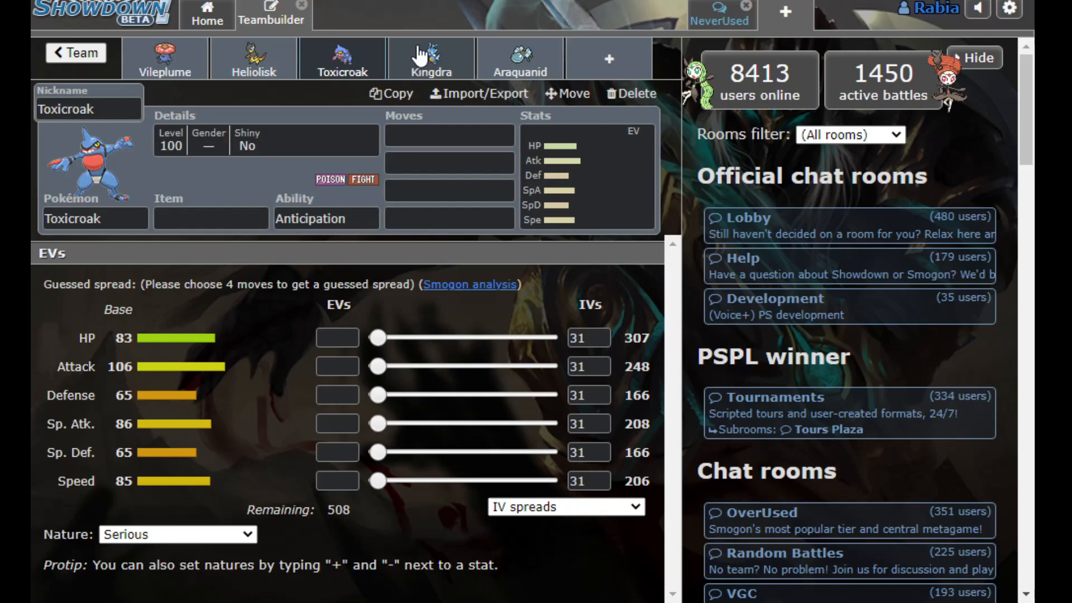
Open Kingdra's blank set for editing
{"action": "left_click", "coordinate": [325, 218]}
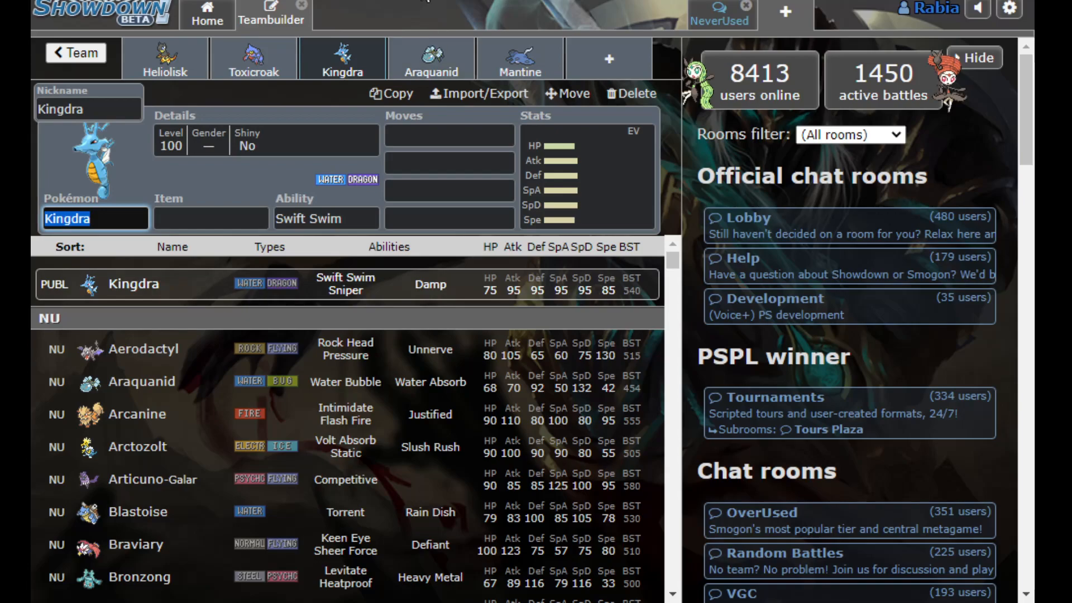
{"action": "mouse_move", "coordinate": [381, 23]}
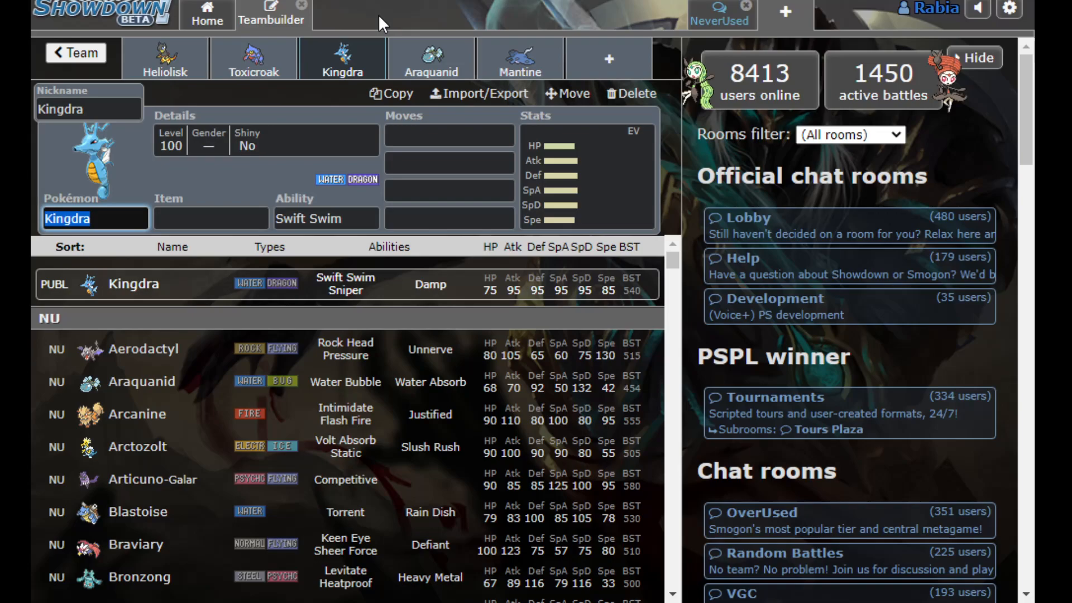
{"action": "mouse_move", "coordinate": [362, 94]}
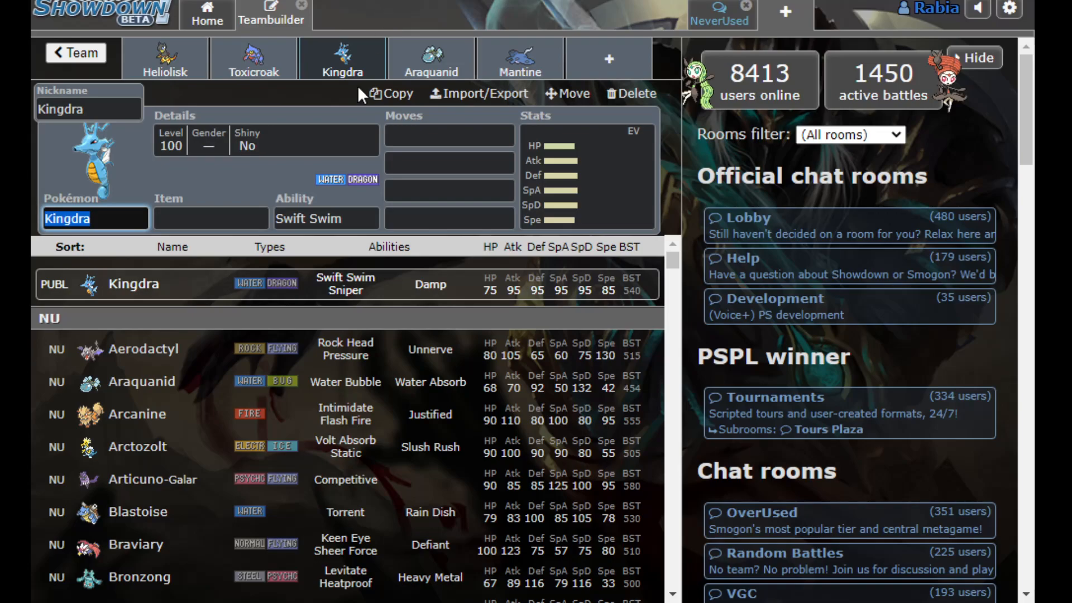
Equip Kingdra with Scope Lens and the Sniper ability, then bring up Araquanid-Totem's set
{"action": "type", "text": "scope"}
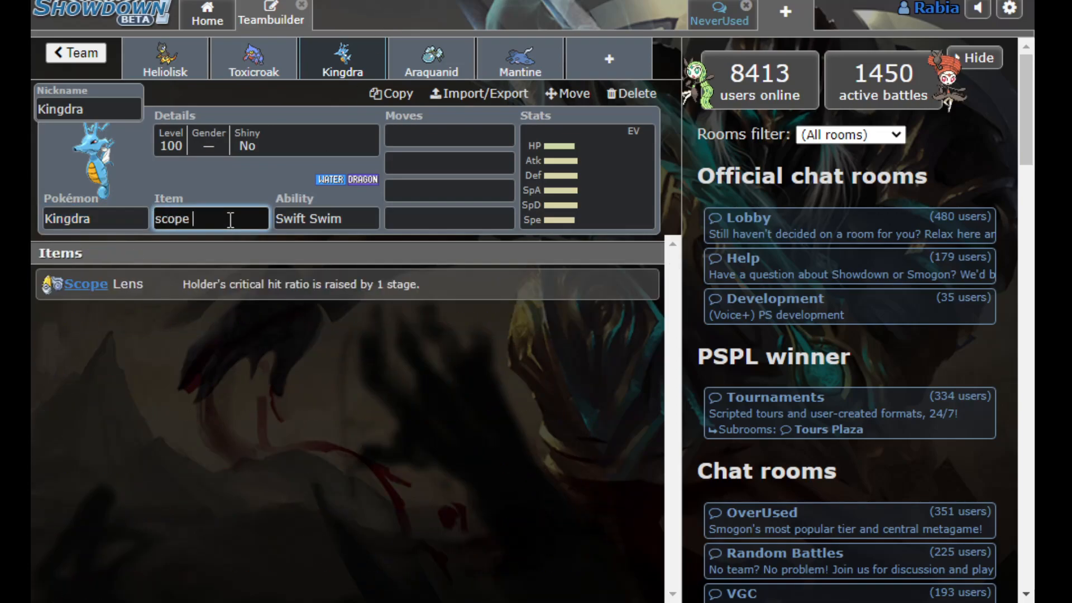
{"action": "left_click", "coordinate": [95, 284]}
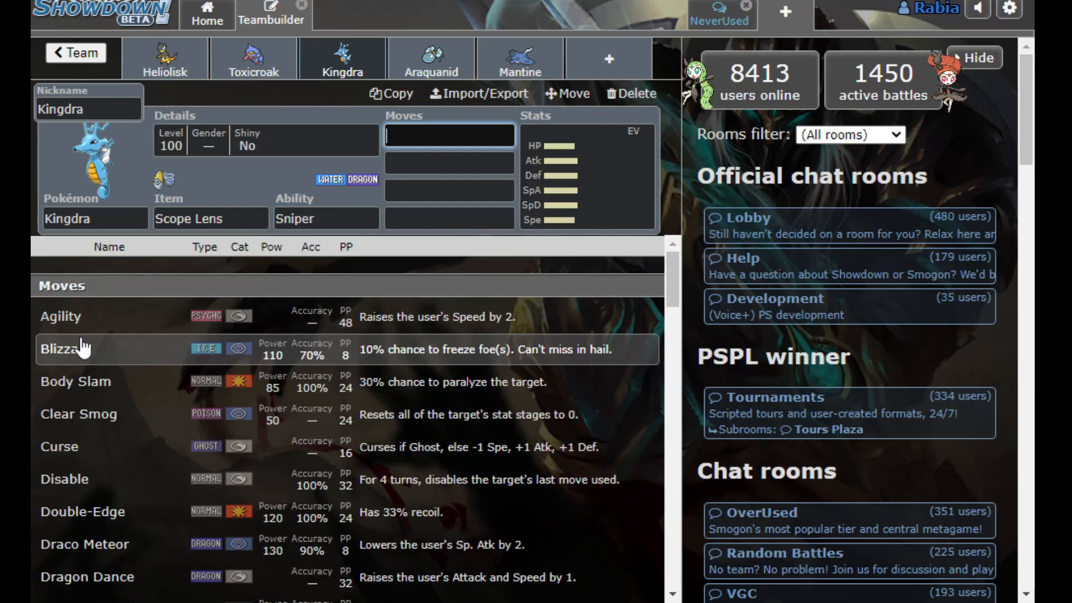
{"action": "left_click", "coordinate": [327, 218]}
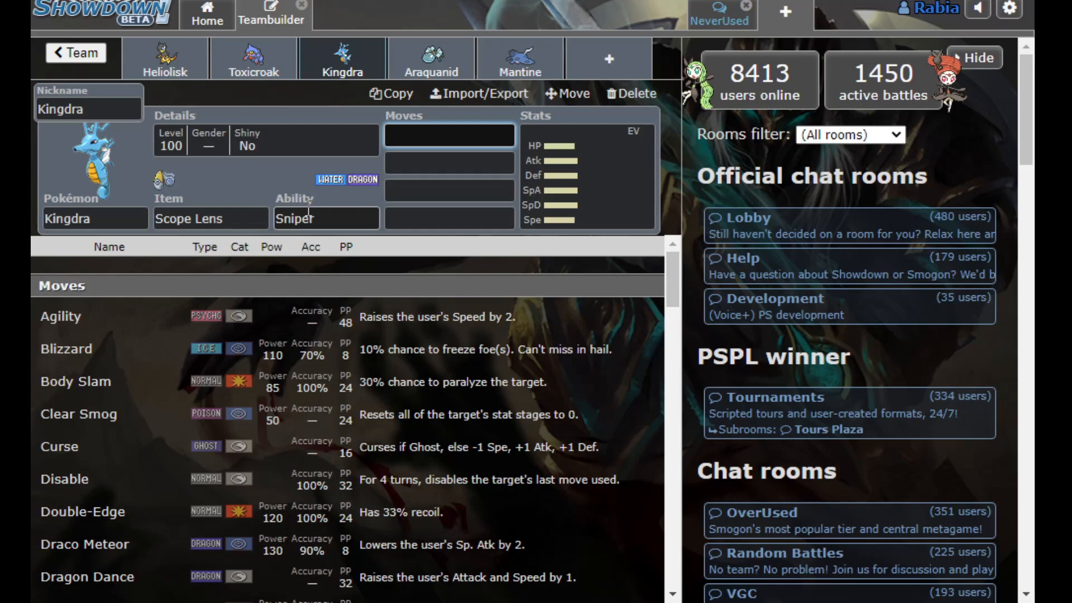
{"action": "left_click", "coordinate": [448, 135]}
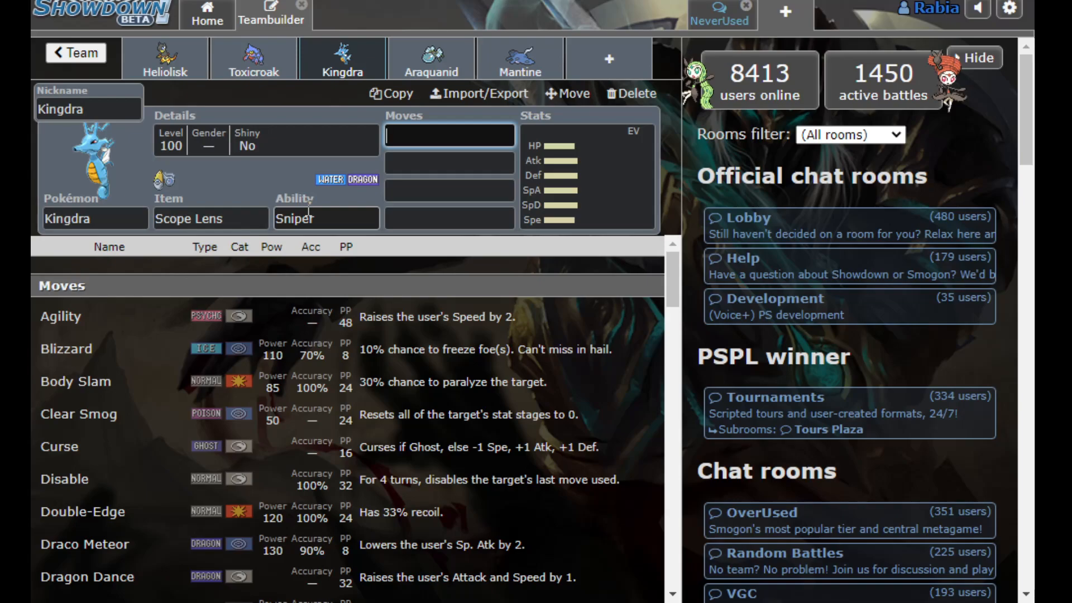
{"action": "left_click", "coordinate": [342, 58]}
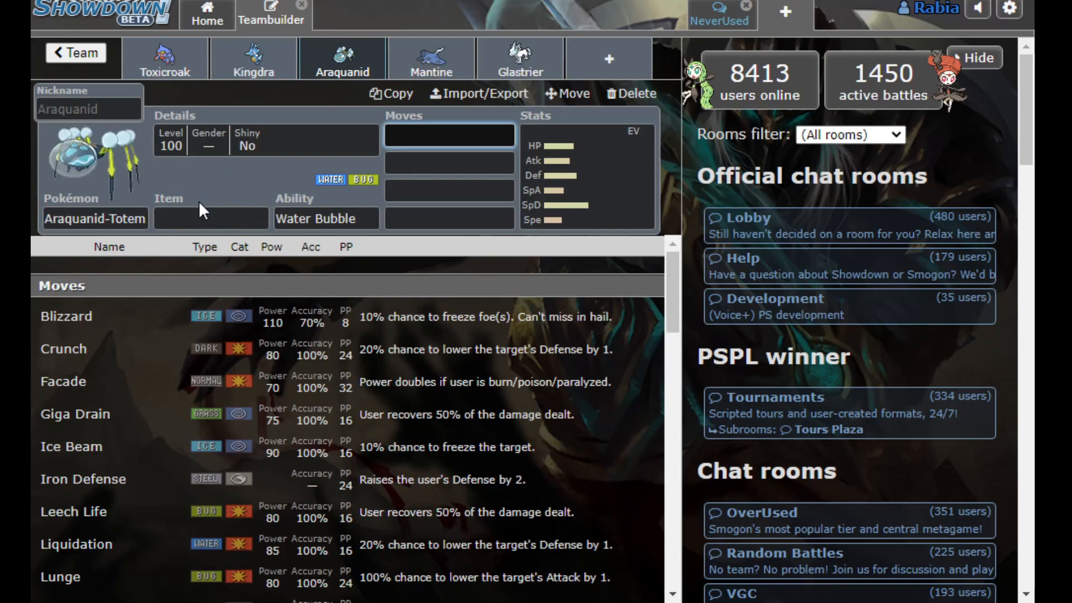
{"action": "mouse_move", "coordinate": [207, 208]}
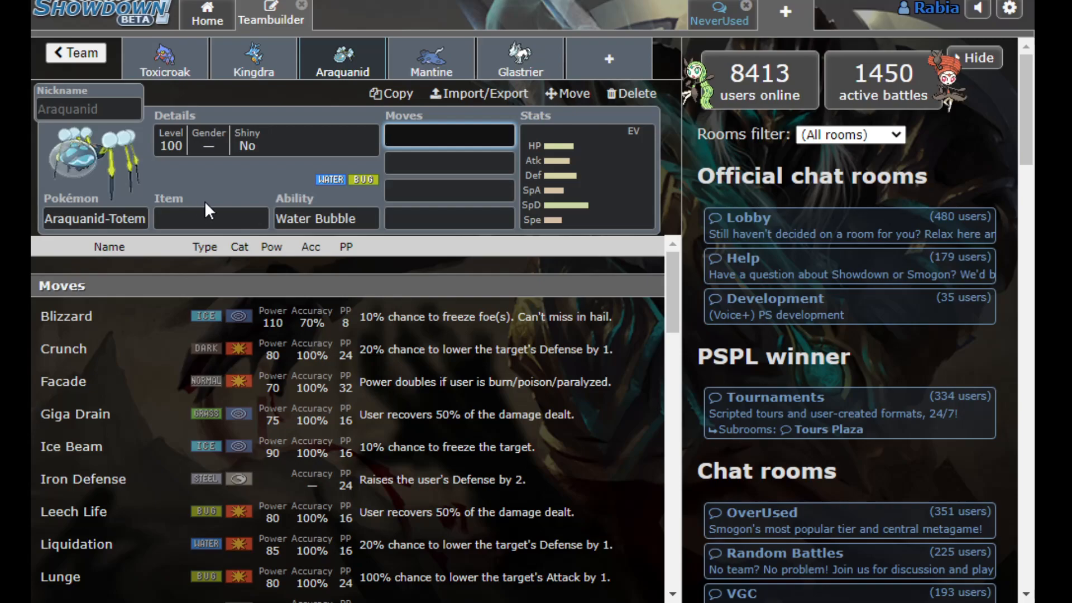
Give Araquanid-Totem Heavy-Duty Boots plus Leech Life, Liquidation, Substitute and Toxic, then bring up Mantine
{"action": "type", "text": "hea"}
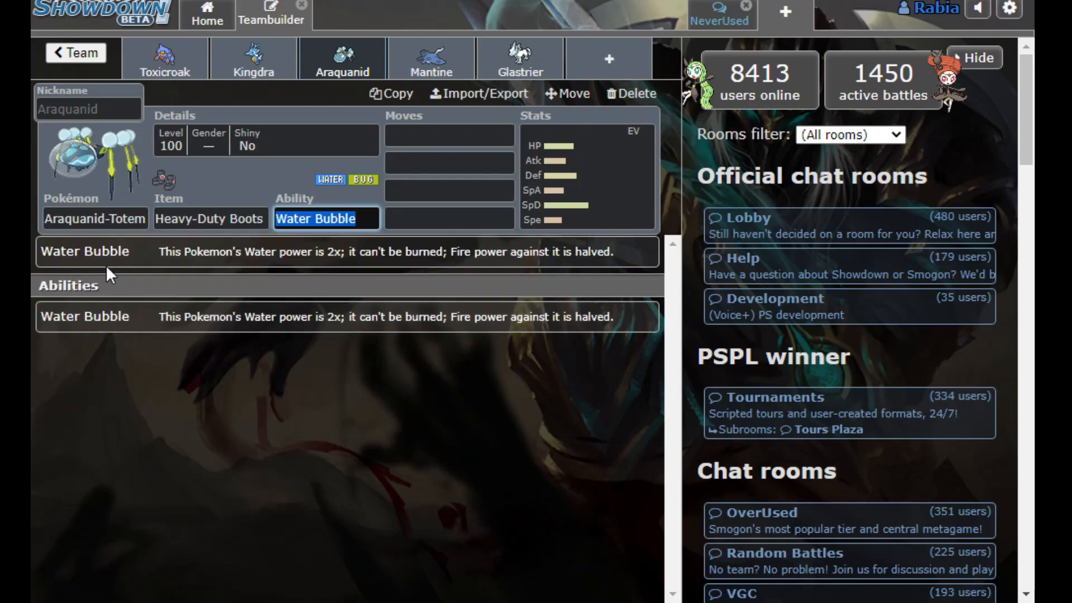
{"action": "type", "text": "lee"}
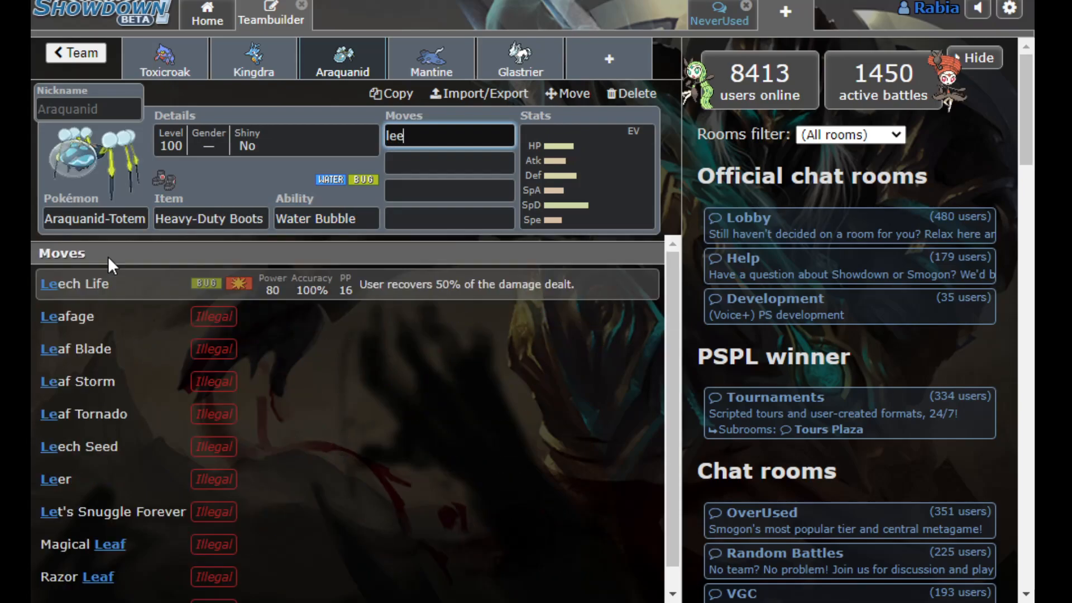
{"action": "left_click", "coordinate": [75, 316]}
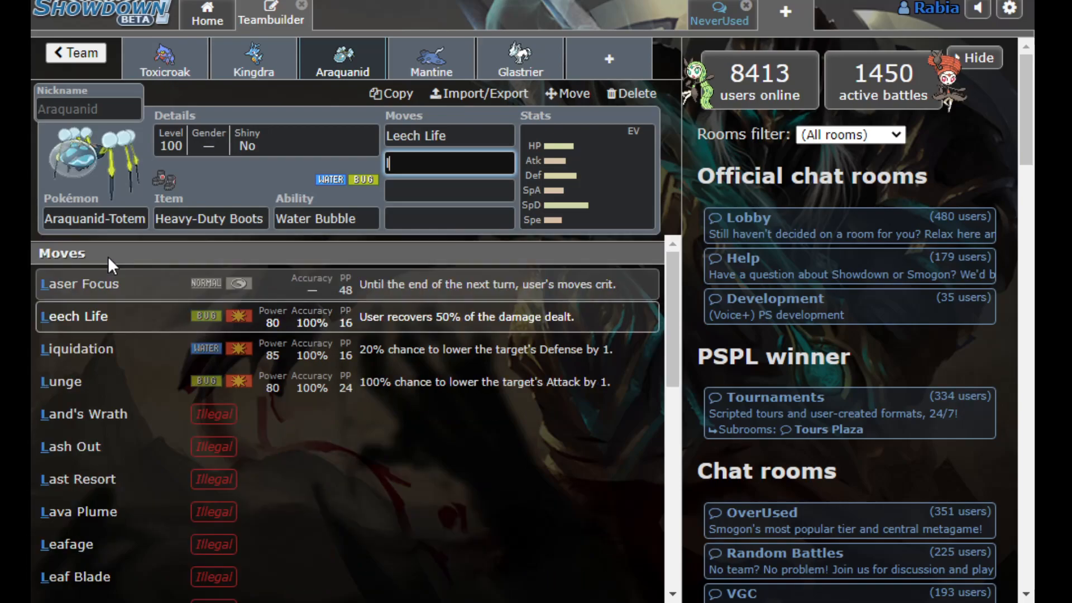
{"action": "type", "text": "toxi"}
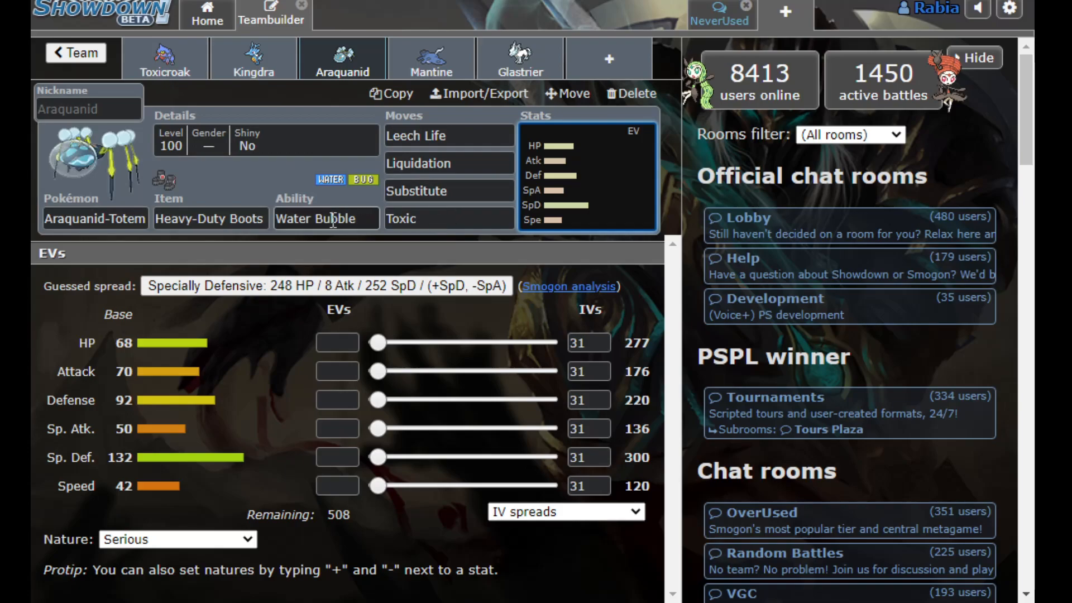
{"action": "left_click", "coordinate": [326, 219]}
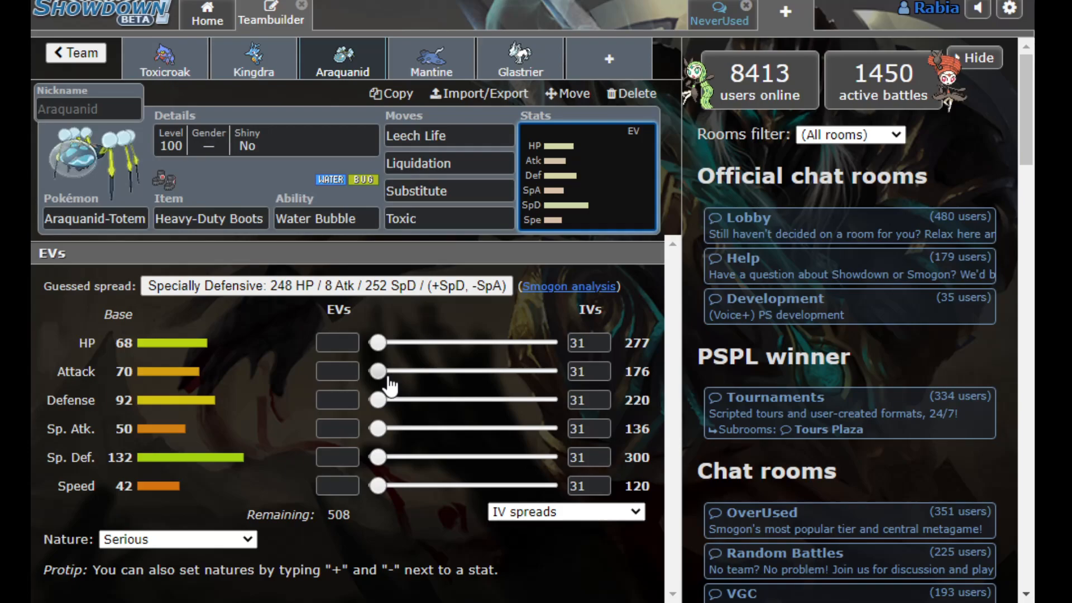
{"action": "mouse_move", "coordinate": [119, 158]}
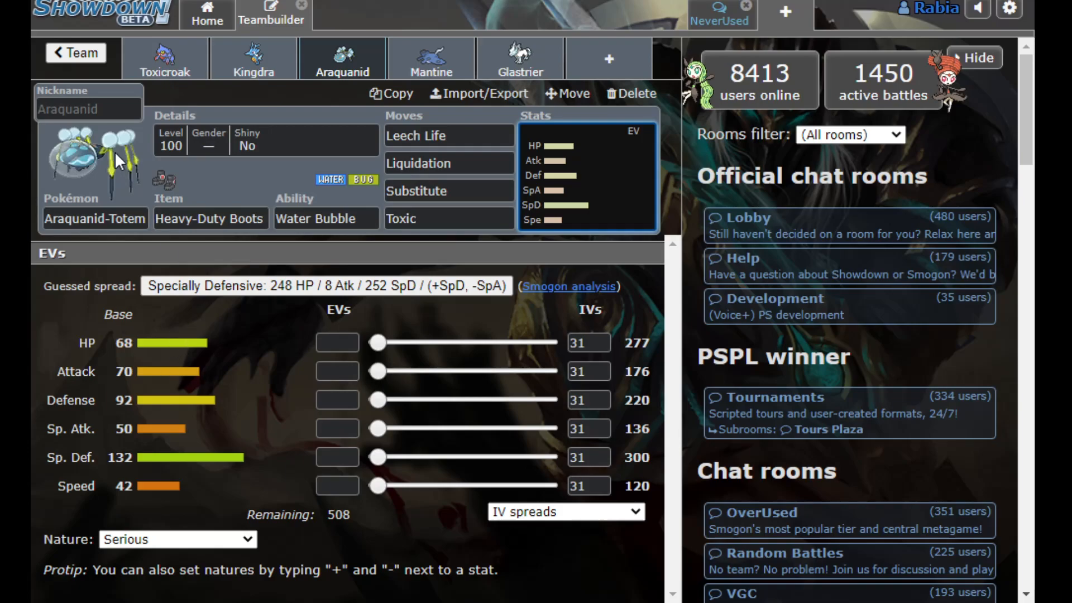
{"action": "mouse_move", "coordinate": [110, 174]}
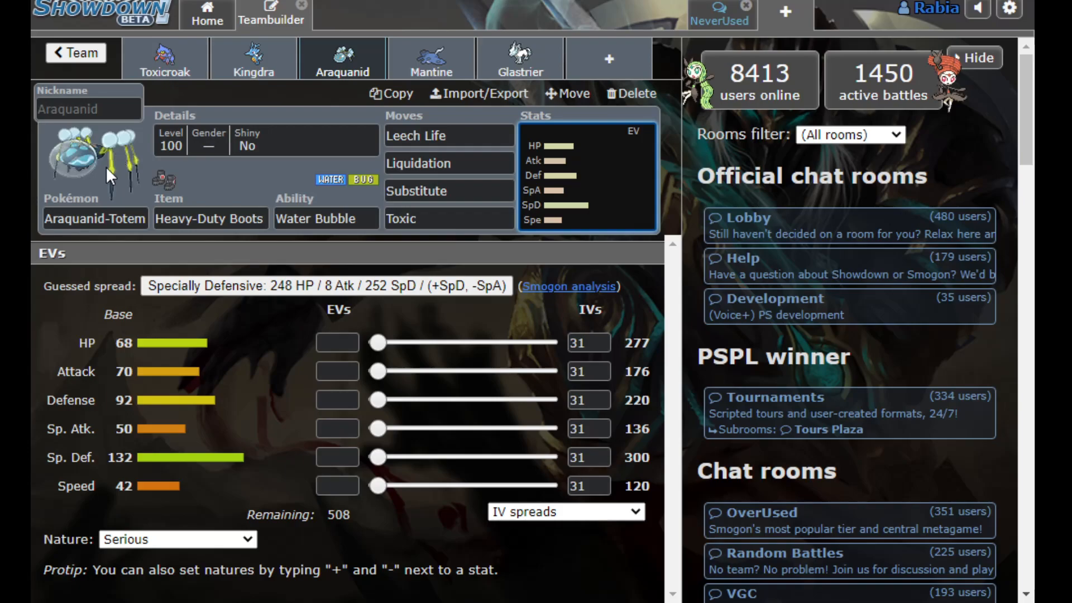
{"action": "mouse_move", "coordinate": [342, 61]}
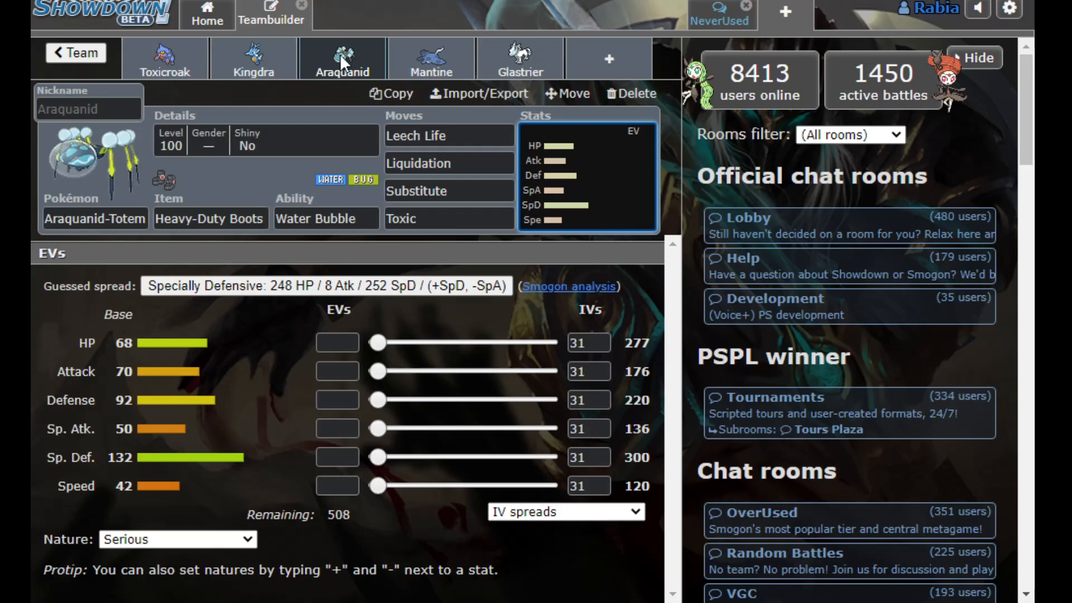
{"action": "left_click", "coordinate": [431, 58]}
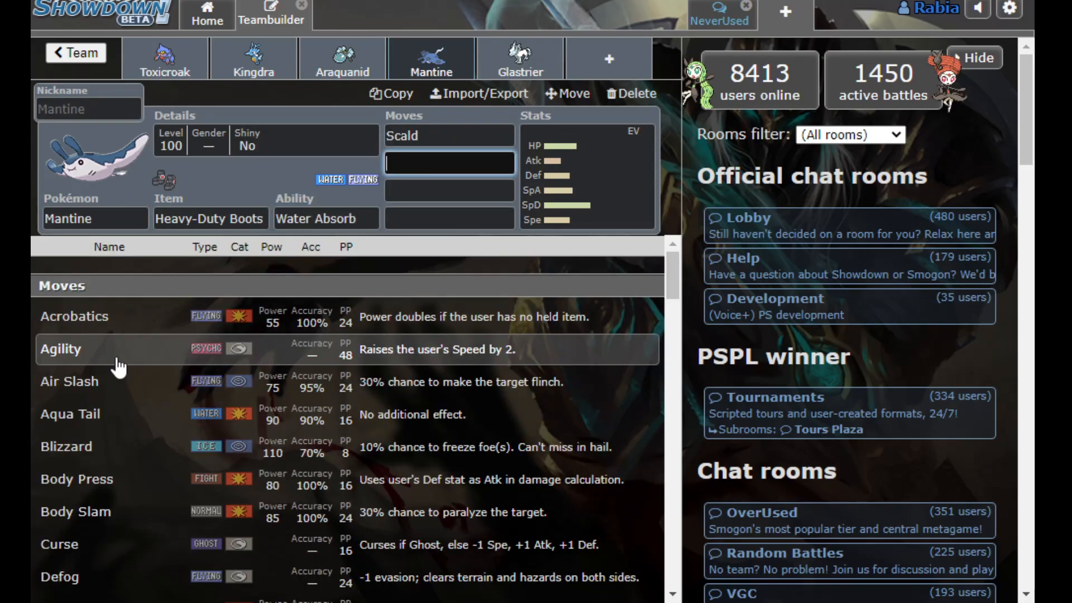
Add Toxic as Mantine's fourth move, review Scald and Substitute, then bring up Glastrier
{"action": "type", "text": "t"}
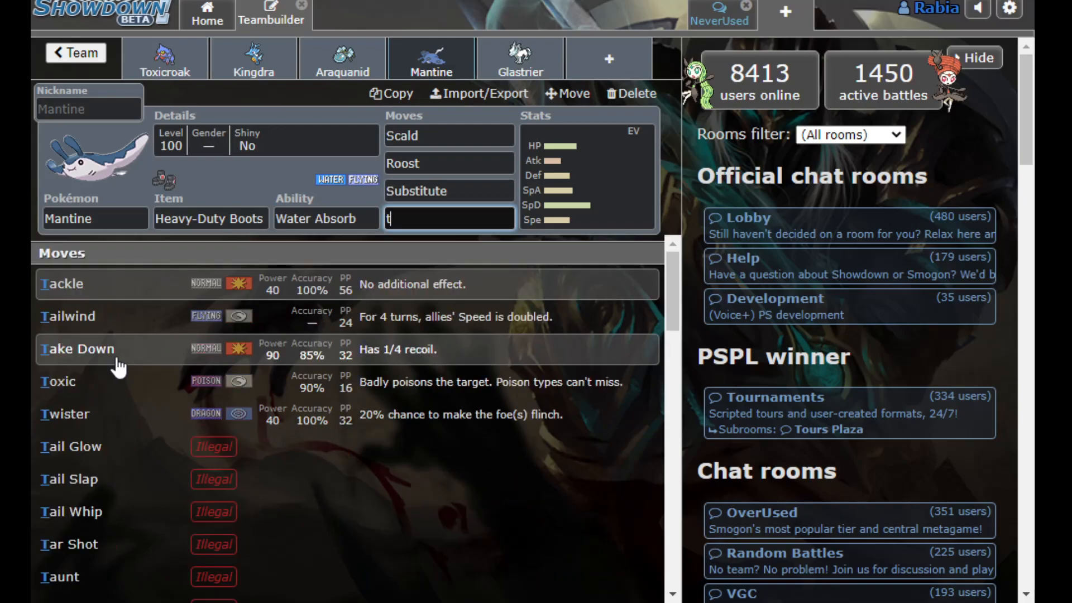
{"action": "left_click", "coordinate": [59, 382]}
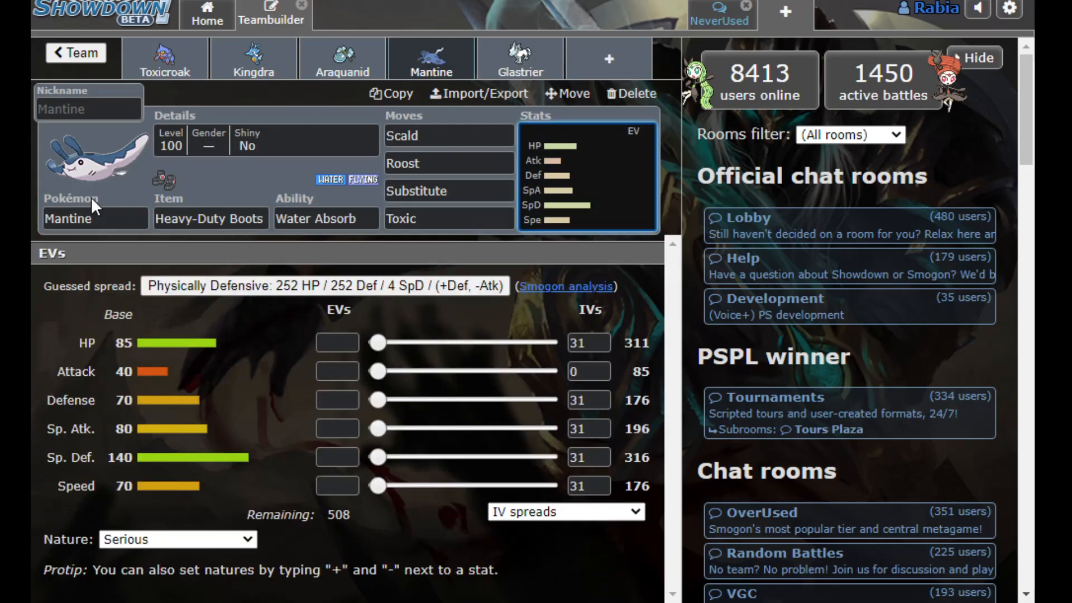
{"action": "mouse_move", "coordinate": [228, 392]}
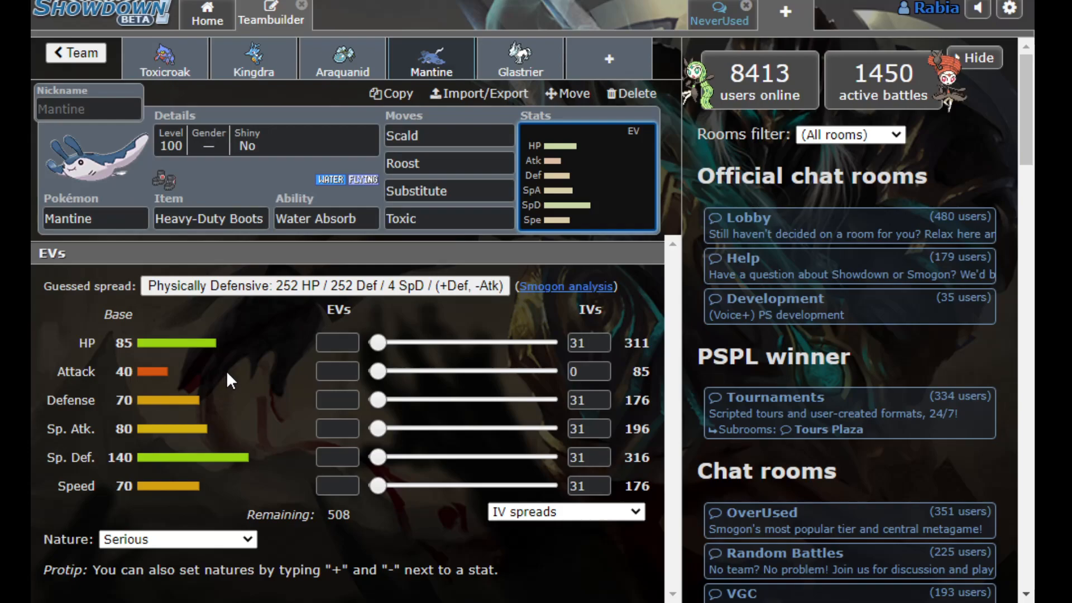
{"action": "left_click", "coordinate": [337, 342]}
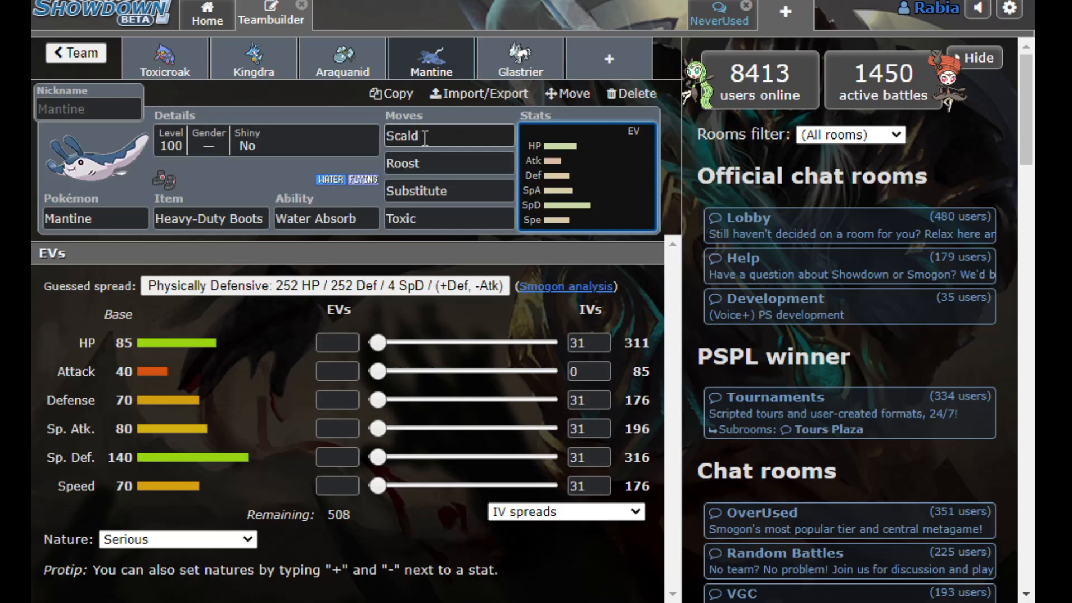
{"action": "left_click", "coordinate": [448, 136]}
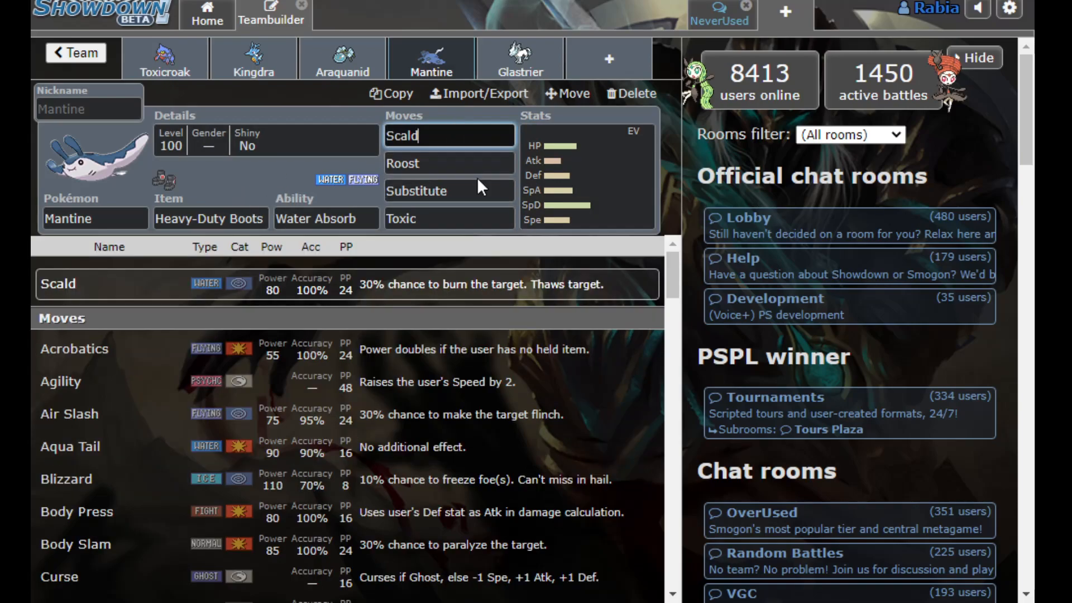
{"action": "left_click", "coordinate": [449, 191]}
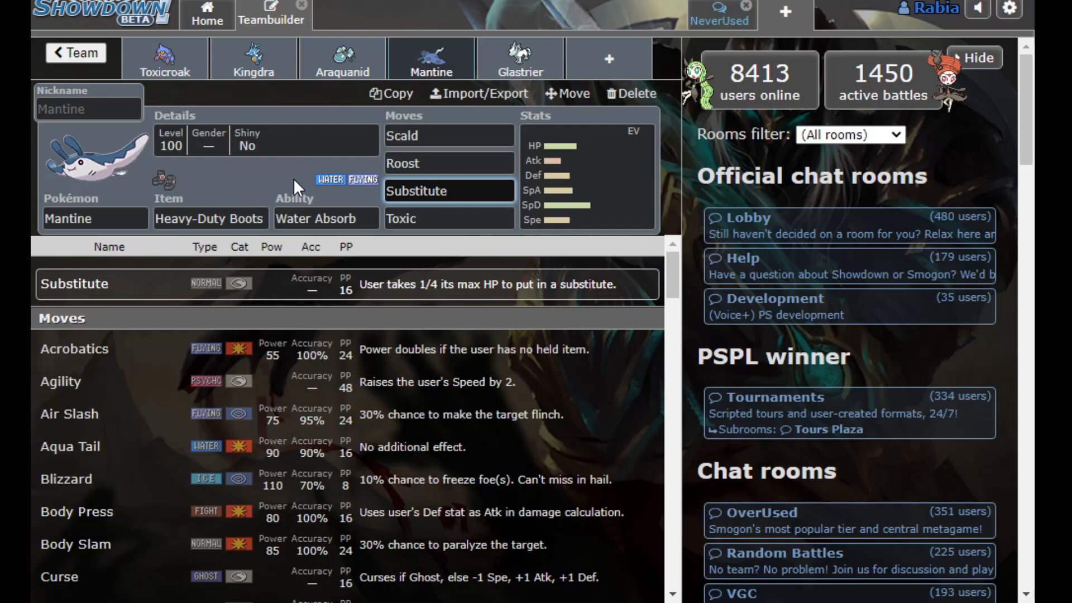
{"action": "mouse_move", "coordinate": [316, 185]}
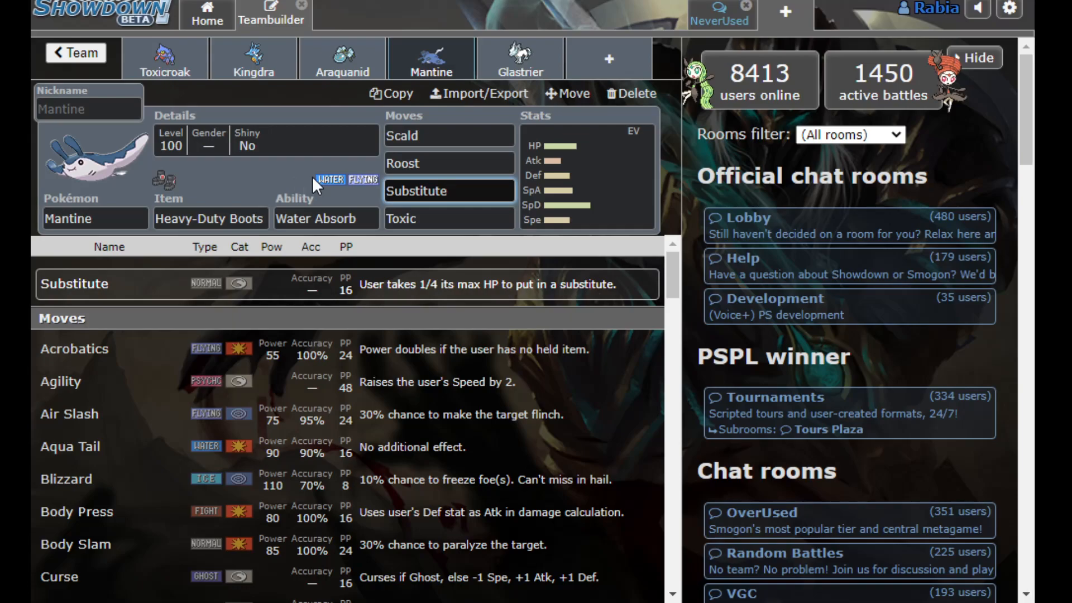
{"action": "left_click", "coordinate": [520, 58]}
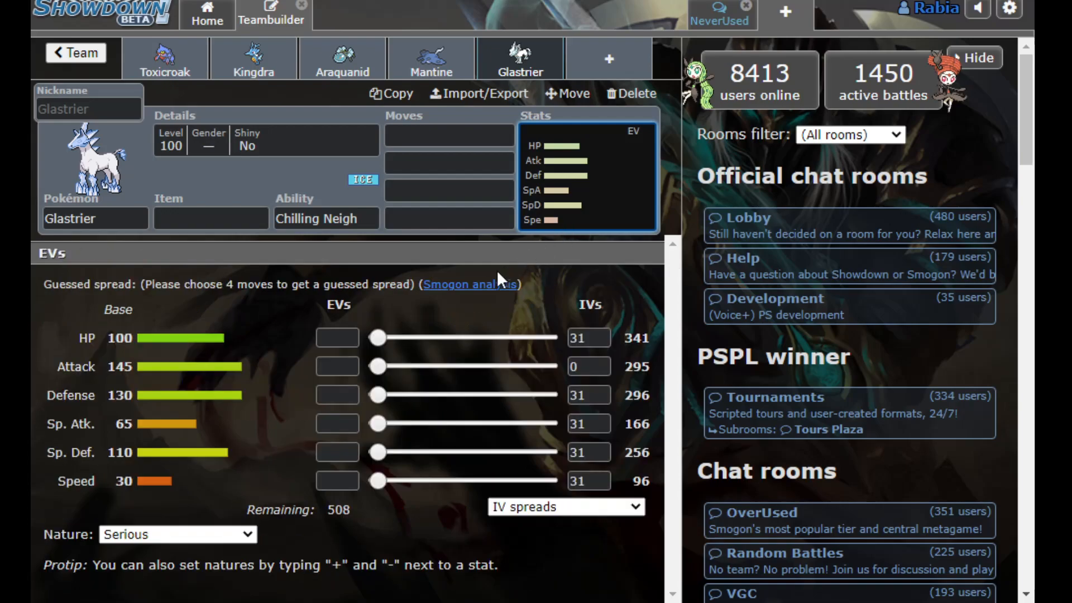
{"action": "mouse_move", "coordinate": [500, 281]}
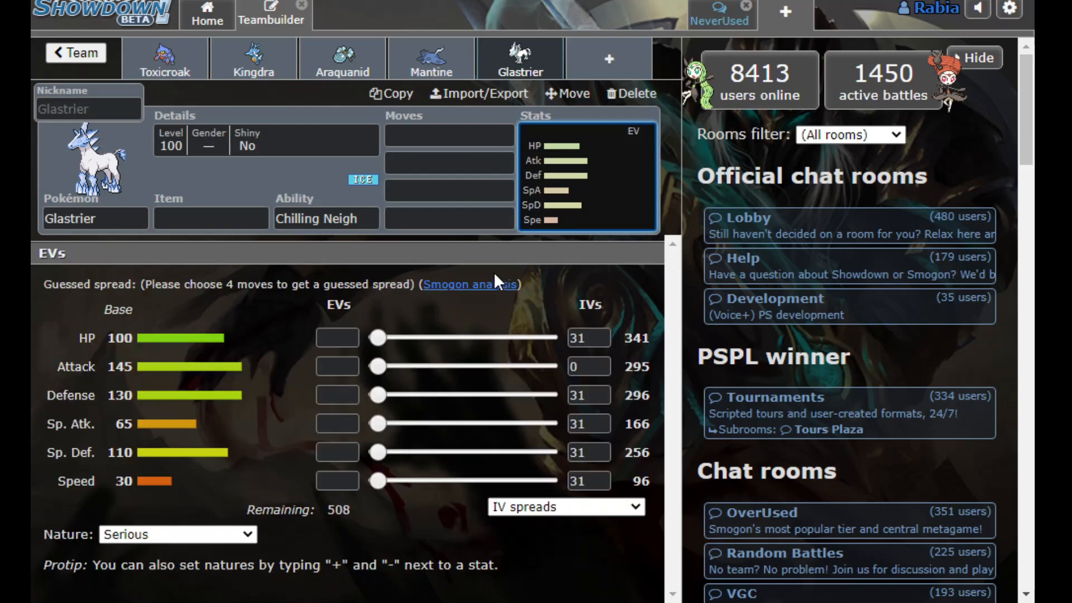
Enter Swords Dance for Glastrier and set 252 Atk / 20 SpD / 236 Spe EVs with Jolly nature
{"action": "left_click", "coordinate": [211, 218]}
{"action": "type", "text": "Leftover"}
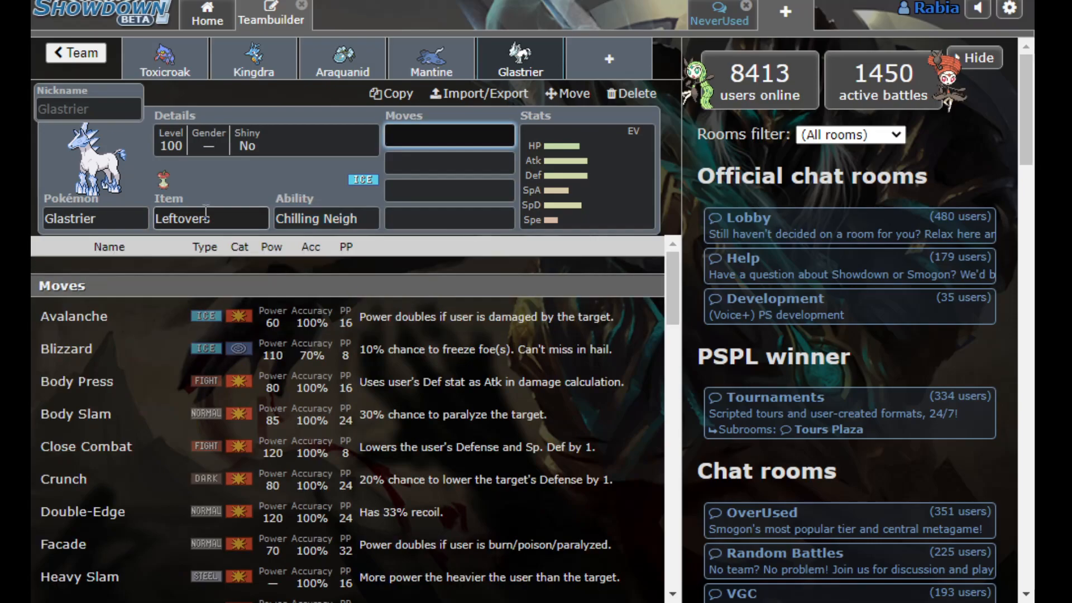
{"action": "type", "text": "swords Dance"}
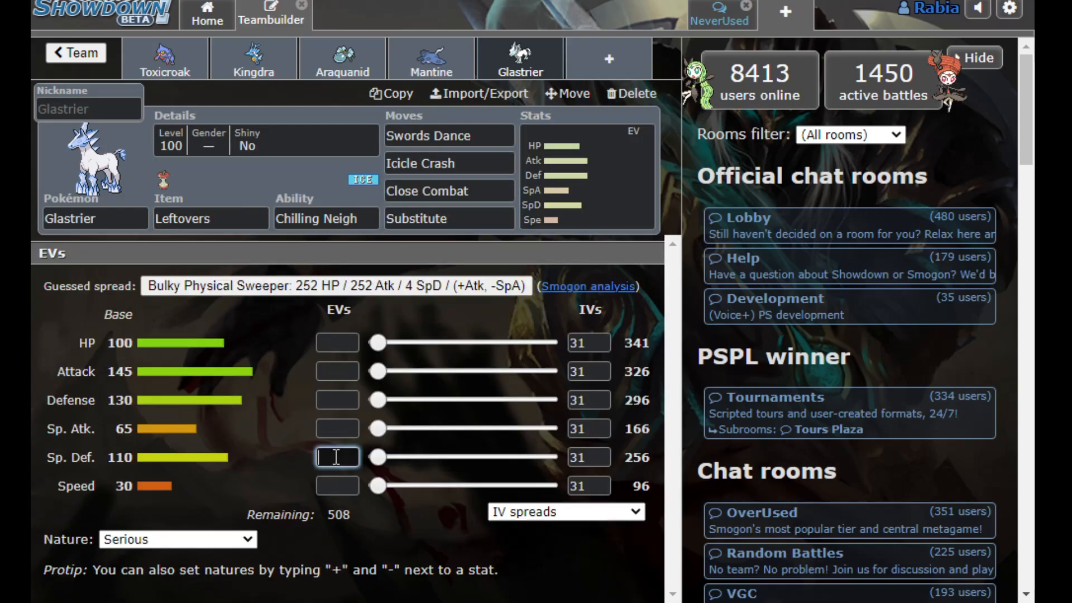
{"action": "type", "text": "20"}
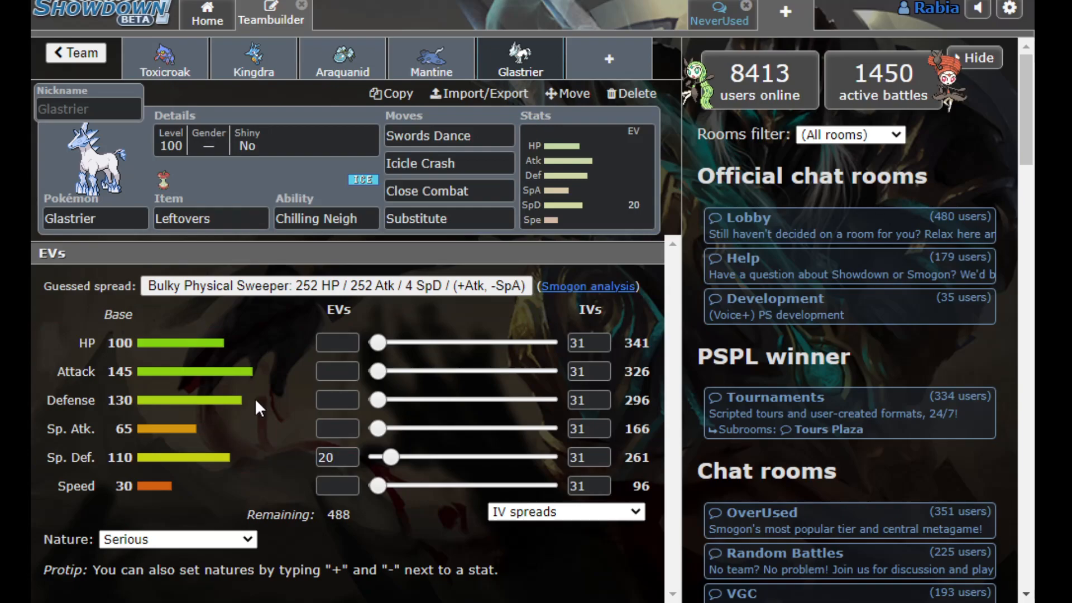
{"action": "left_click_drag", "start_coordinate": [375, 371], "coordinate": [547, 371]}
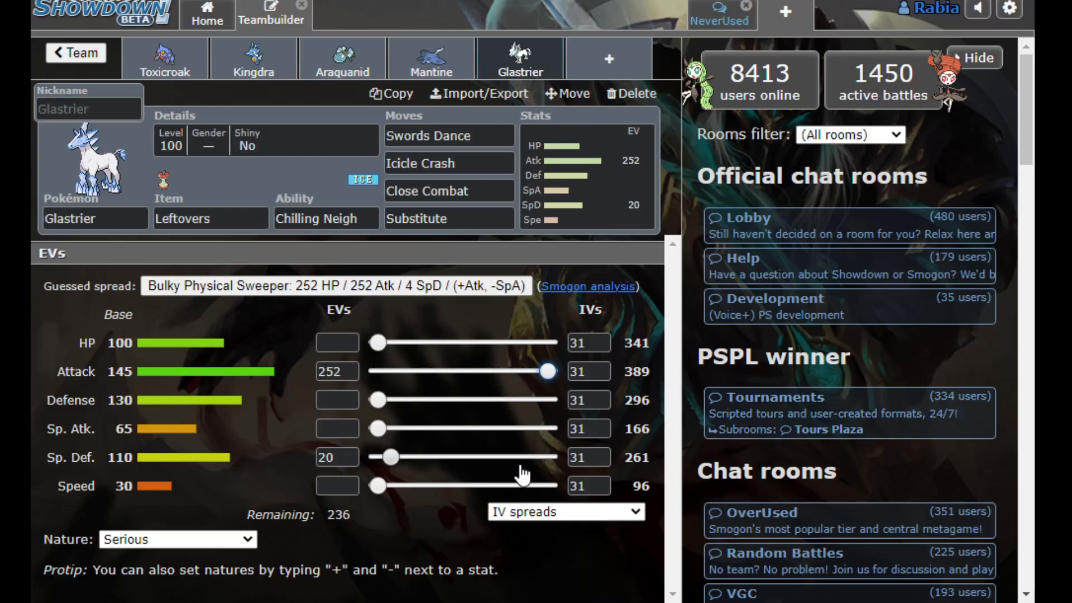
{"action": "left_click_drag", "start_coordinate": [376, 485], "coordinate": [540, 486]}
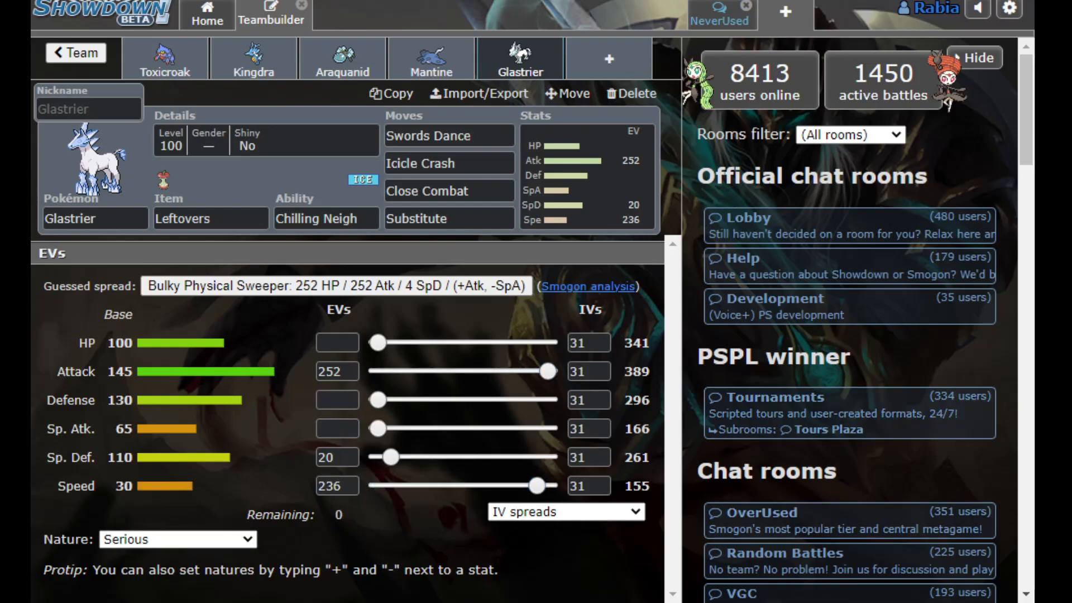
{"action": "left_click", "coordinate": [176, 539]}
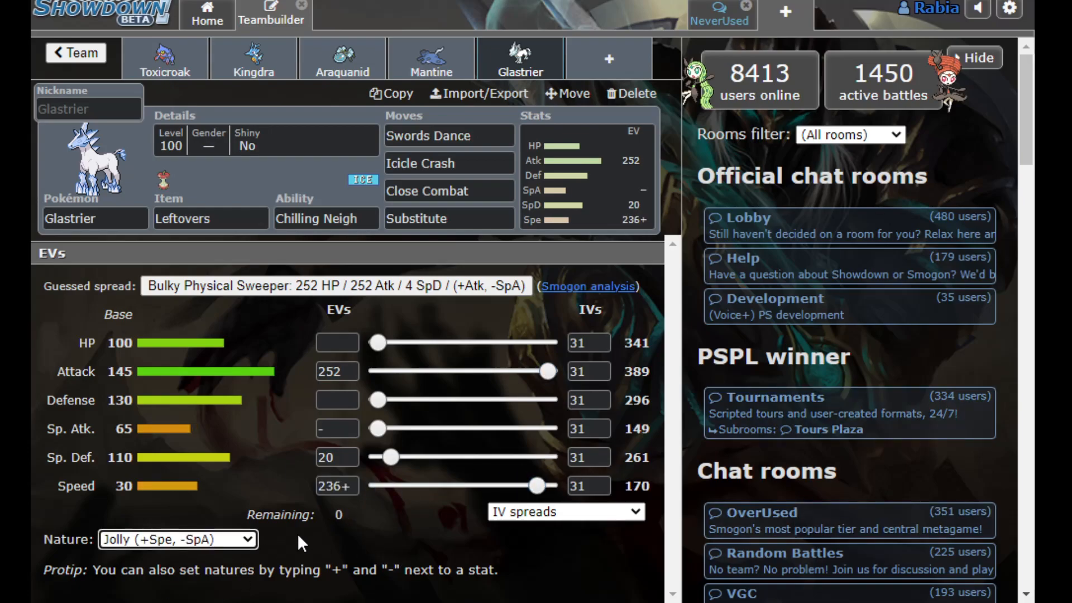
{"action": "mouse_move", "coordinate": [414, 511]}
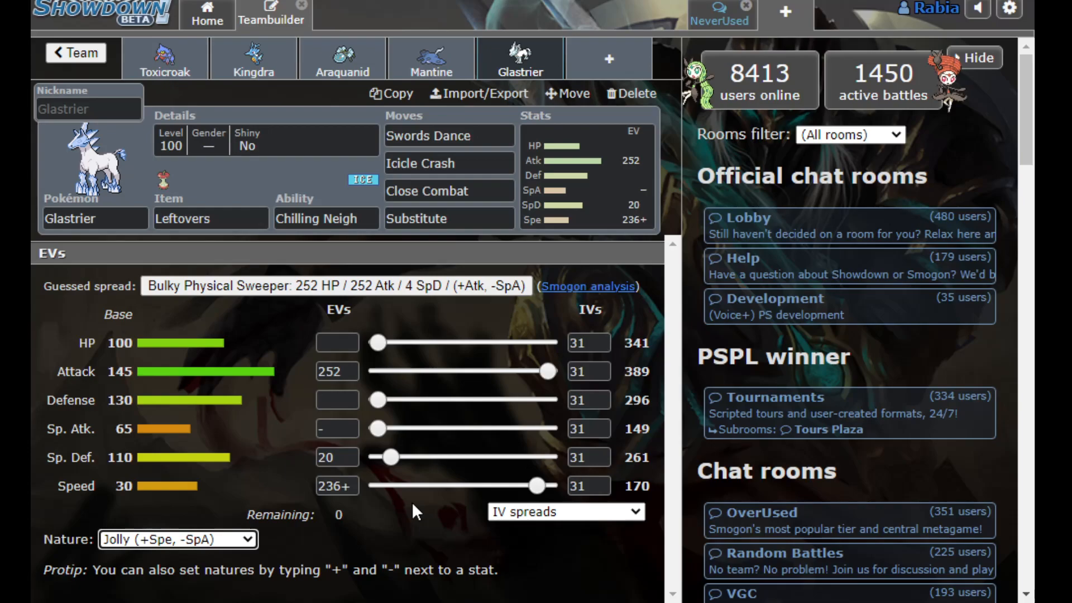
{"action": "mouse_move", "coordinate": [127, 134]}
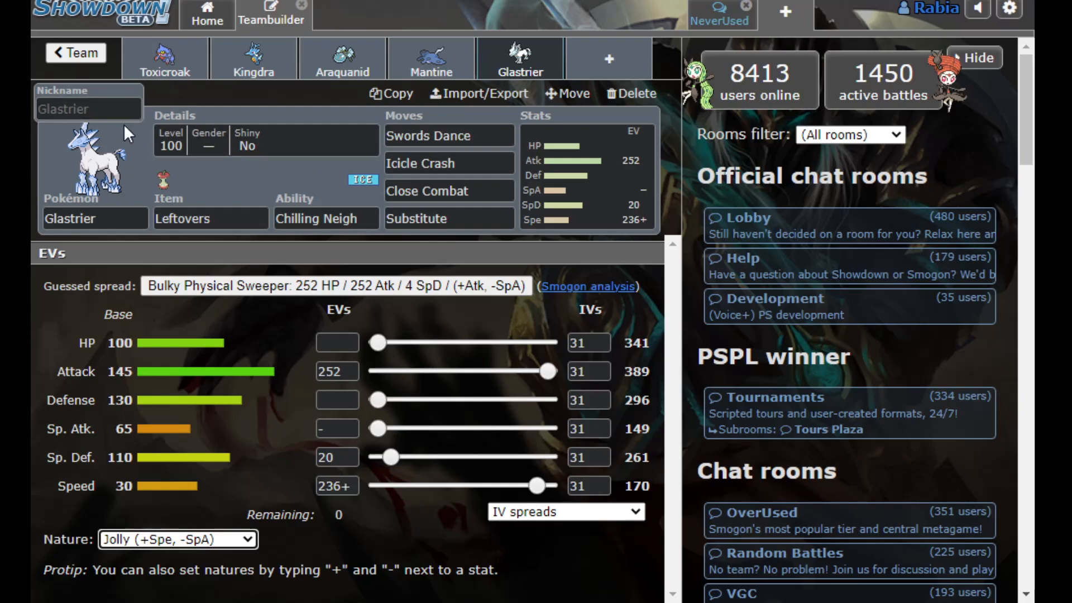
{"action": "mouse_move", "coordinate": [149, 153]}
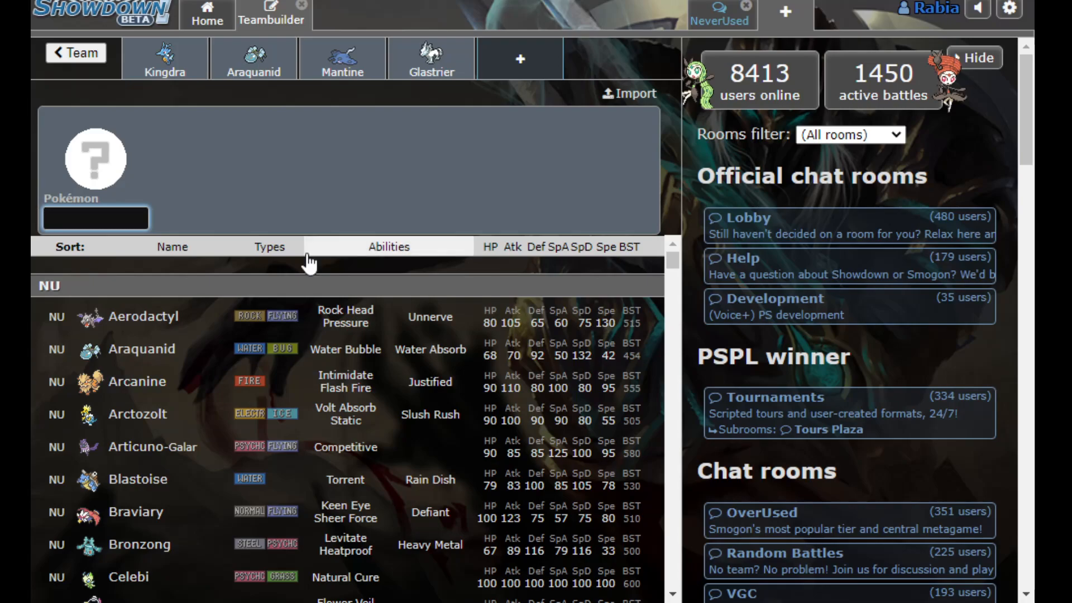
{"action": "mouse_move", "coordinate": [281, 382]}
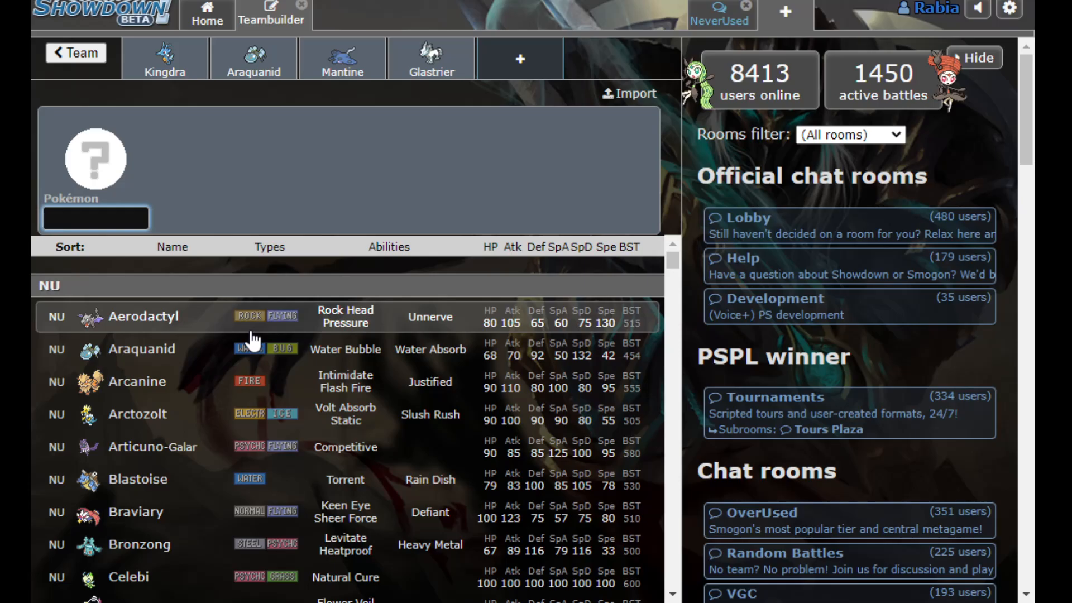
Scroll down the NU species list toward Sirfetch'd in the new blank slot
{"action": "scroll", "scroll_direction": "down", "scroll_amount": 3}
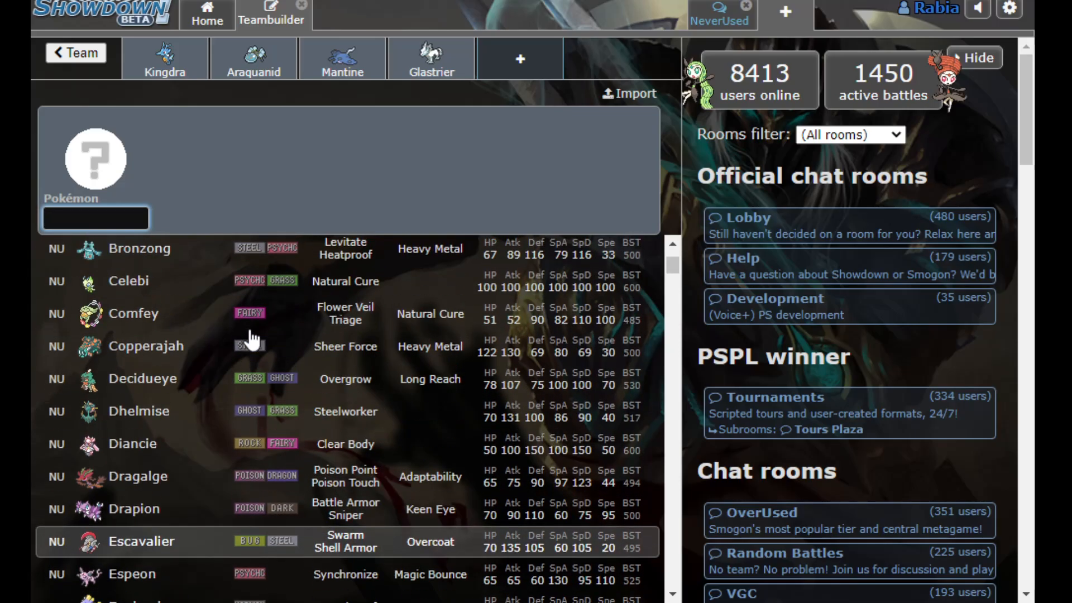
{"action": "mouse_move", "coordinate": [243, 379]}
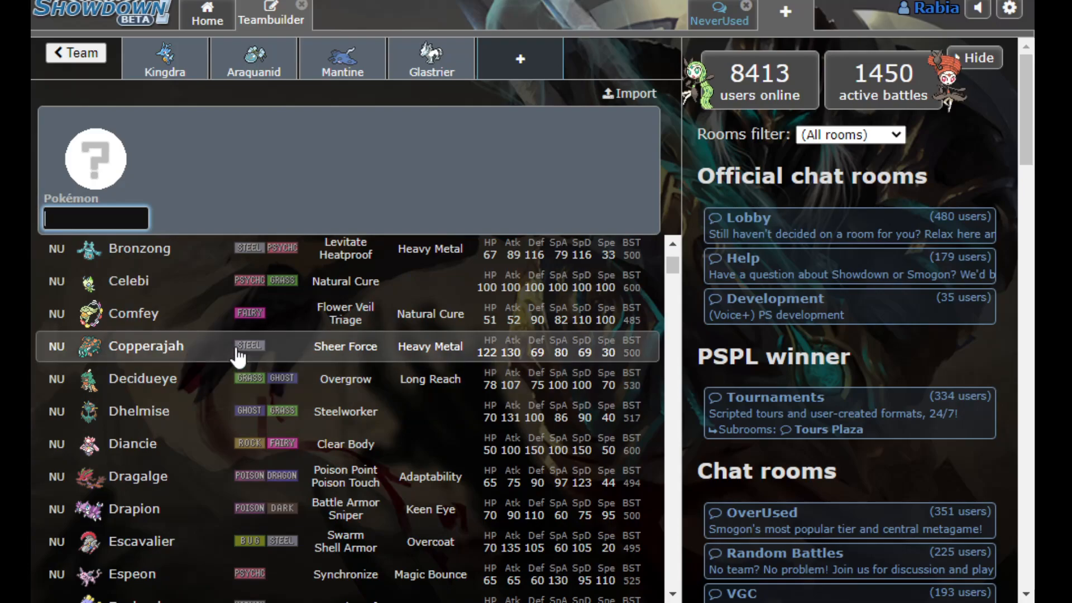
{"action": "scroll", "scroll_direction": "down", "scroll_amount": 3}
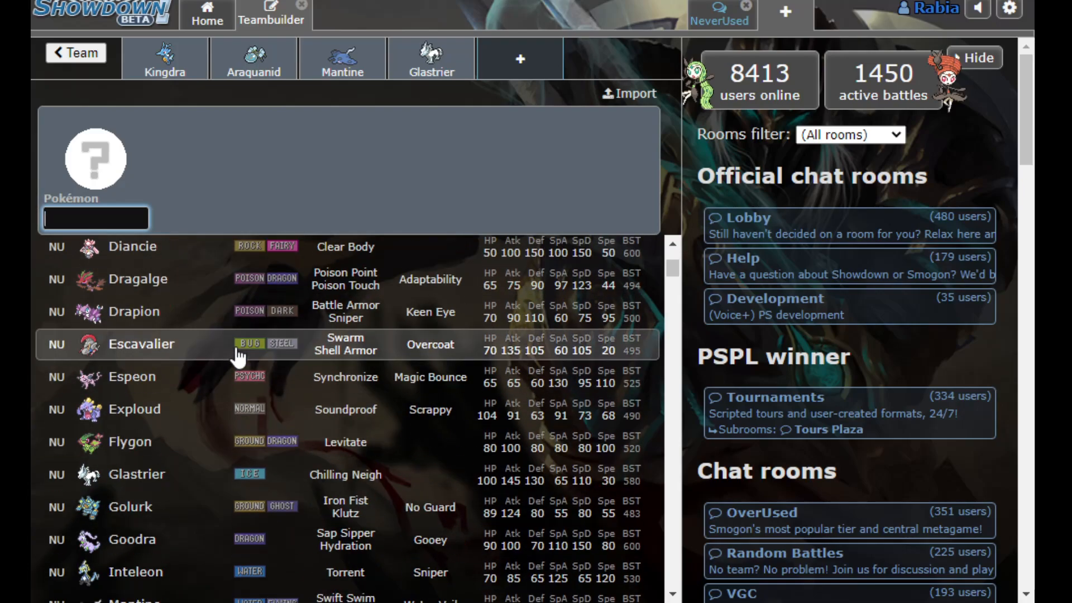
{"action": "mouse_move", "coordinate": [174, 514]}
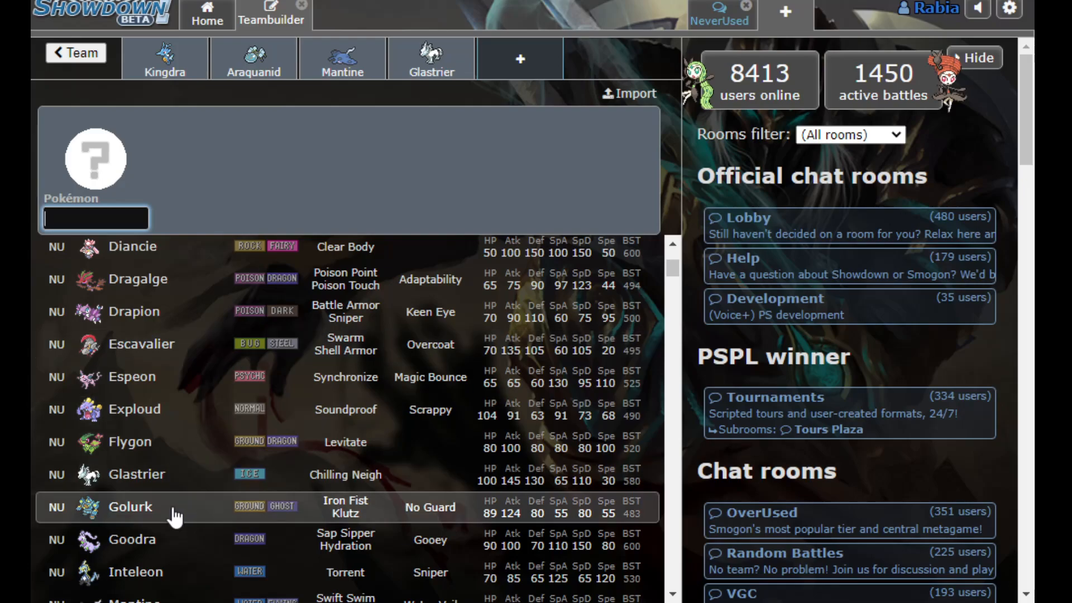
{"action": "scroll", "scroll_direction": "down", "scroll_amount": 3}
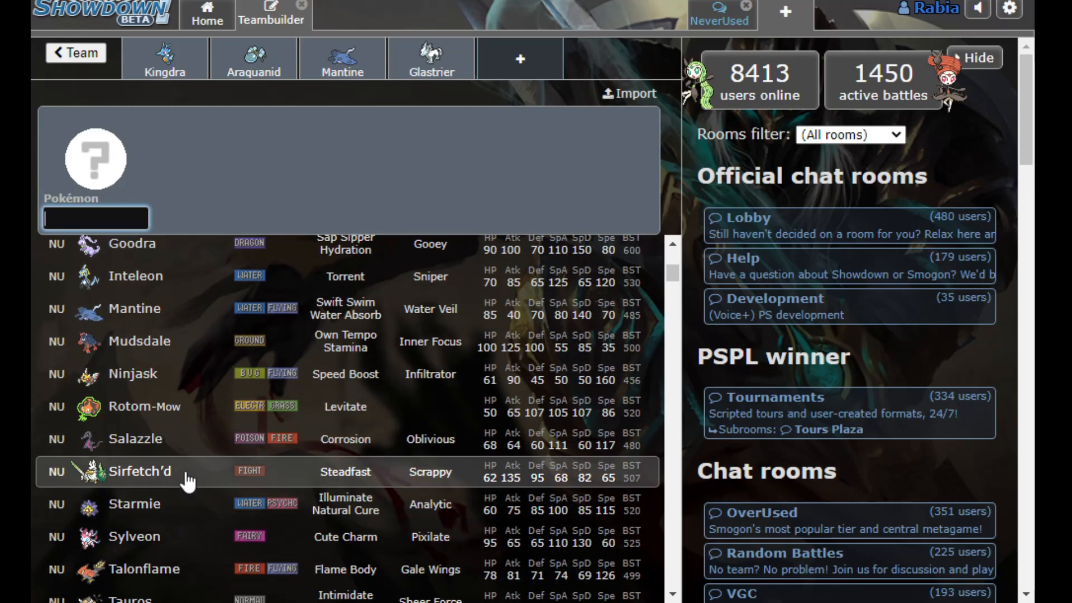
Add Sirfetch'd with Steadfast to the team and browse the species list for another slot
{"action": "left_click", "coordinate": [142, 472]}
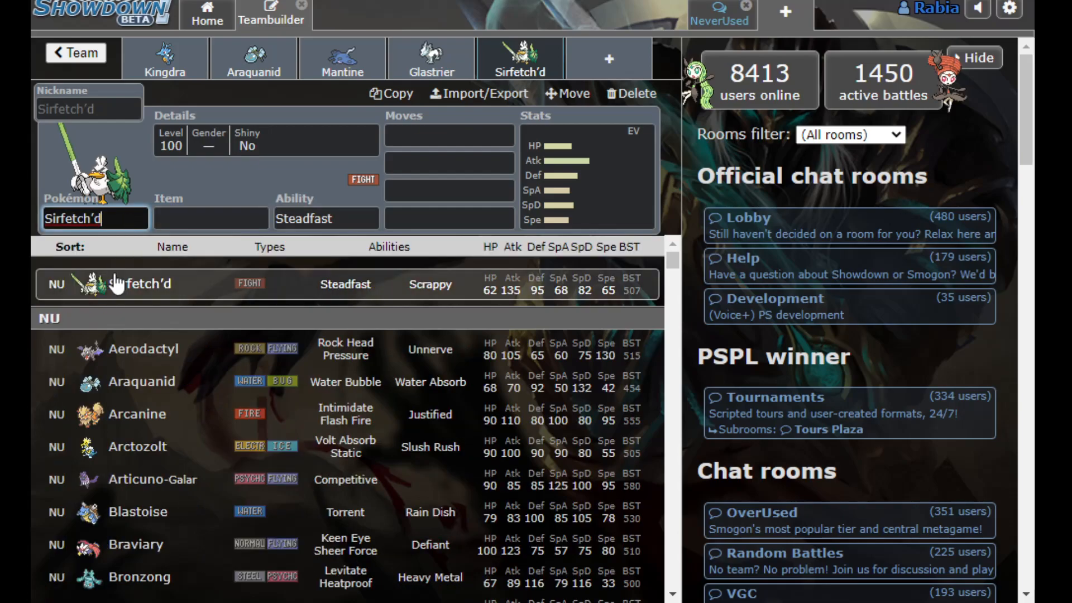
{"action": "scroll", "scroll_direction": "down", "scroll_amount": 3}
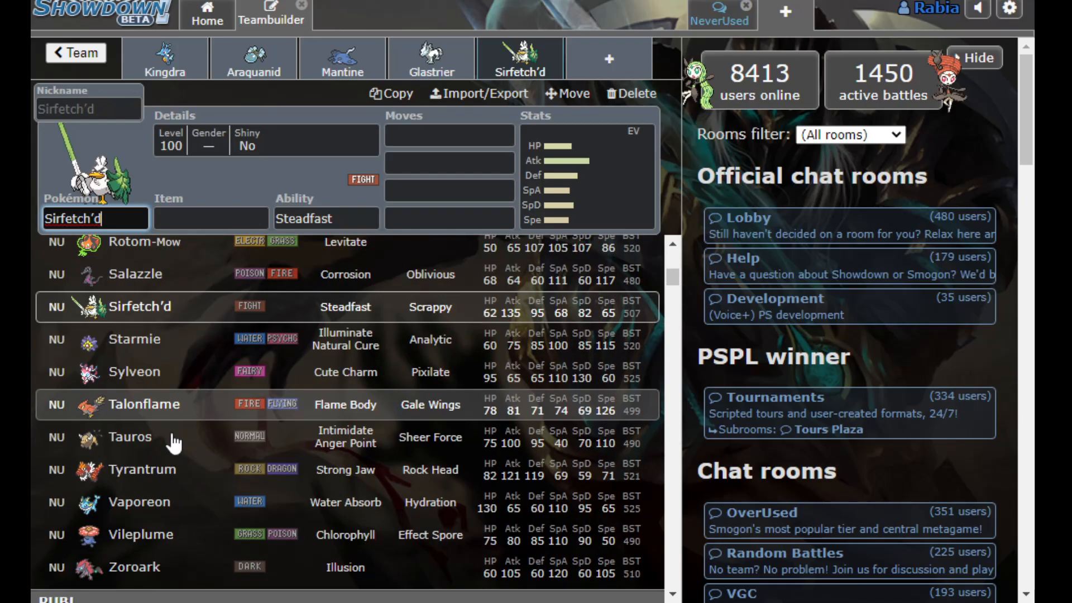
{"action": "mouse_move", "coordinate": [175, 441]}
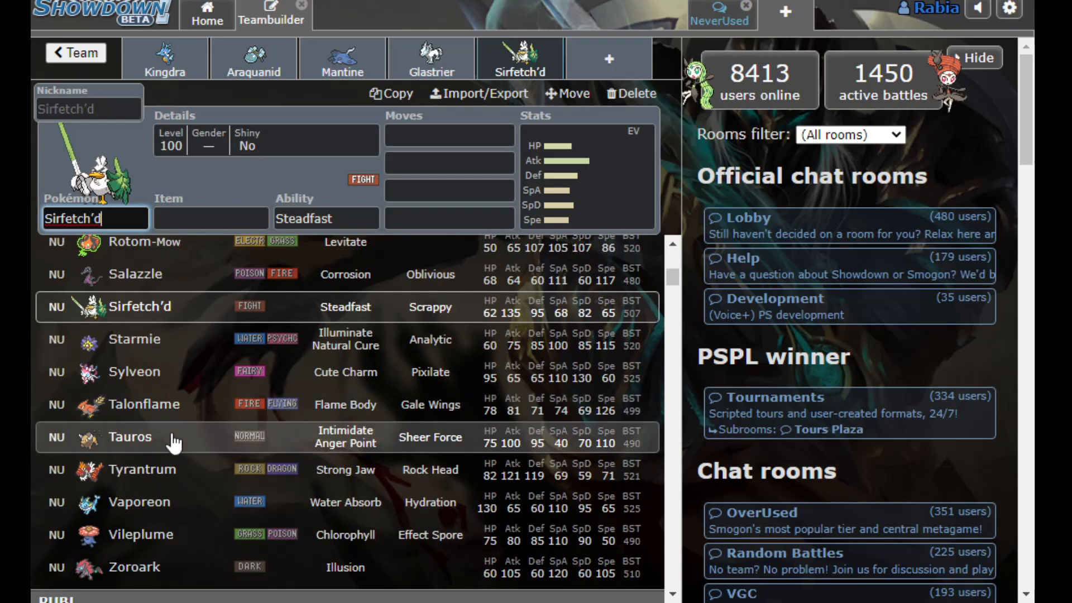
{"action": "scroll", "scroll_direction": "down", "scroll_amount": 3}
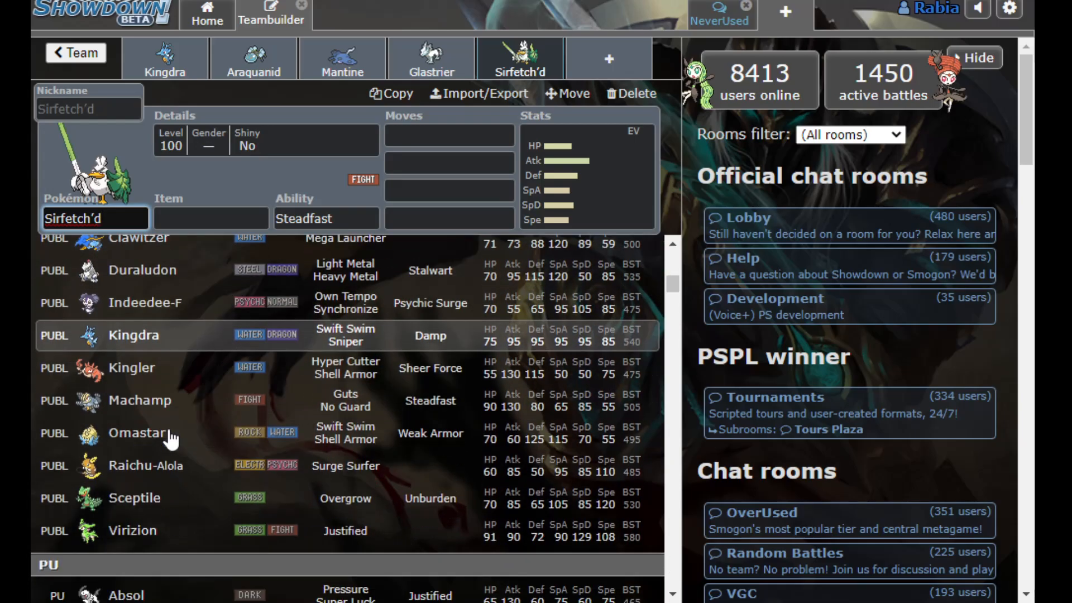
{"action": "scroll", "scroll_direction": "down", "scroll_amount": 3}
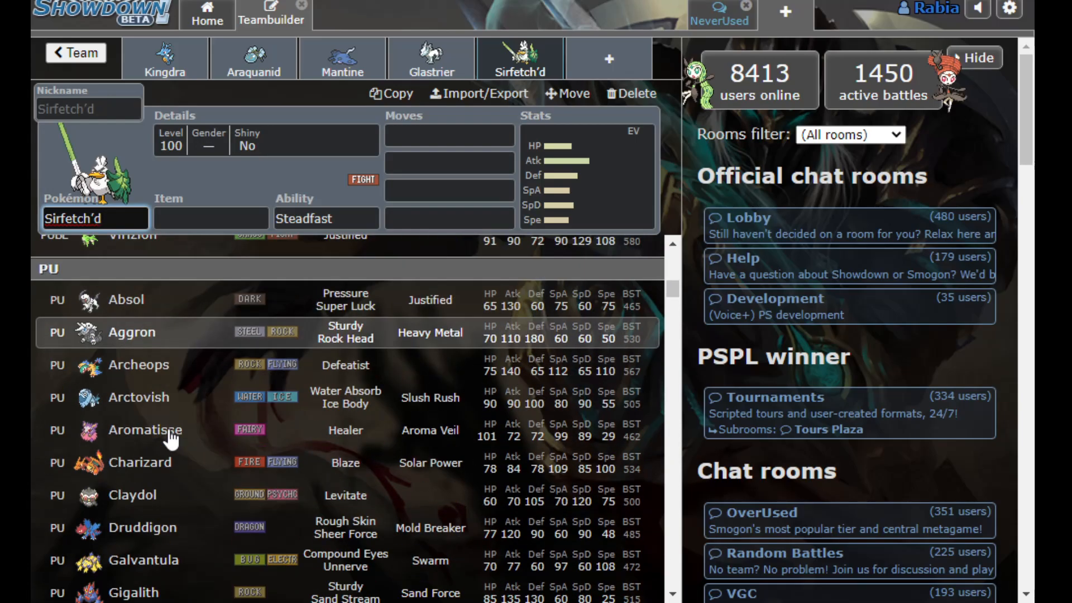
{"action": "scroll", "scroll_direction": "down", "scroll_amount": 3}
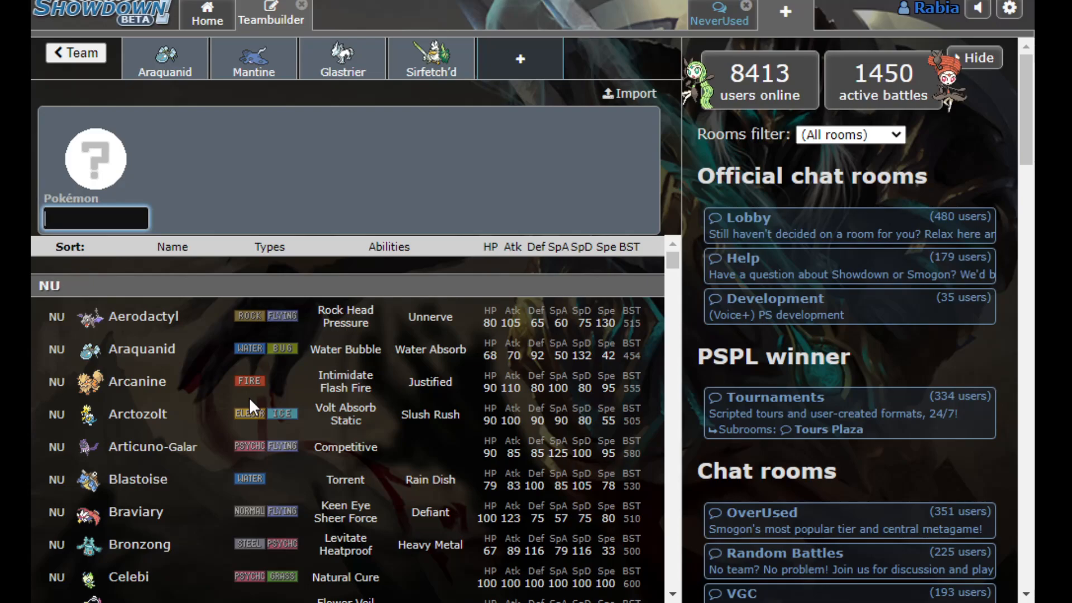
Add Starmie to the team after Goodra, then go back to editing Goodra's set
{"action": "scroll", "scroll_direction": "down", "scroll_amount": 3}
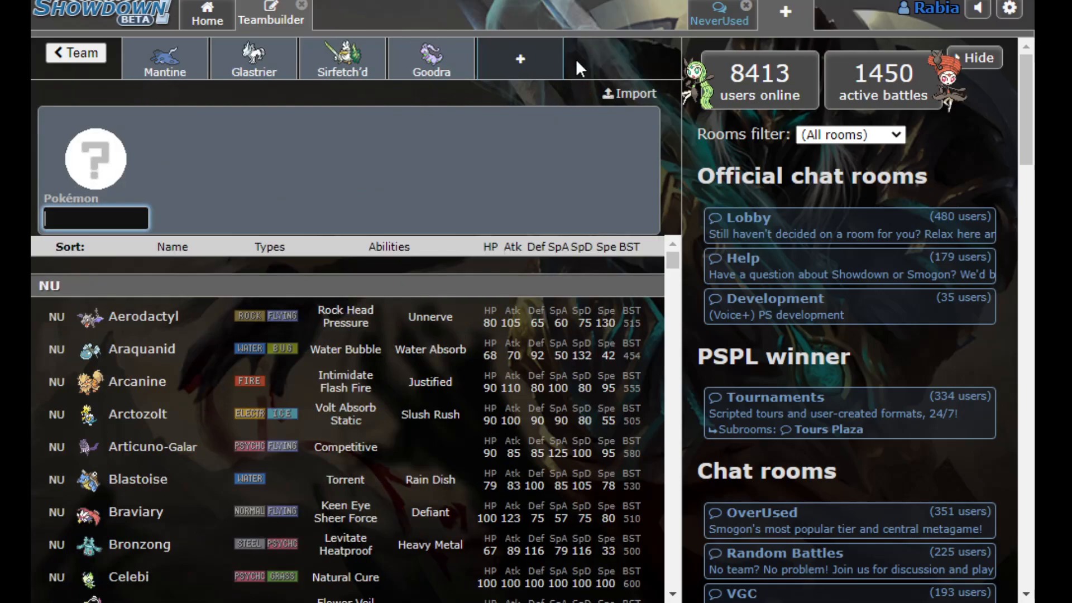
{"action": "left_click", "coordinate": [519, 58]}
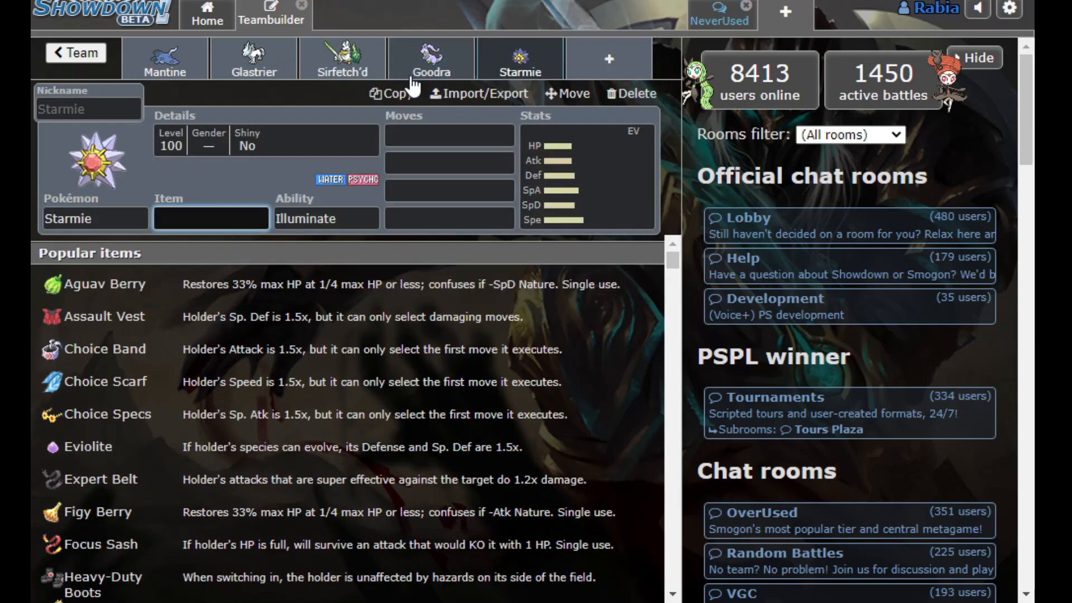
{"action": "left_click", "coordinate": [431, 58]}
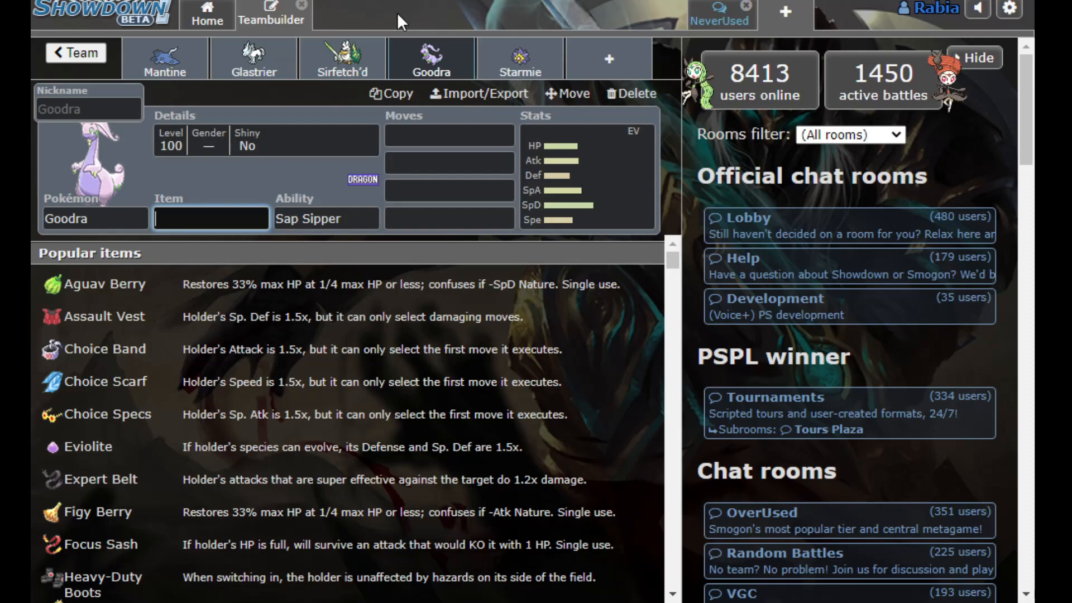
{"action": "left_click", "coordinate": [211, 218]}
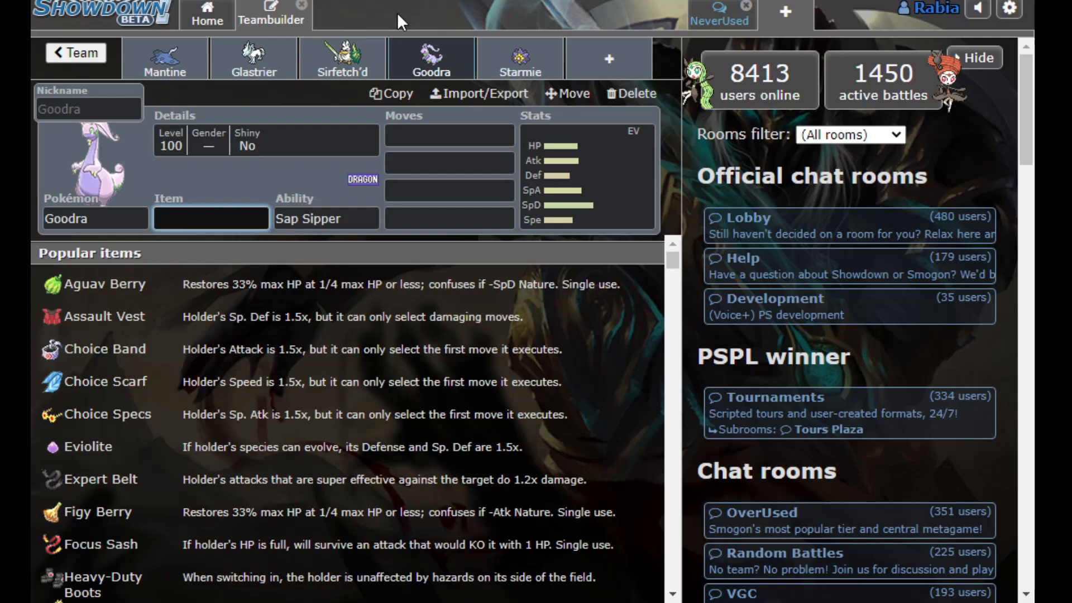
{"action": "left_click", "coordinate": [210, 219]}
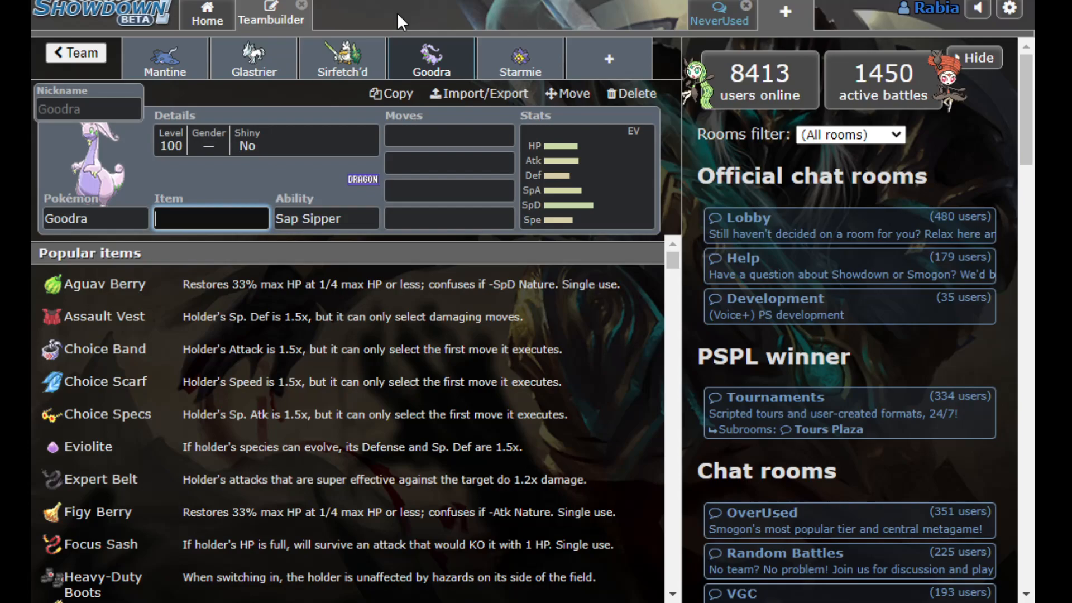
{"action": "left_click", "coordinate": [210, 219]}
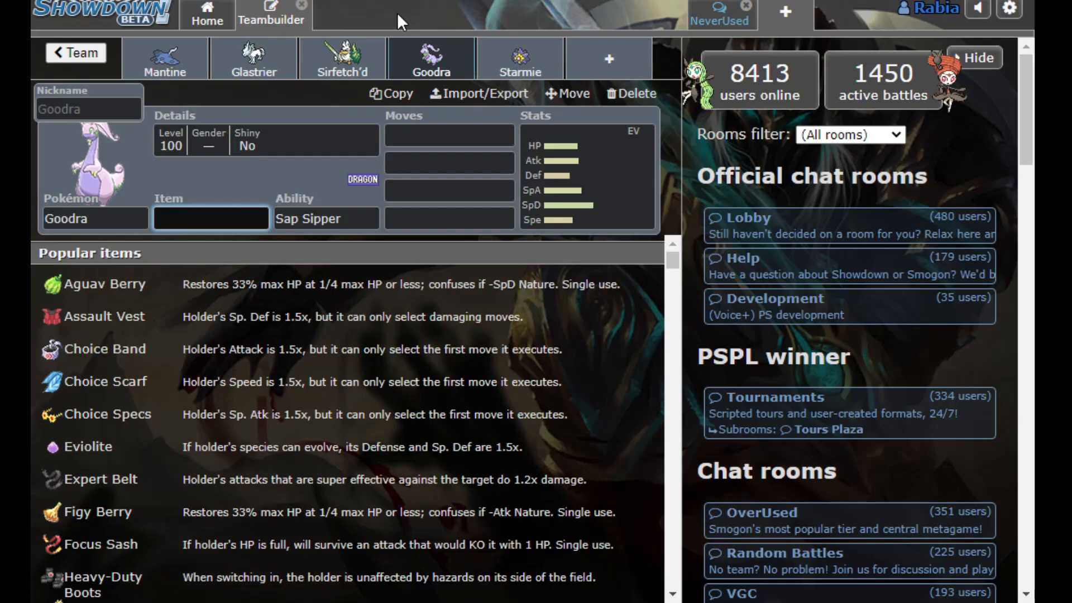
{"action": "left_click", "coordinate": [211, 218]}
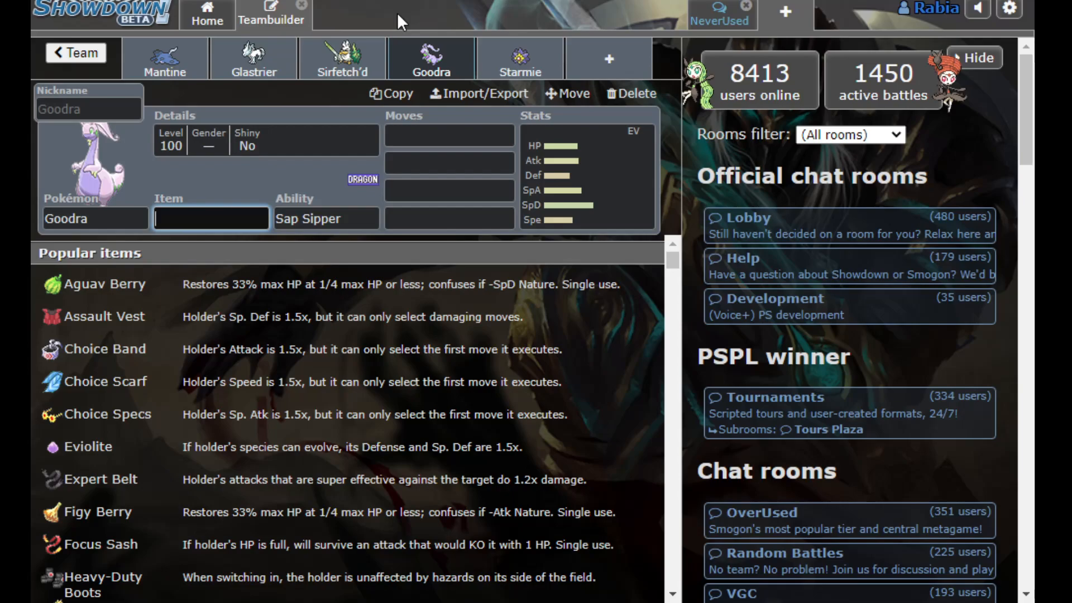
{"action": "left_click", "coordinate": [211, 219]}
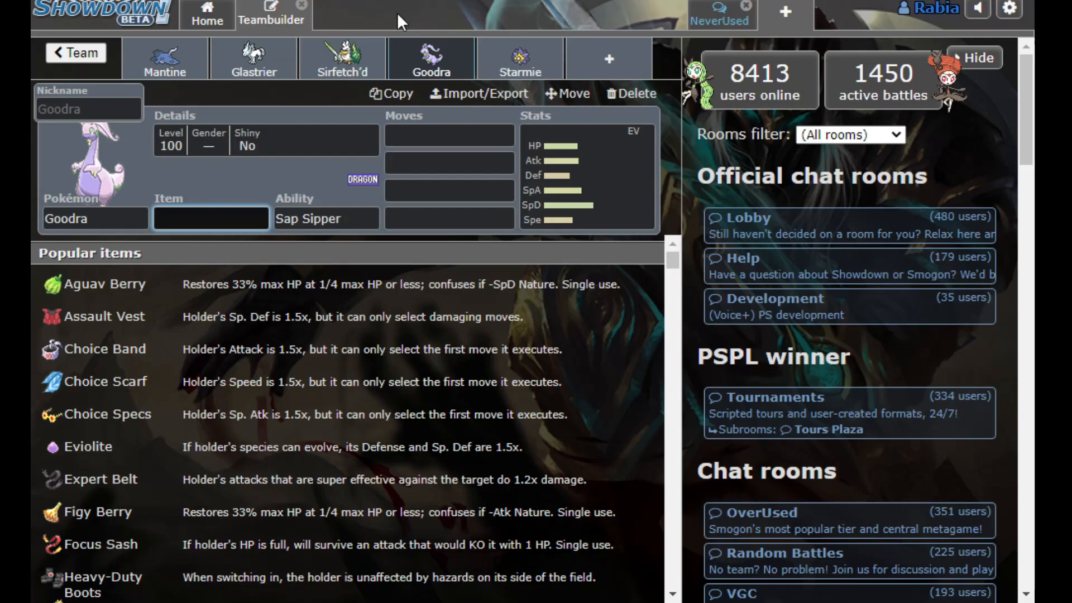
{"action": "left_click", "coordinate": [211, 218]}
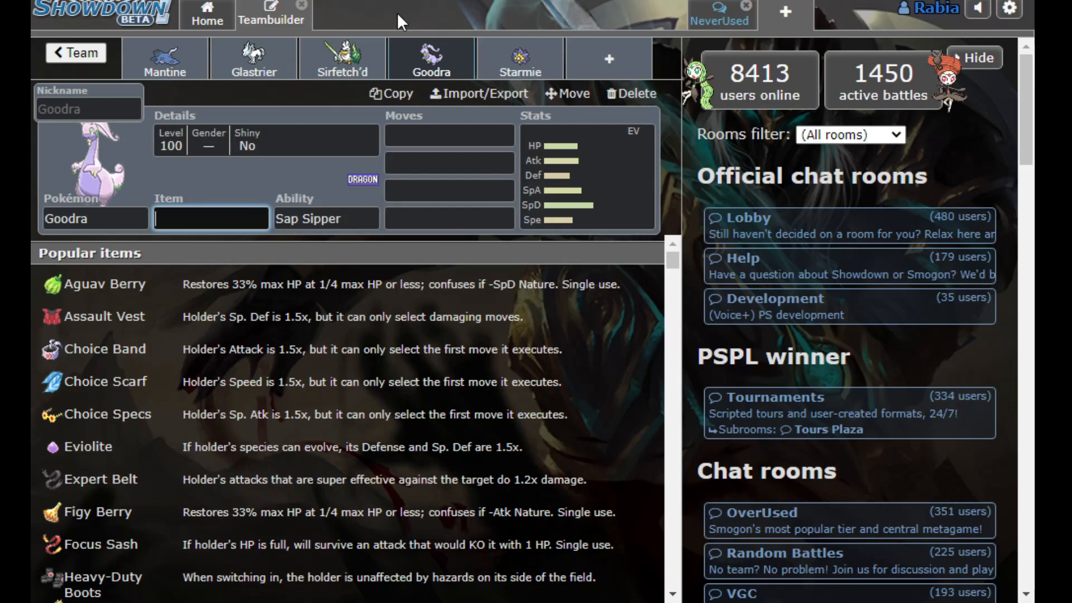
{"action": "left_click", "coordinate": [75, 52]}
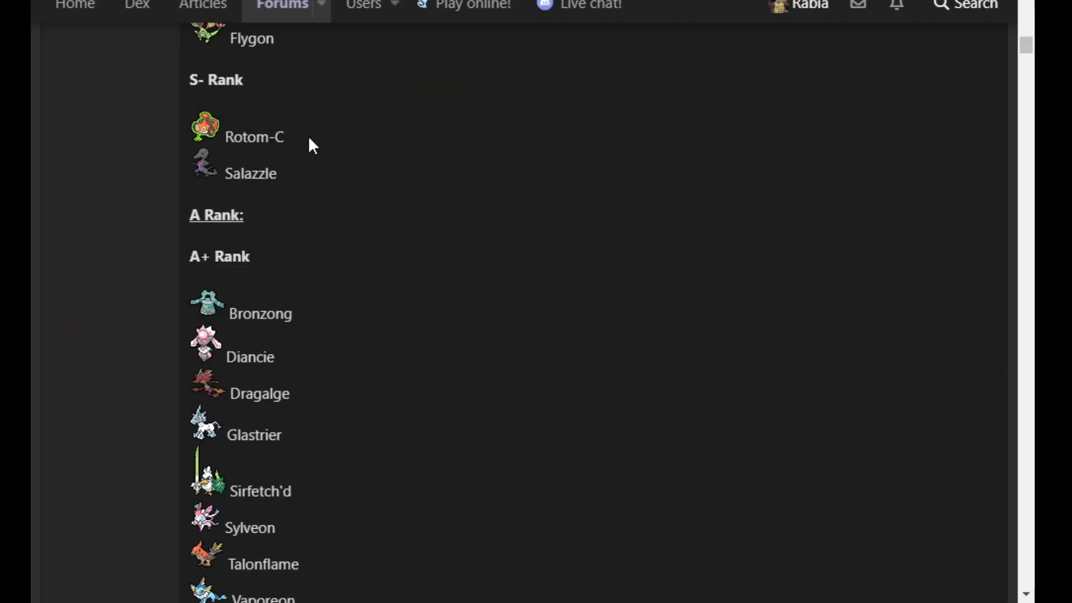
{"action": "scroll", "scroll_direction": "down", "scroll_amount": 3}
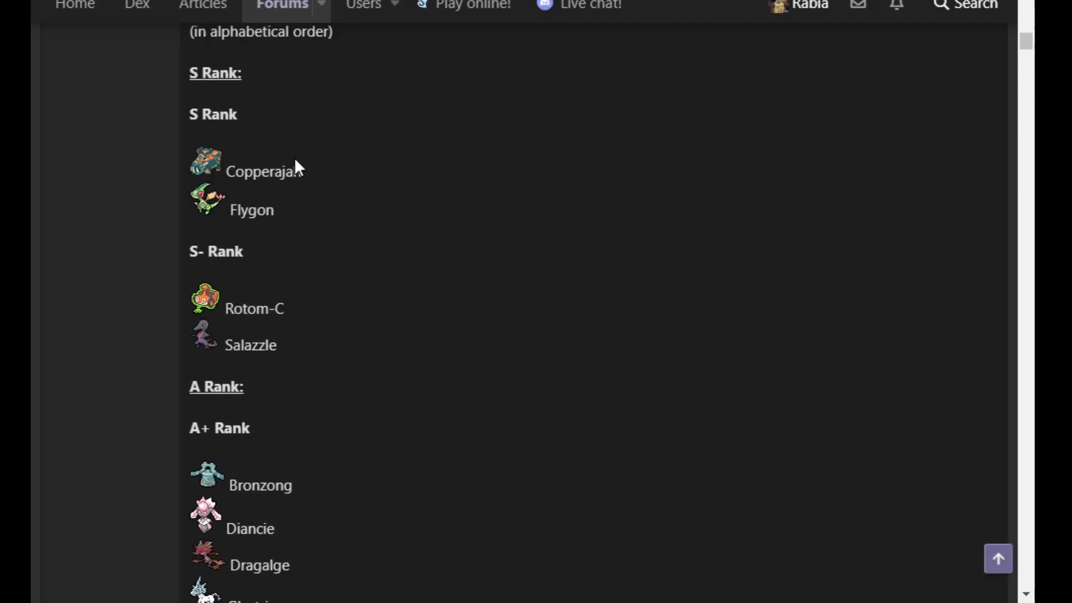
{"action": "mouse_move", "coordinate": [289, 207]}
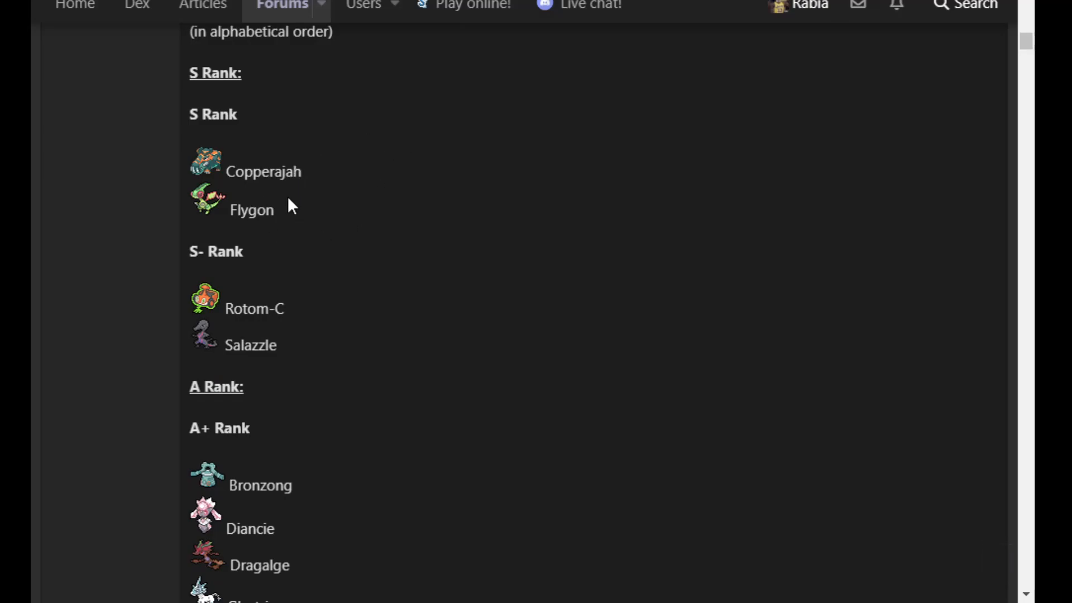
{"action": "scroll", "scroll_direction": "down", "scroll_amount": 3}
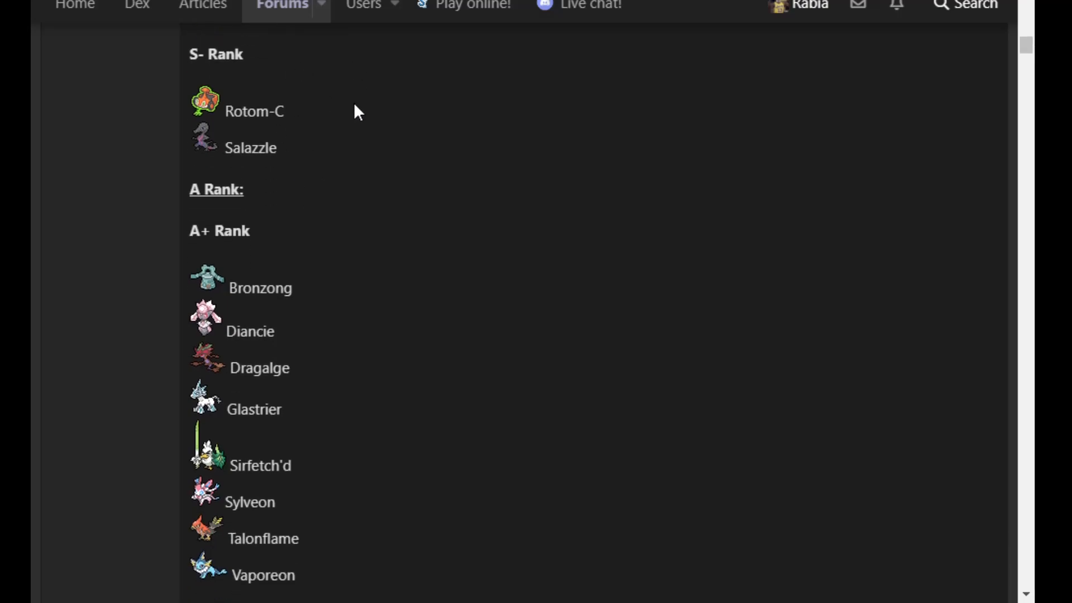
{"action": "mouse_move", "coordinate": [479, 165]}
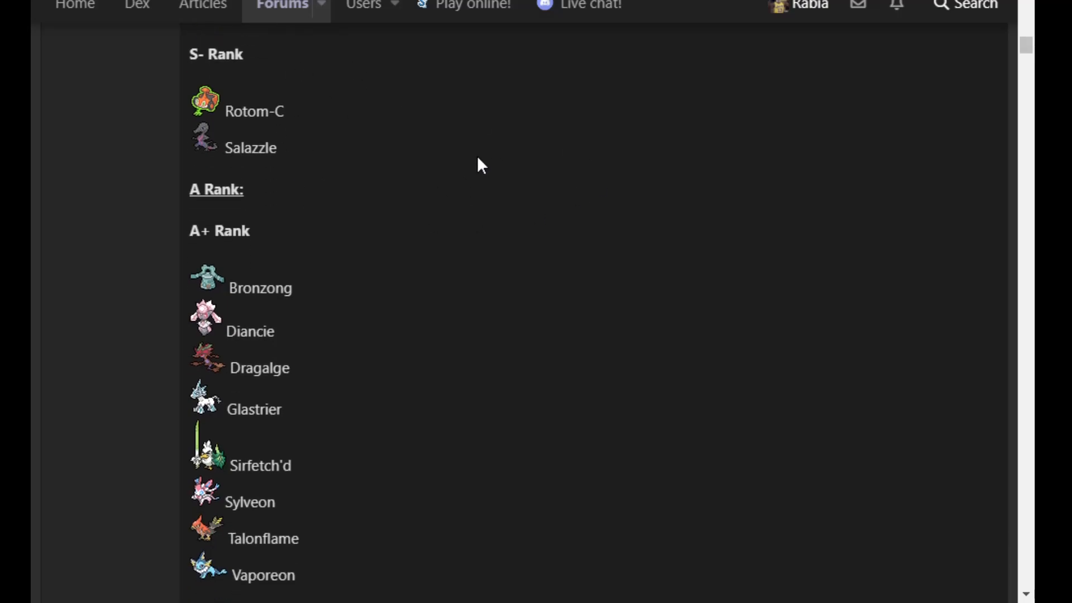
{"action": "scroll", "scroll_direction": "down", "scroll_amount": 3}
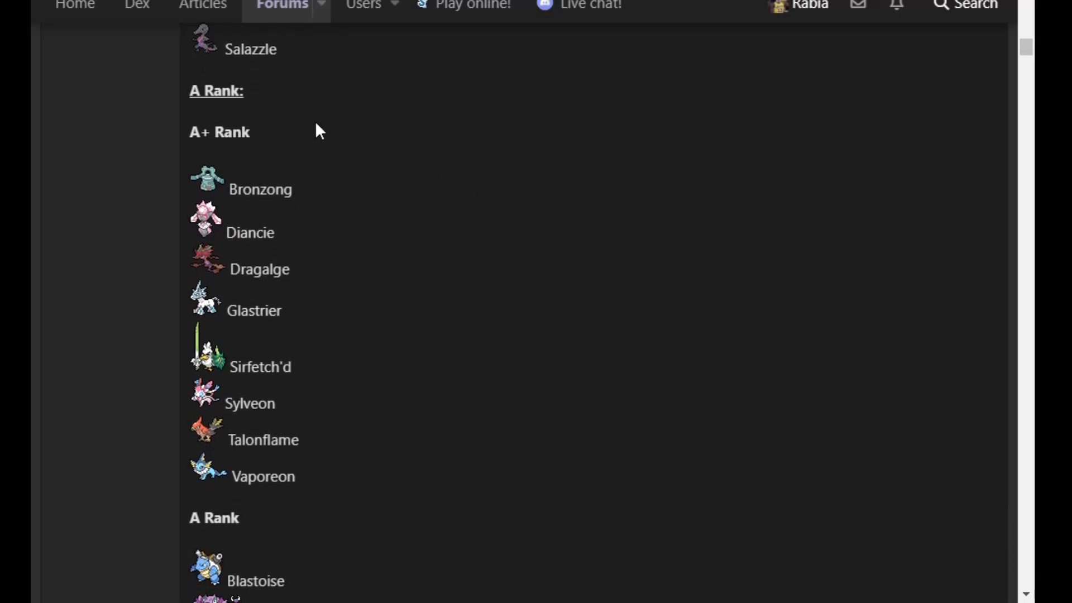
{"action": "mouse_move", "coordinate": [340, 262]}
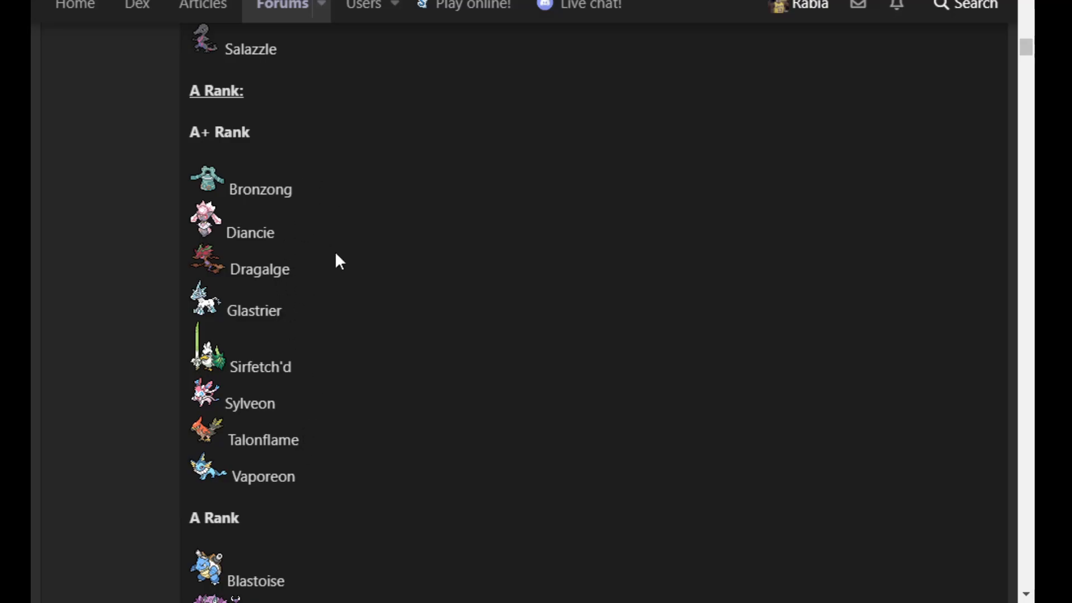
{"action": "mouse_move", "coordinate": [516, 429]}
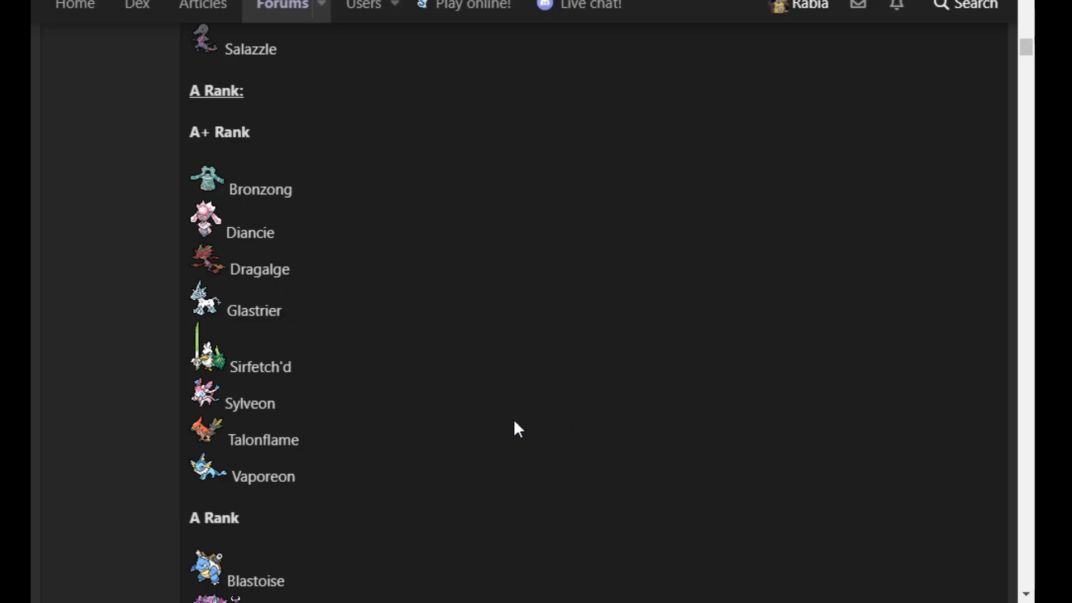
{"action": "double_click", "coordinate": [262, 440]}
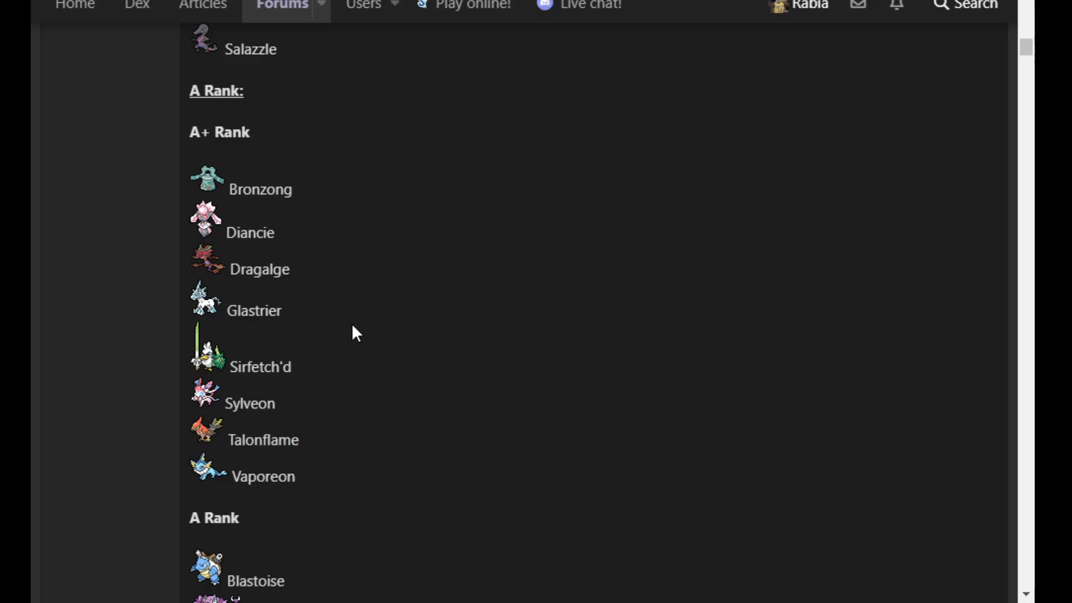
{"action": "double_click", "coordinate": [260, 189]}
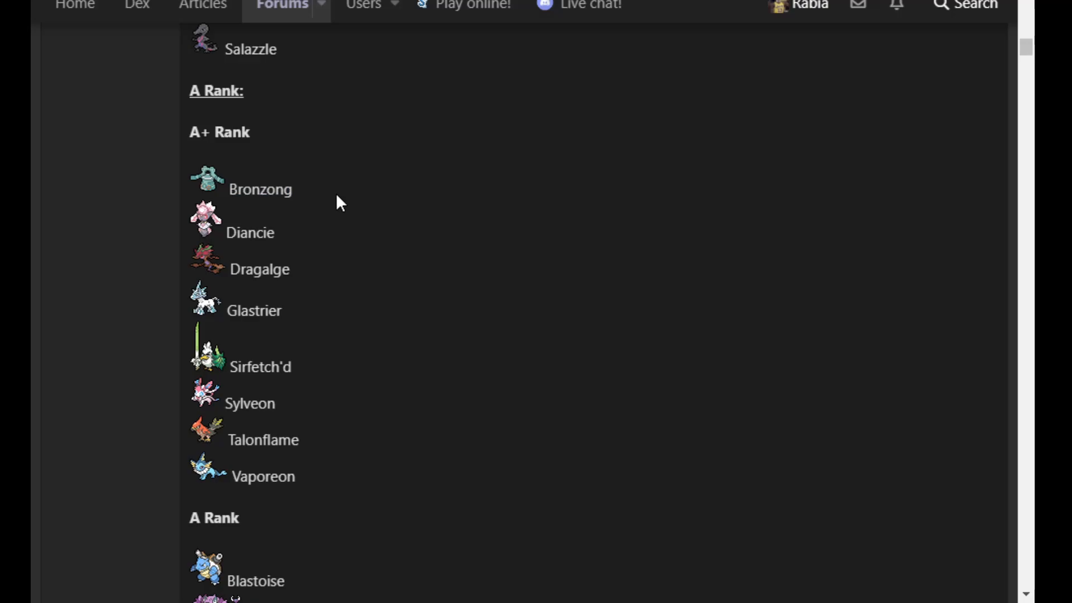
{"action": "scroll", "scroll_direction": "up", "scroll_amount": 3}
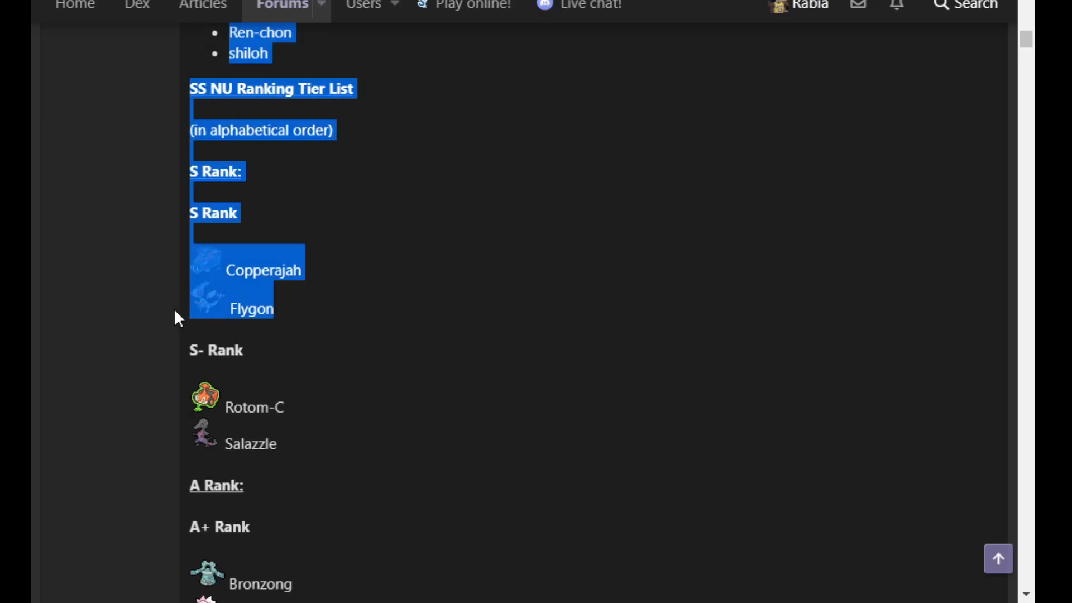
{"action": "left_click", "coordinate": [252, 269]}
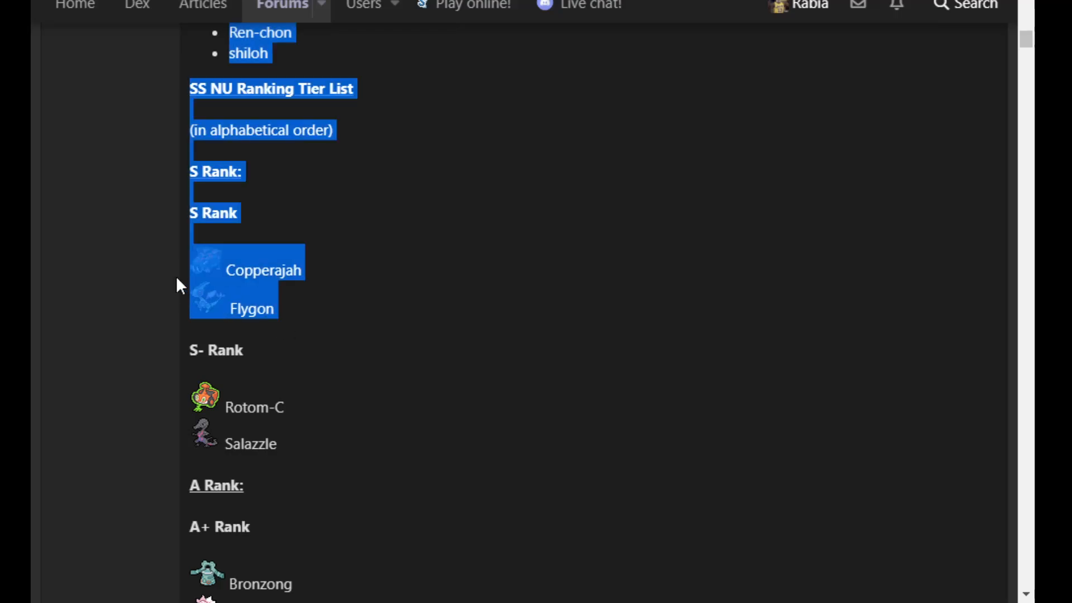
{"action": "scroll", "scroll_direction": "down", "scroll_amount": 3}
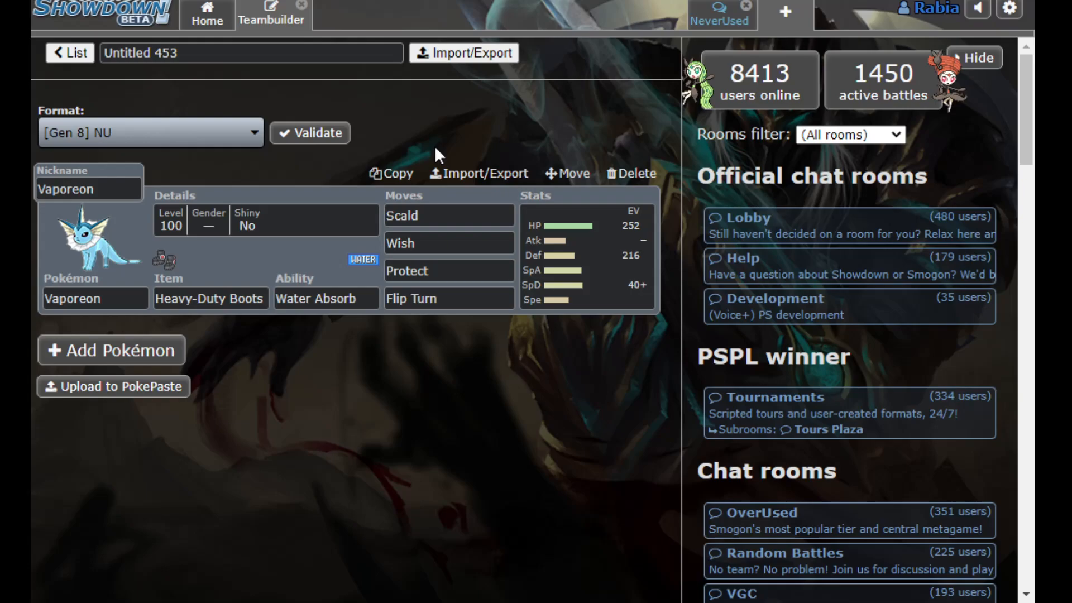
Reopen Vaporeon's set to show its 252 HP / 216 Def / 40 SpD Calm spread
{"action": "left_click", "coordinate": [89, 243]}
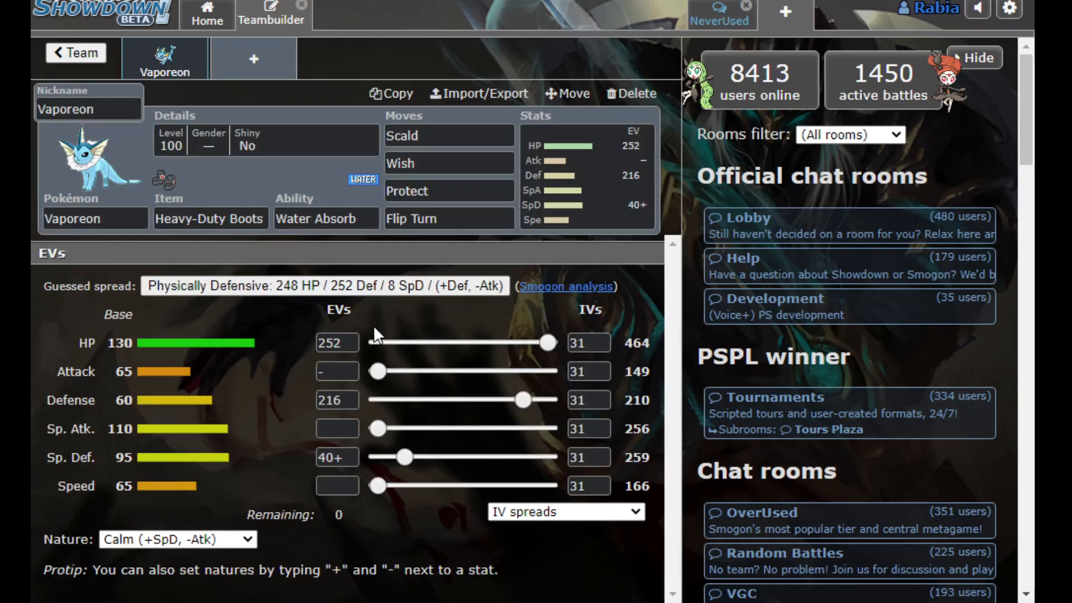
{"action": "mouse_move", "coordinate": [623, 322]}
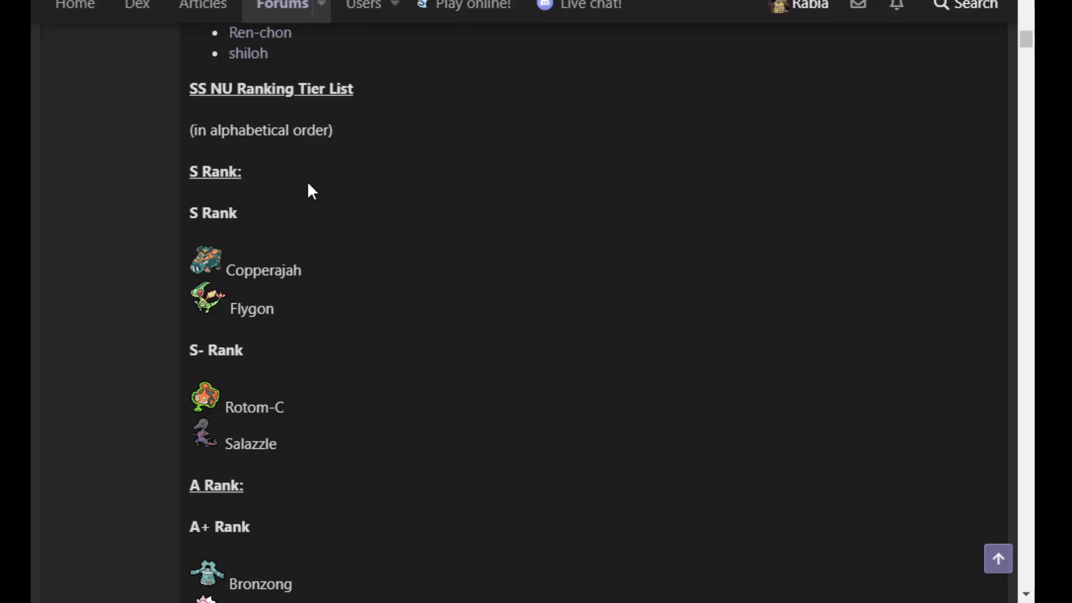
{"action": "scroll", "scroll_direction": "down", "scroll_amount": 3}
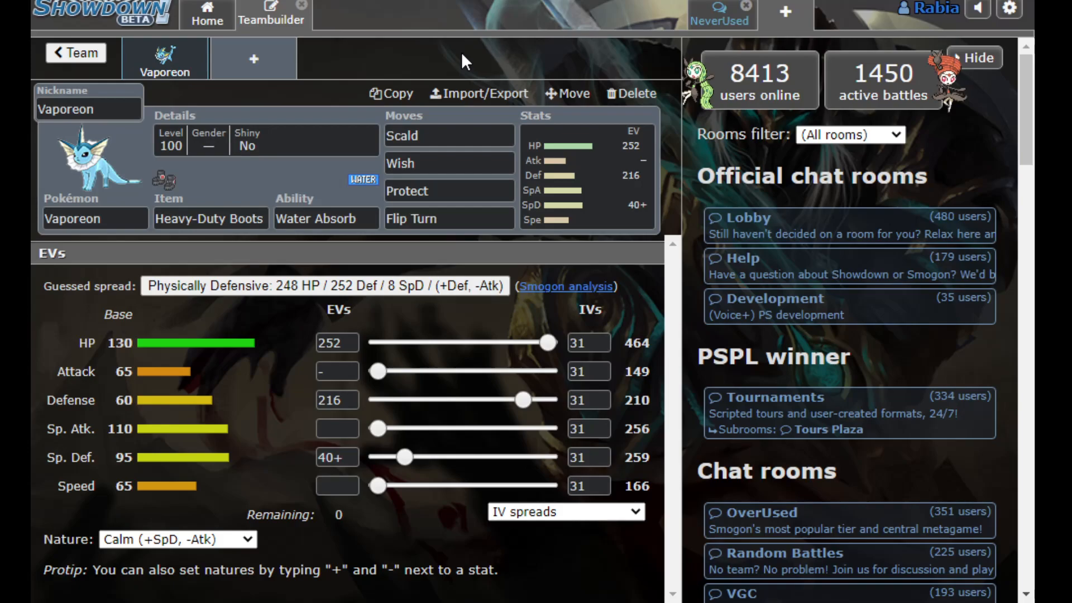
{"action": "mouse_move", "coordinate": [402, 12]}
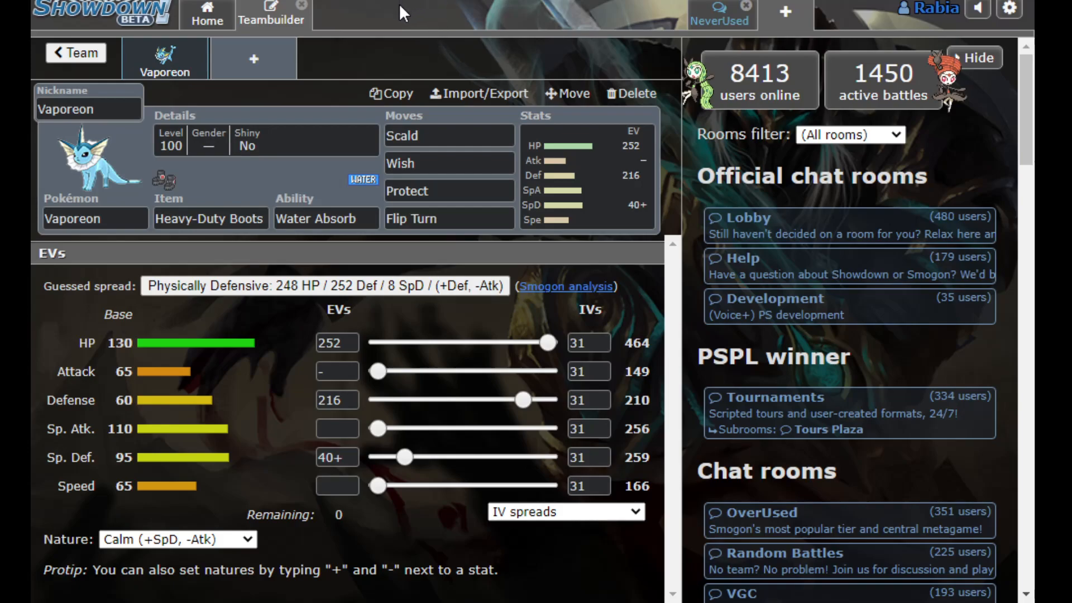
{"action": "mouse_move", "coordinate": [376, 30]}
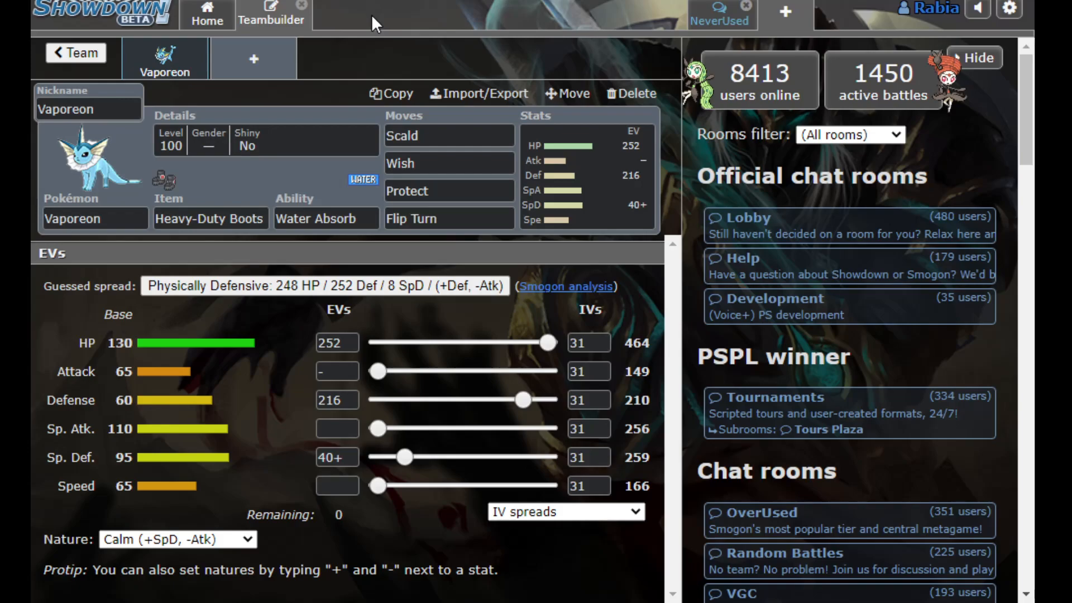
{"action": "mouse_move", "coordinate": [345, 42]}
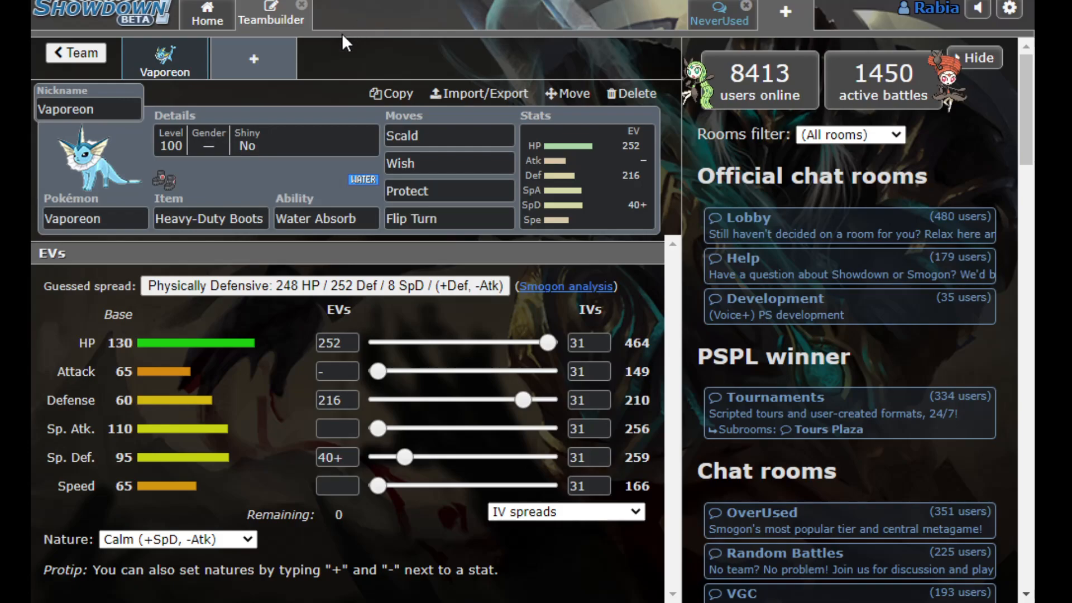
{"action": "mouse_move", "coordinate": [335, 50]}
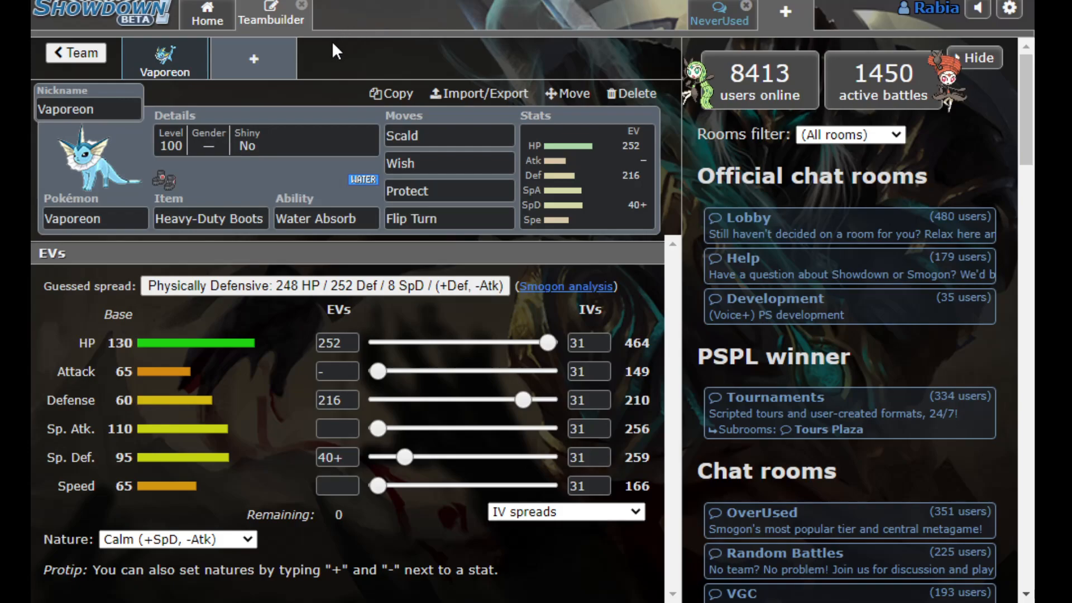